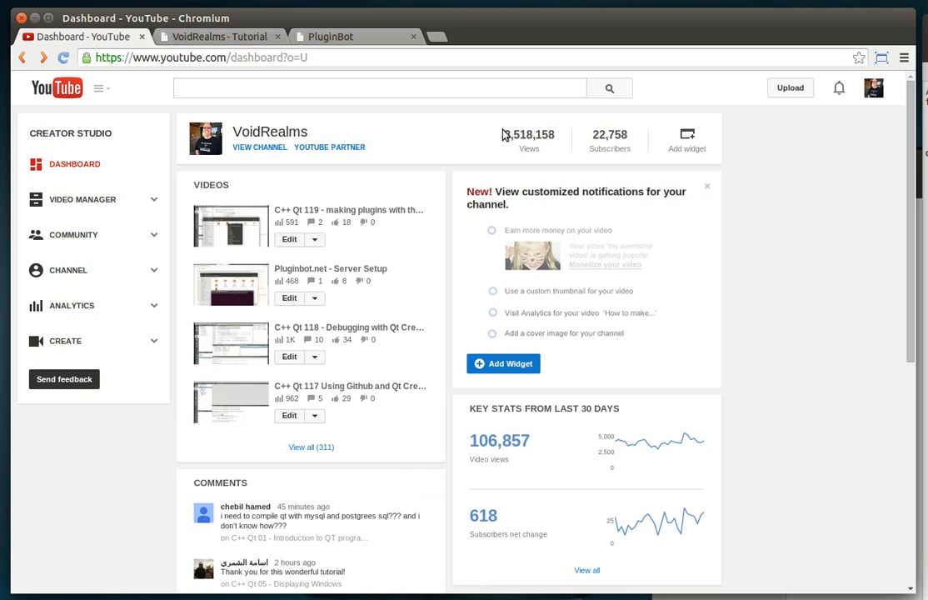
pyautogui.moveTo(559, 141)
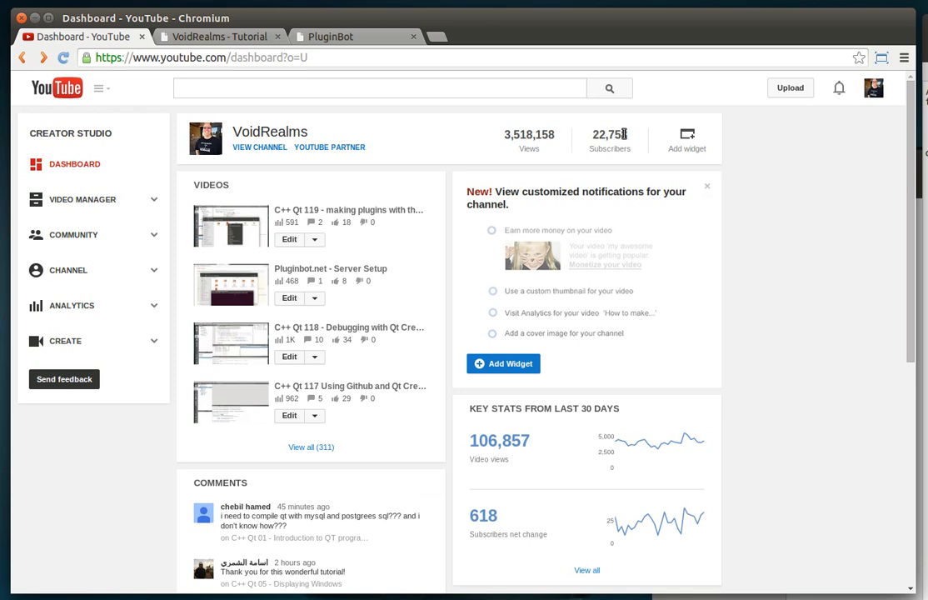
pyautogui.moveTo(549, 160)
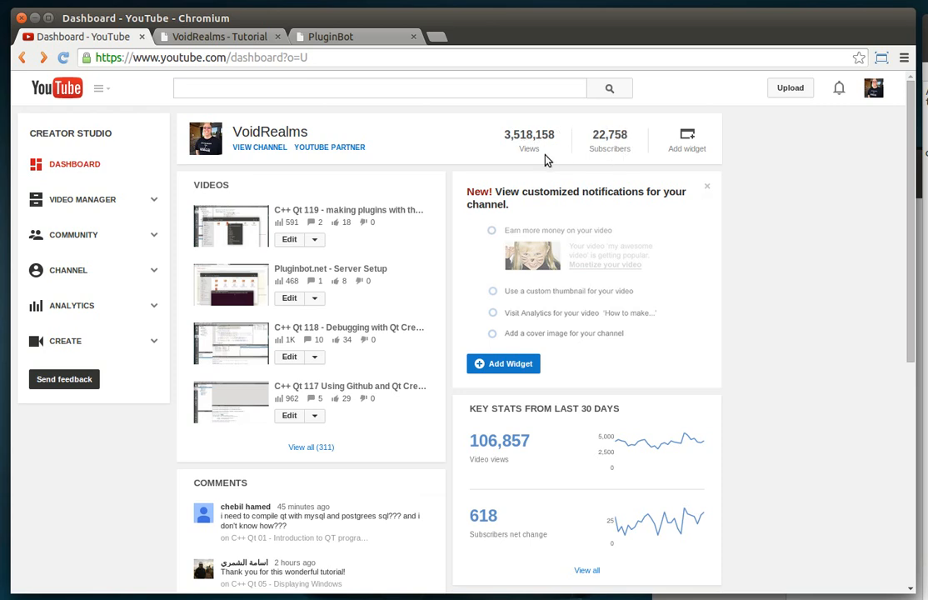
pyautogui.moveTo(540, 159)
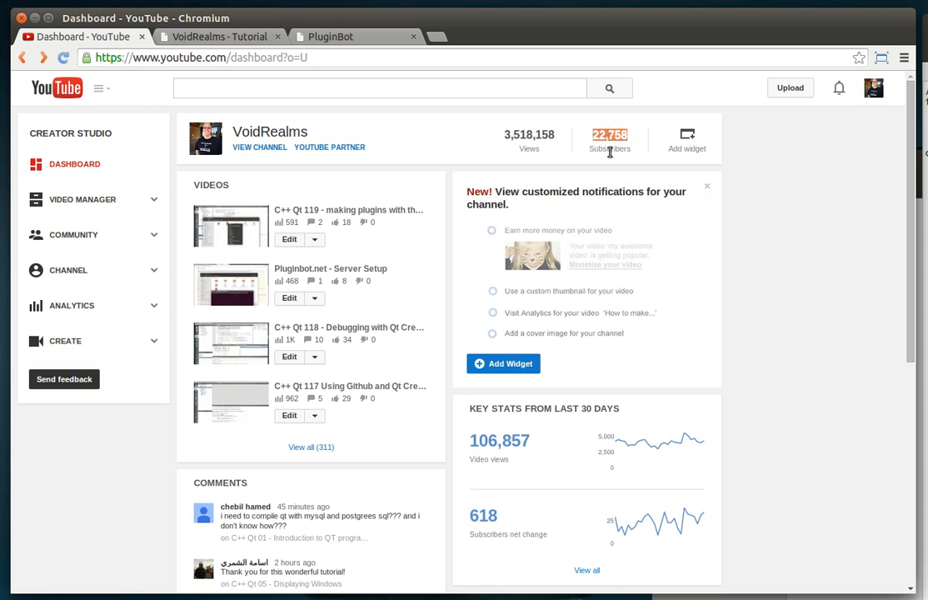
pyautogui.moveTo(290, 75)
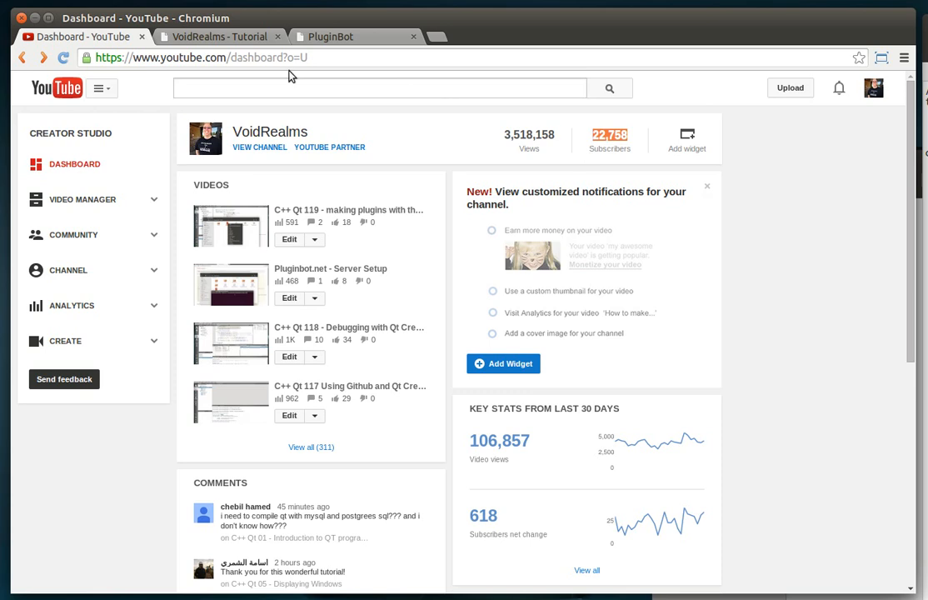
# Step: Search the VoidRealms tutorial list for 'aes' and 'encr', finding no encryption tutorial
pyautogui.click(219, 36)
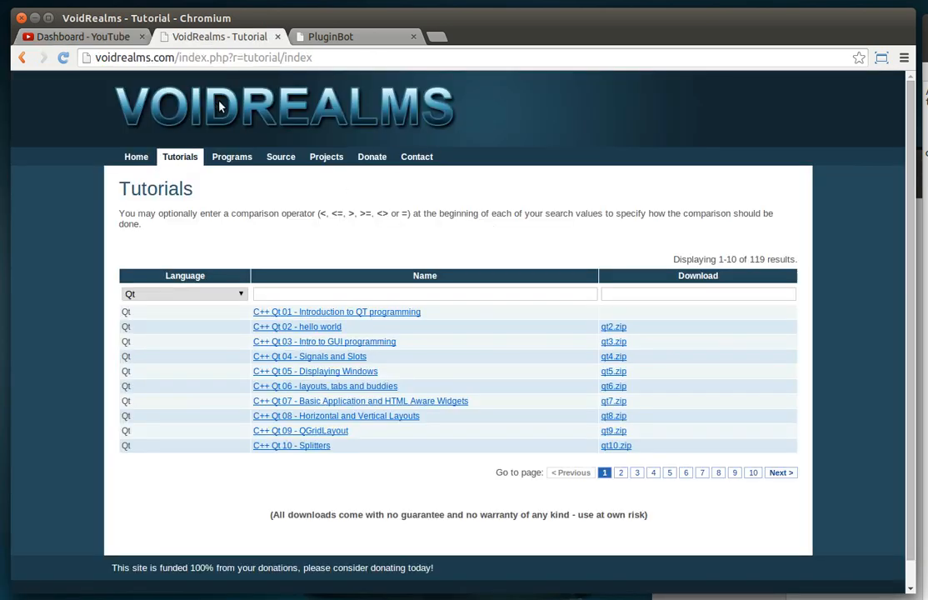
pyautogui.moveTo(183, 172)
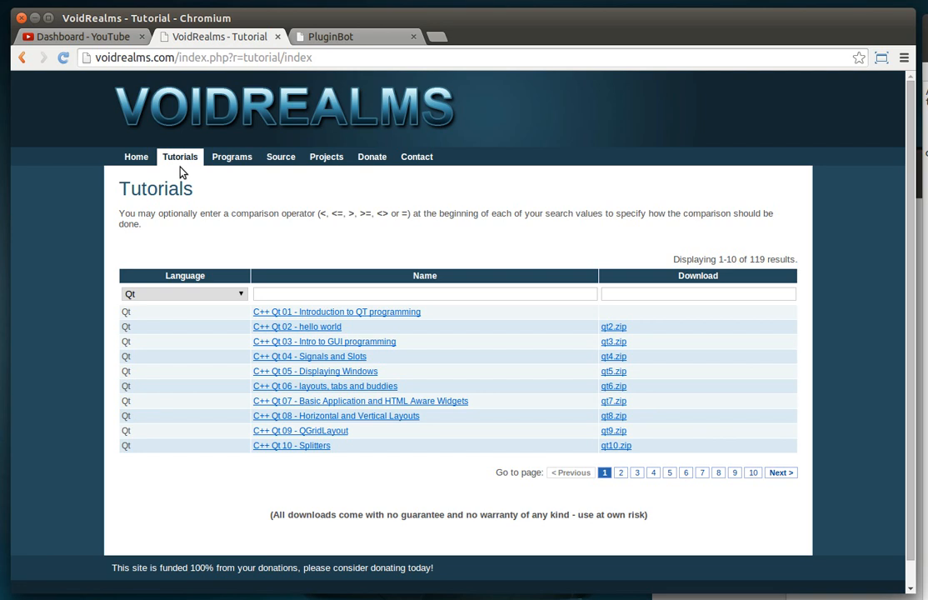
pyautogui.moveTo(300, 280)
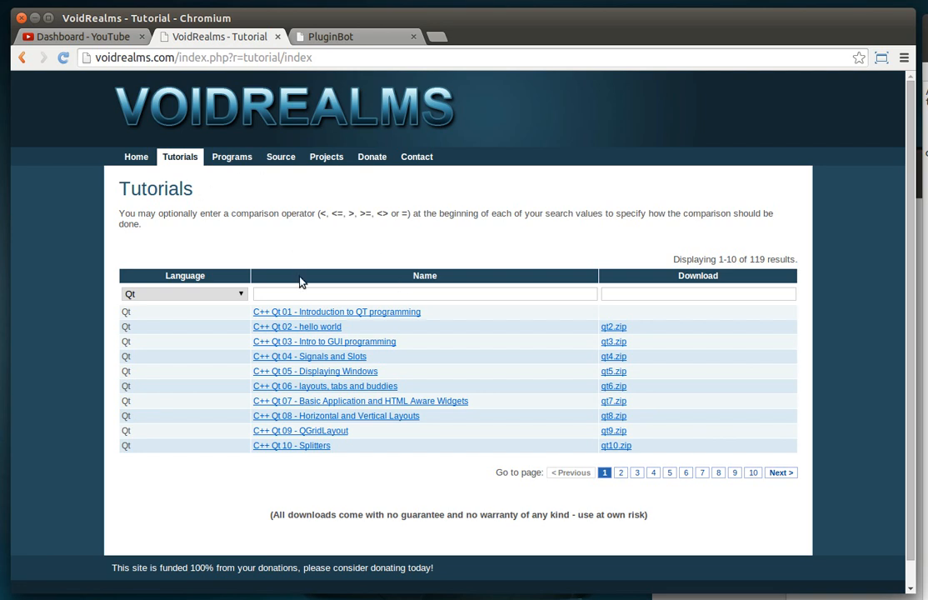
pyautogui.moveTo(620, 434)
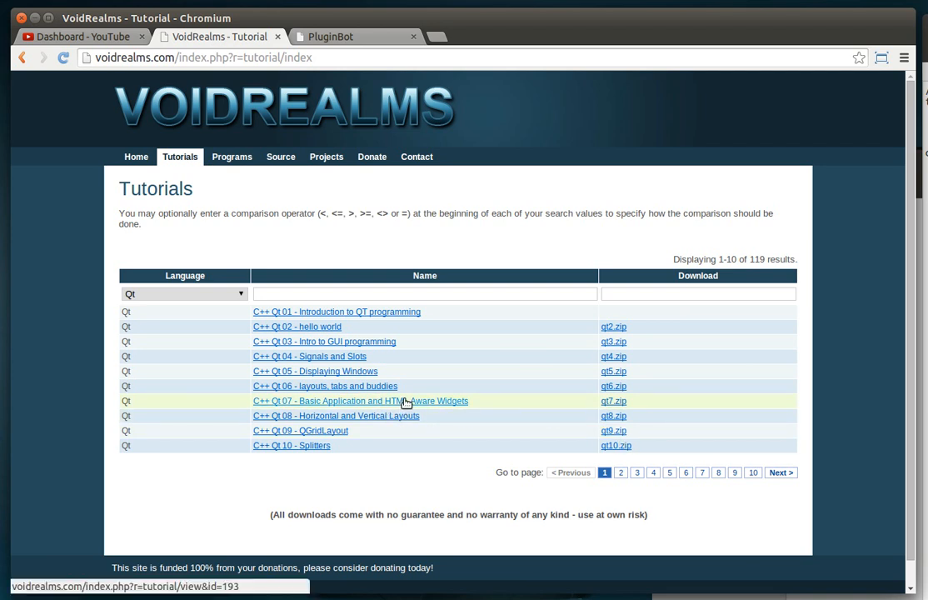
pyautogui.moveTo(305, 352)
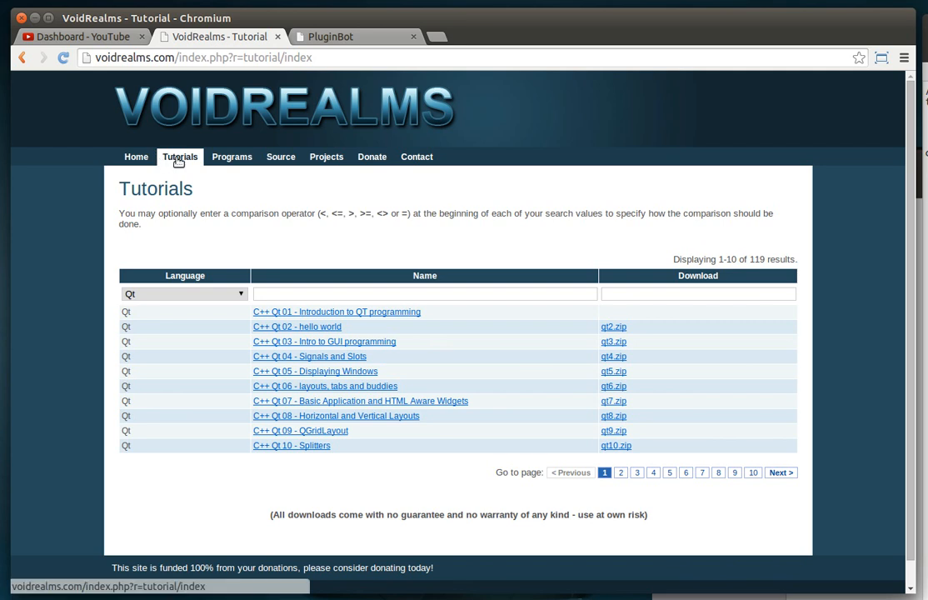
pyautogui.moveTo(311, 290)
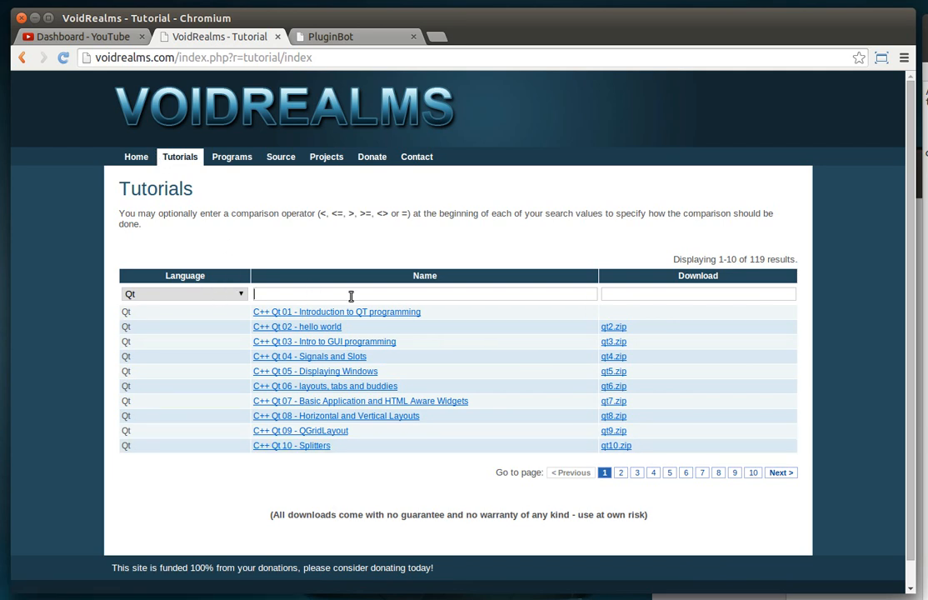
pyautogui.write('aes')
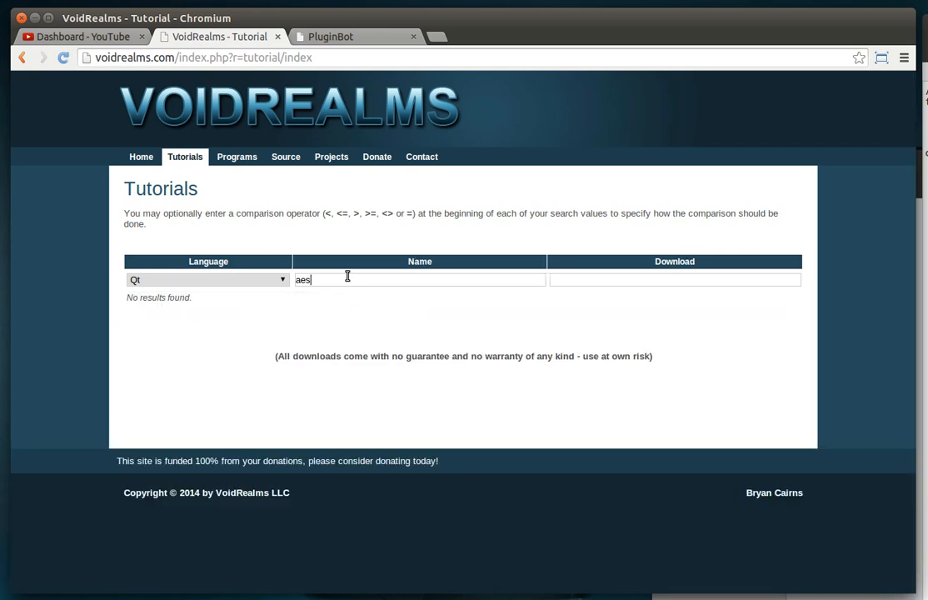
pyautogui.write('encr')
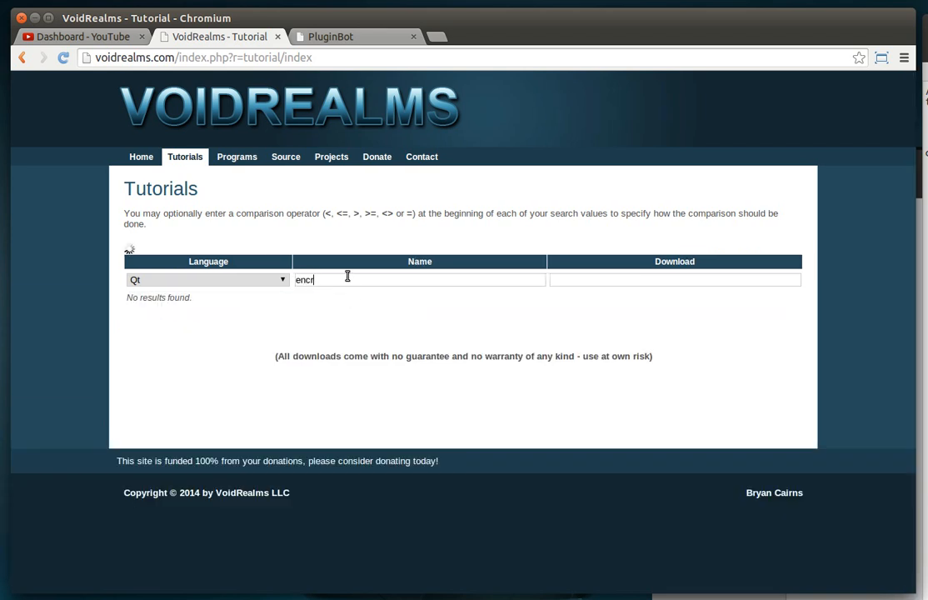
pyautogui.press('Return')
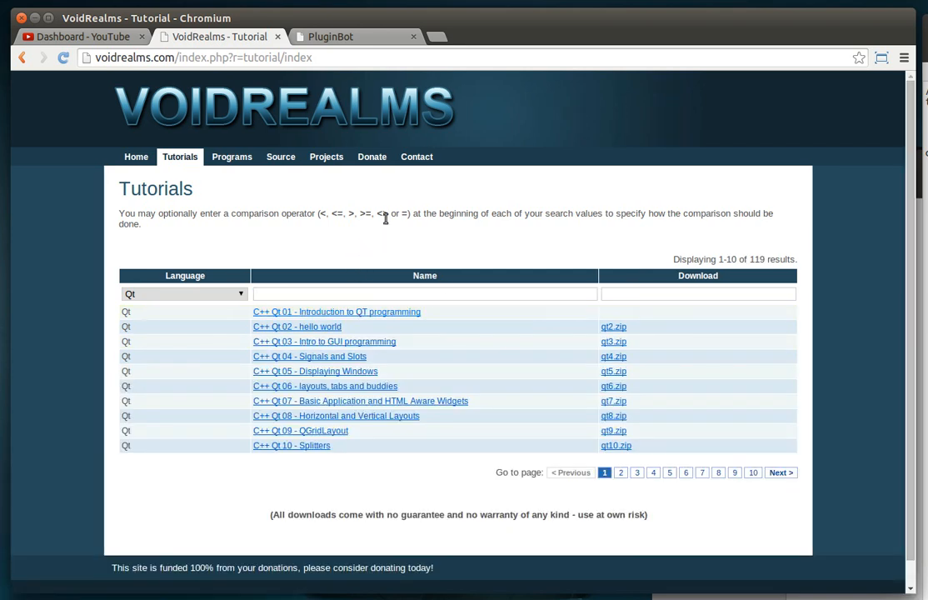
pyautogui.moveTo(533, 238)
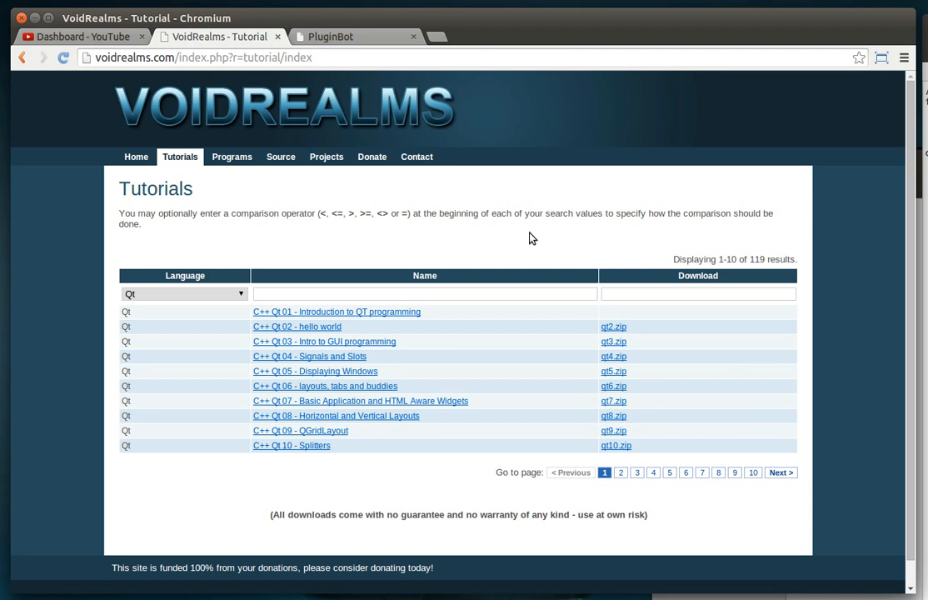
# Step: Switch to the PluginBot site, then return to Qt Creator's main.cpp
pyautogui.click(331, 37)
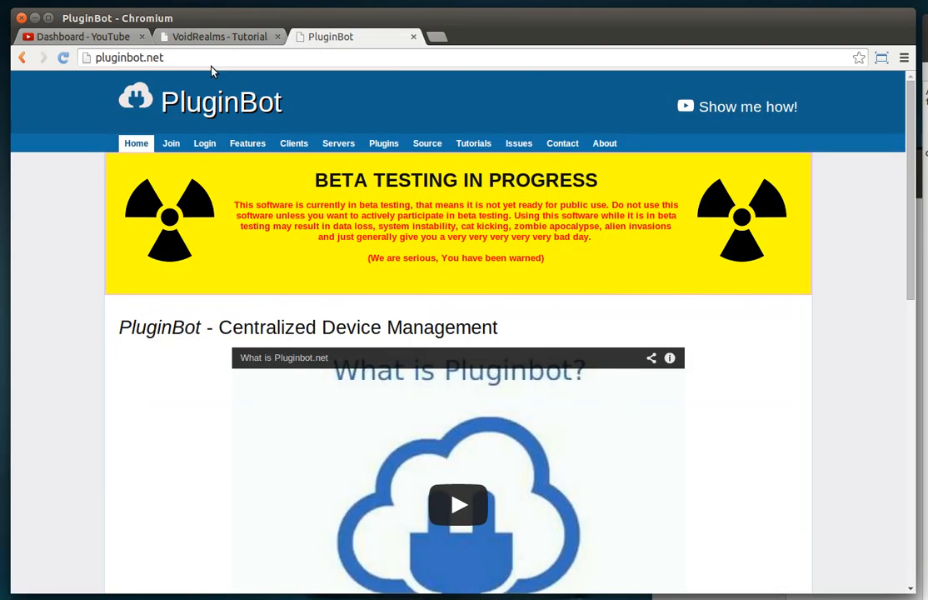
pyautogui.click(130, 57)
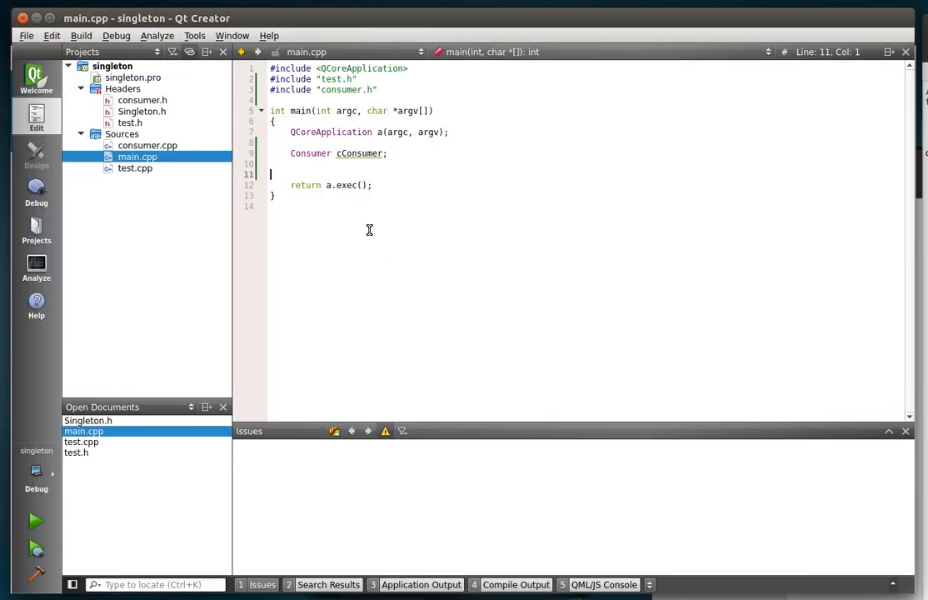
pyautogui.moveTo(425, 160)
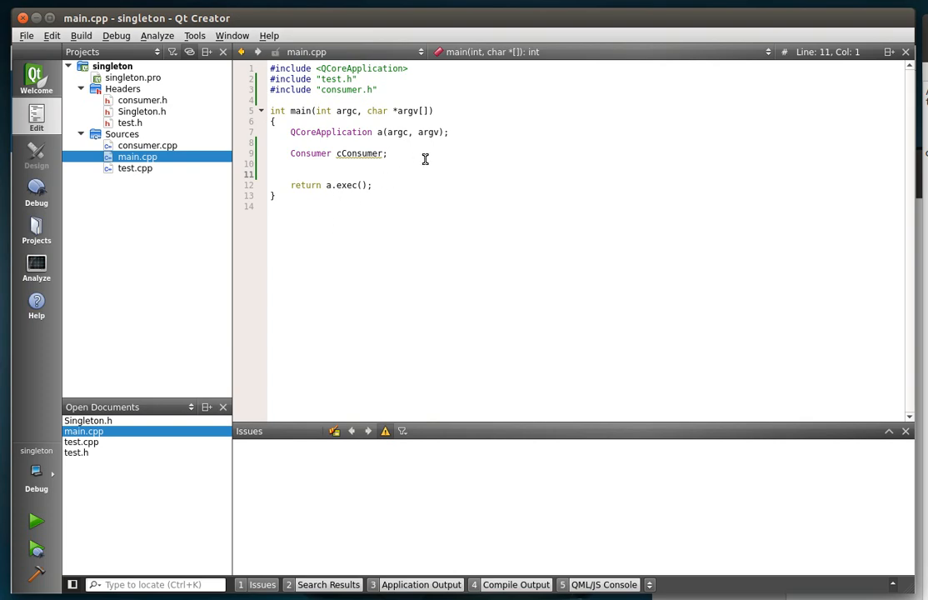
pyautogui.moveTo(136, 156)
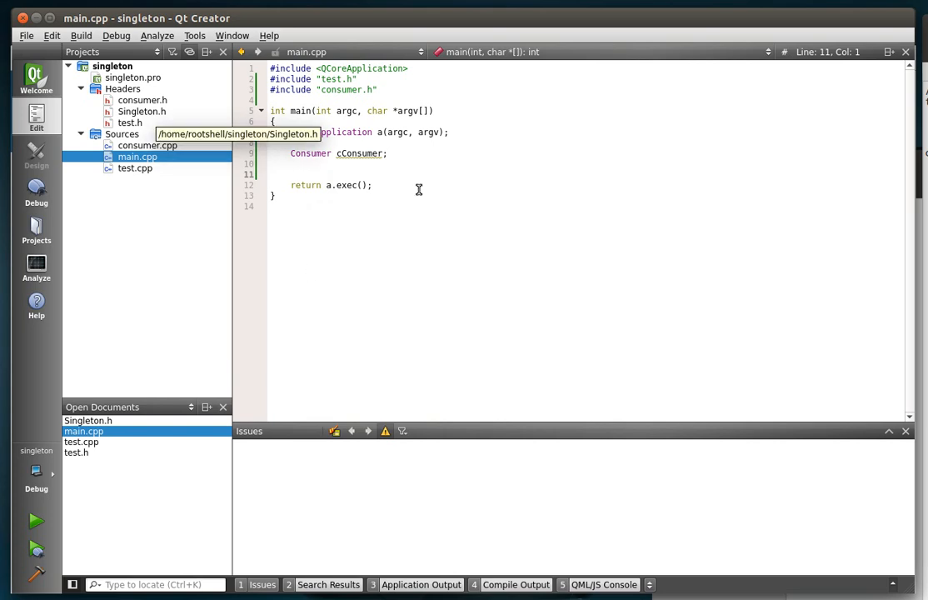
pyautogui.moveTo(298, 110)
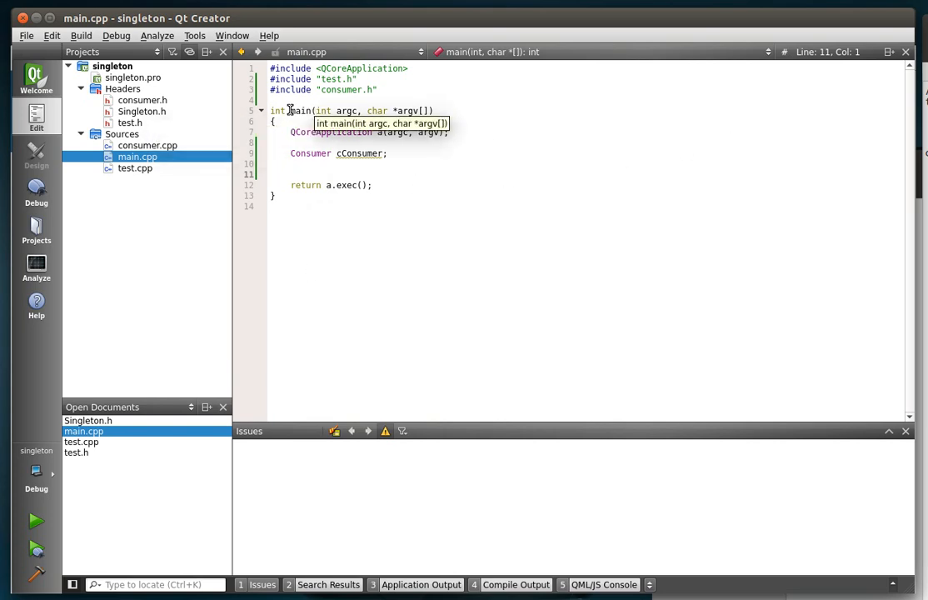
# Step: Review the static doSomething declaration in test.h, highlighting the static keyword and function name
pyautogui.click(325, 90)
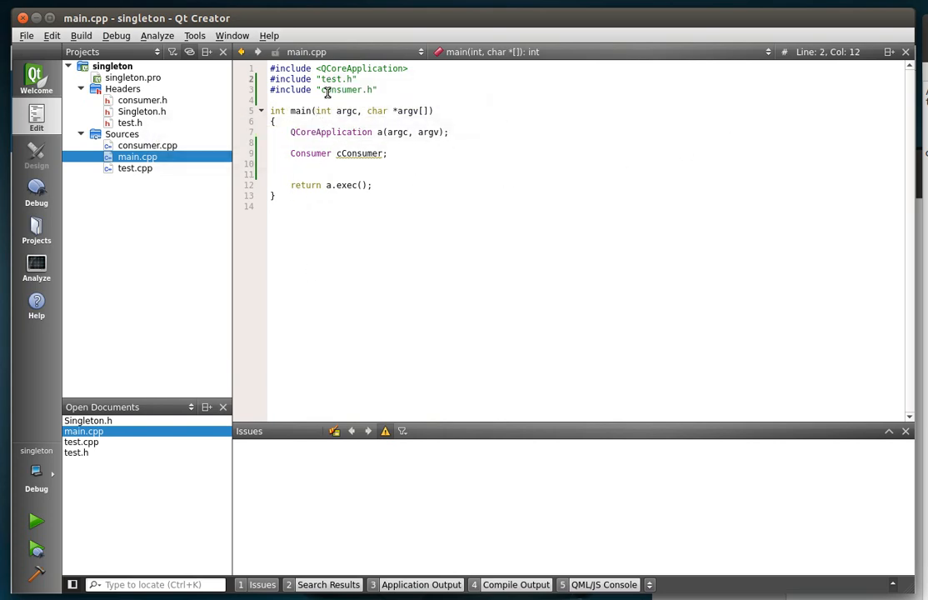
pyautogui.click(130, 124)
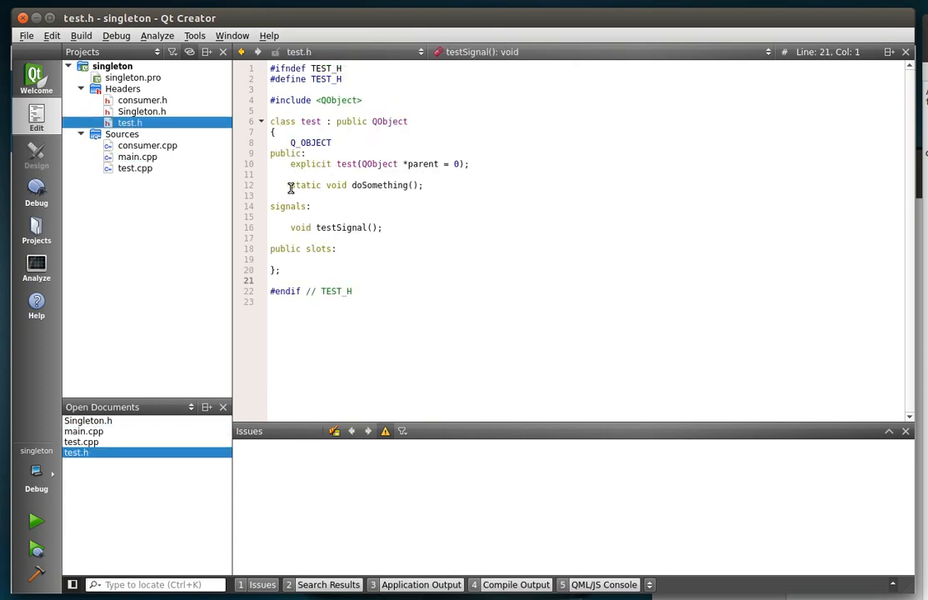
pyautogui.doubleClick(305, 185)
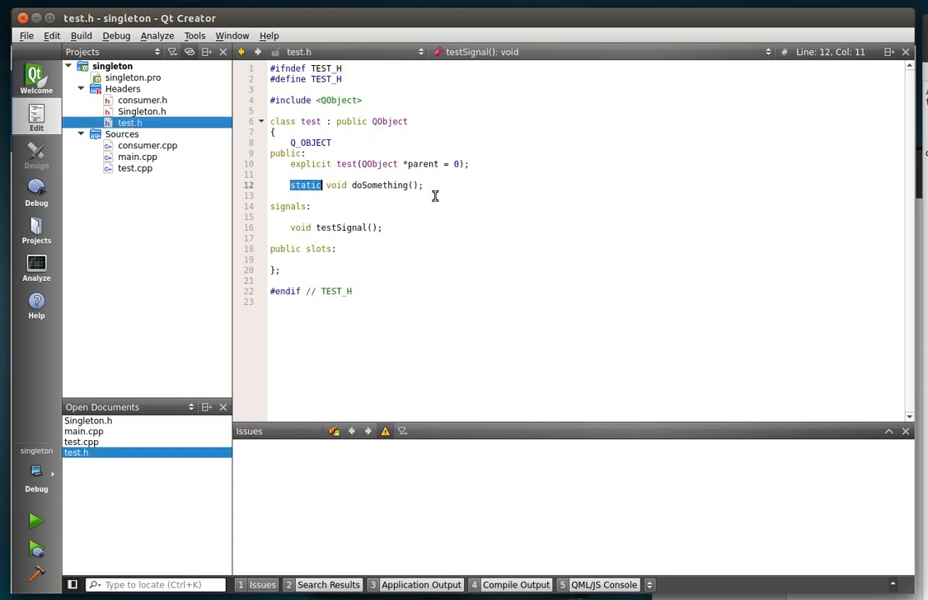
pyautogui.doubleClick(382, 183)
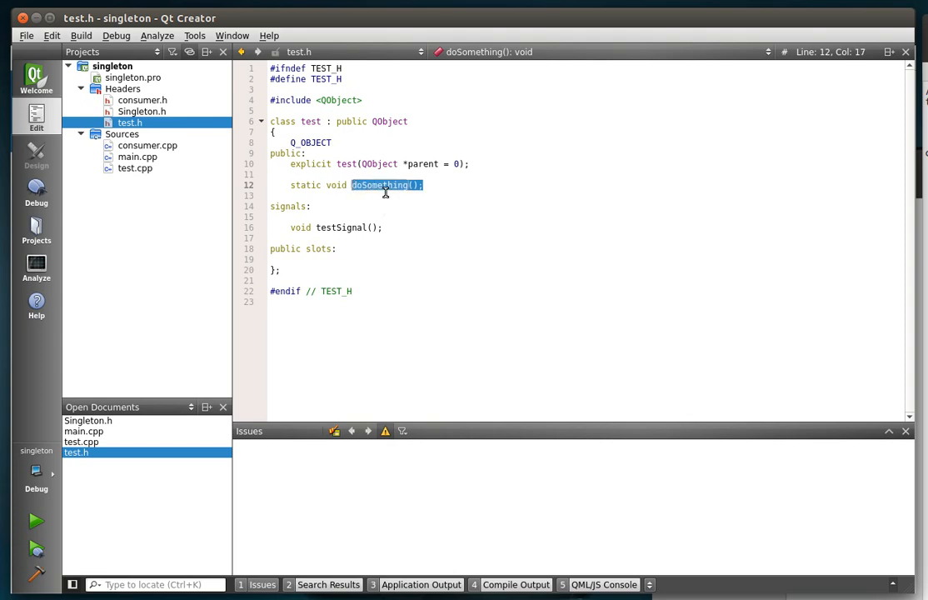
pyautogui.moveTo(300, 182)
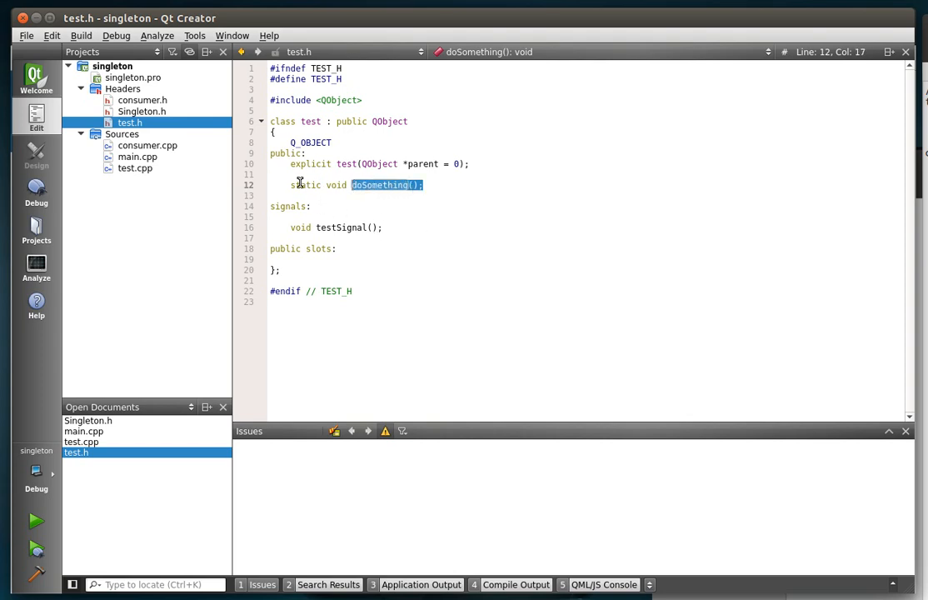
pyautogui.doubleClick(304, 184)
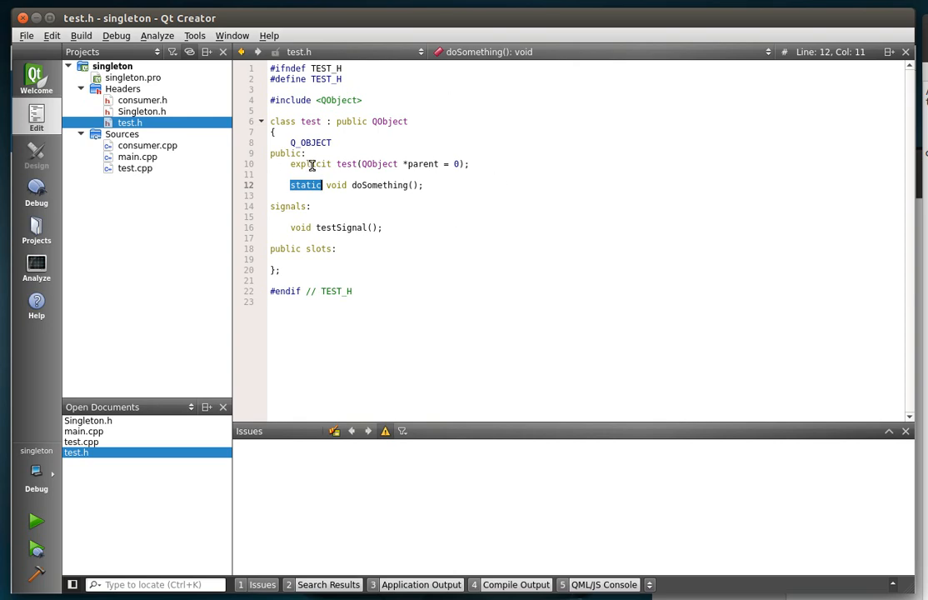
pyautogui.doubleClick(379, 185)
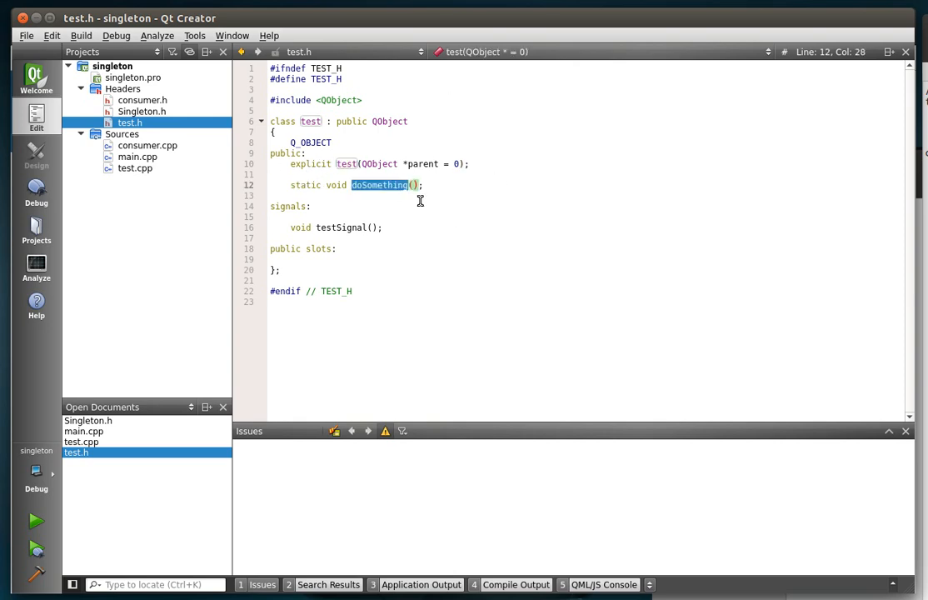
pyautogui.click(380, 185)
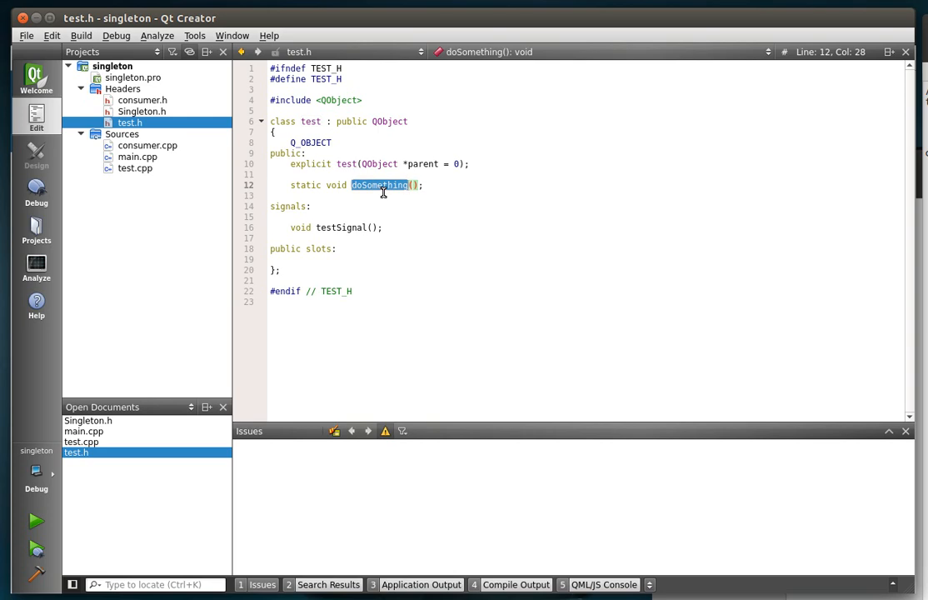
pyautogui.moveTo(345, 227)
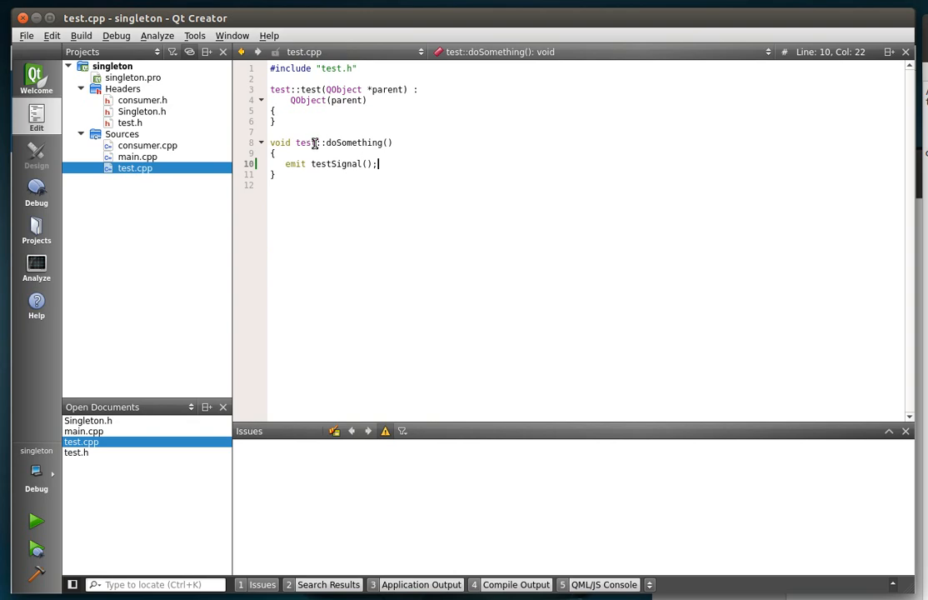
# Step: Inspect the without-object build error and remove the emit keyword before testSignal()
pyautogui.doubleClick(354, 144)
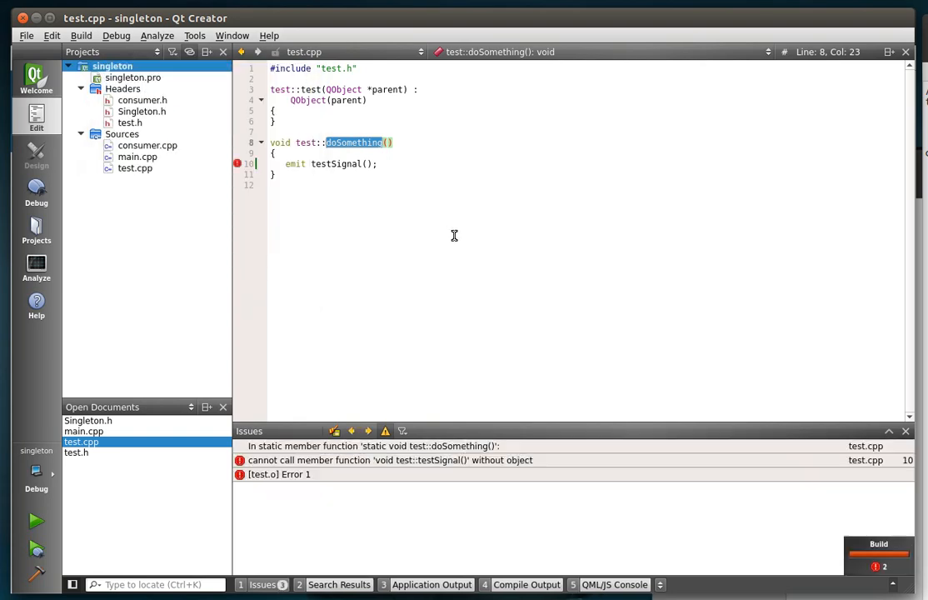
pyautogui.moveTo(308, 470)
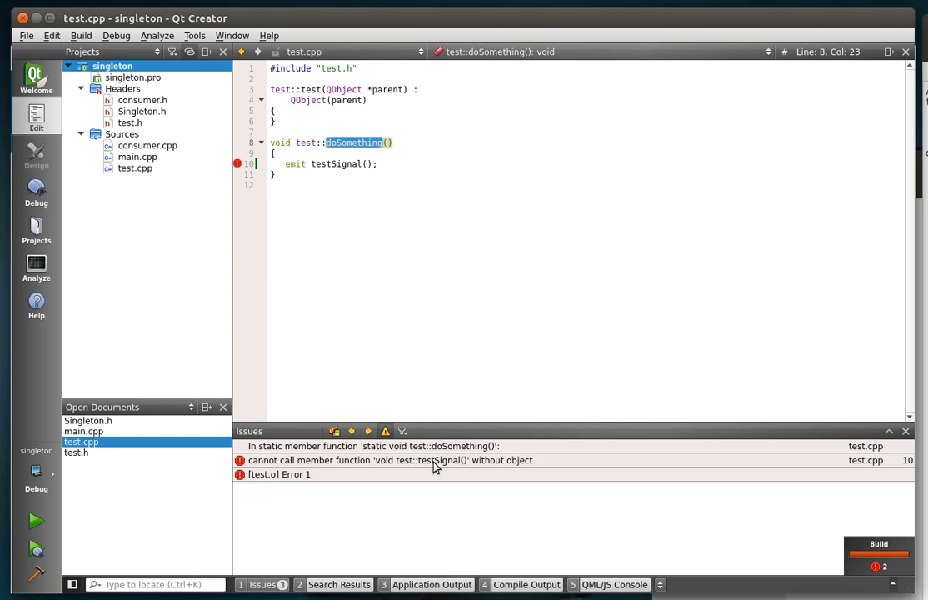
pyautogui.click(392, 460)
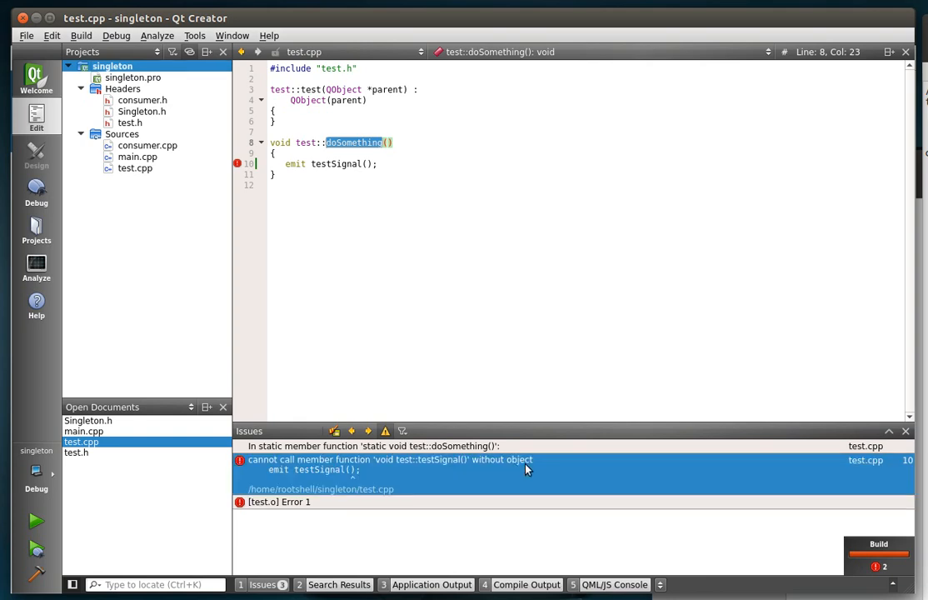
pyautogui.moveTo(393, 165)
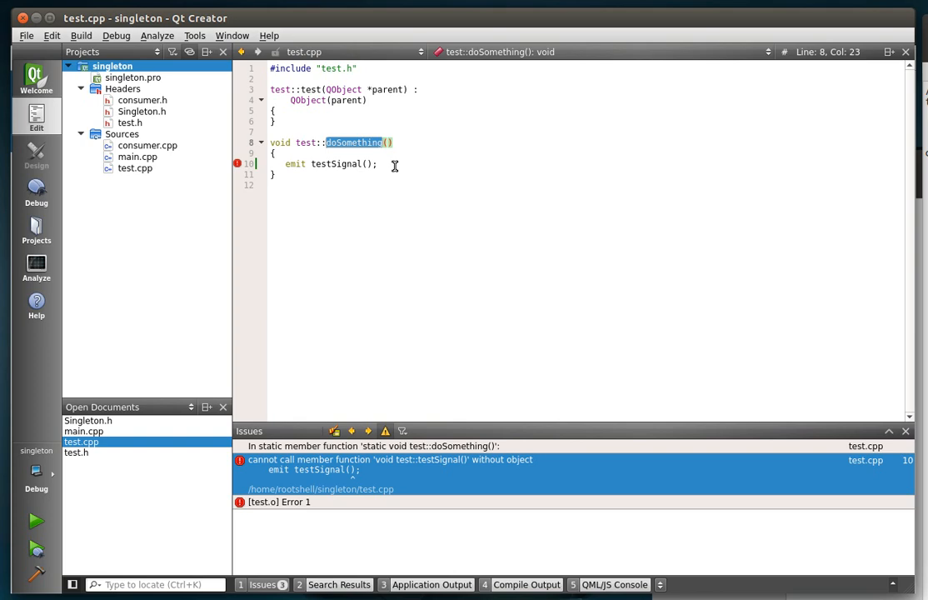
pyautogui.moveTo(460, 191)
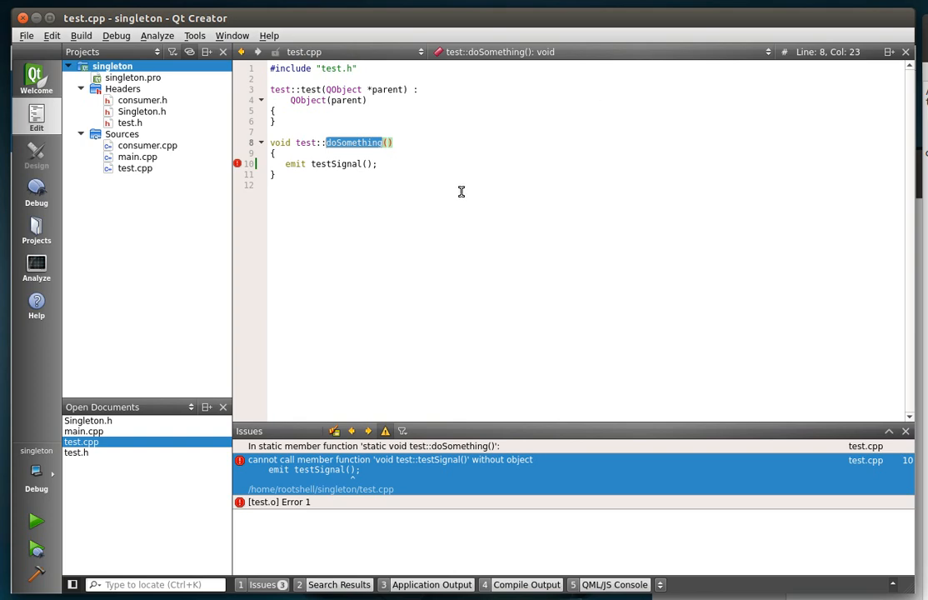
pyautogui.click(337, 163)
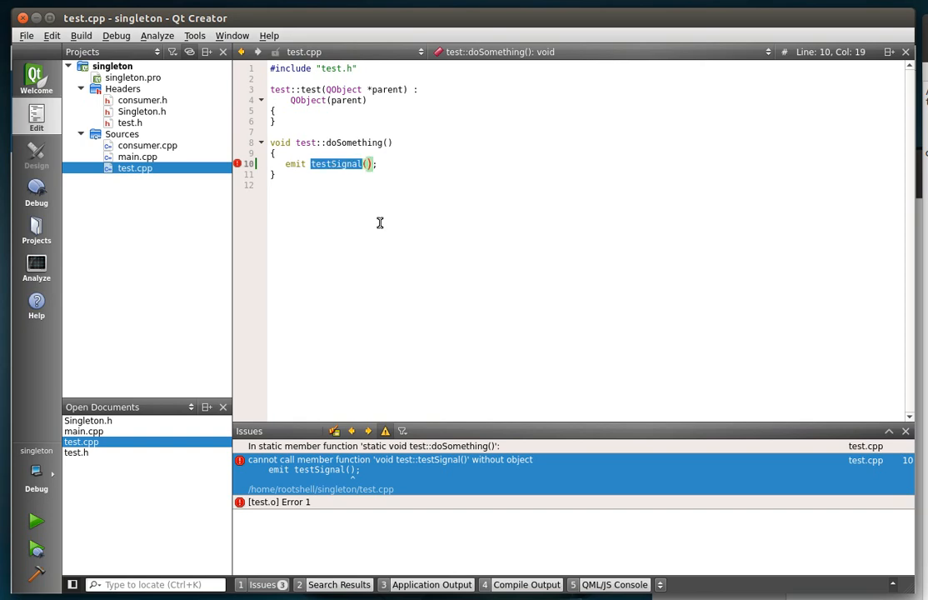
pyautogui.press('BackSpace')
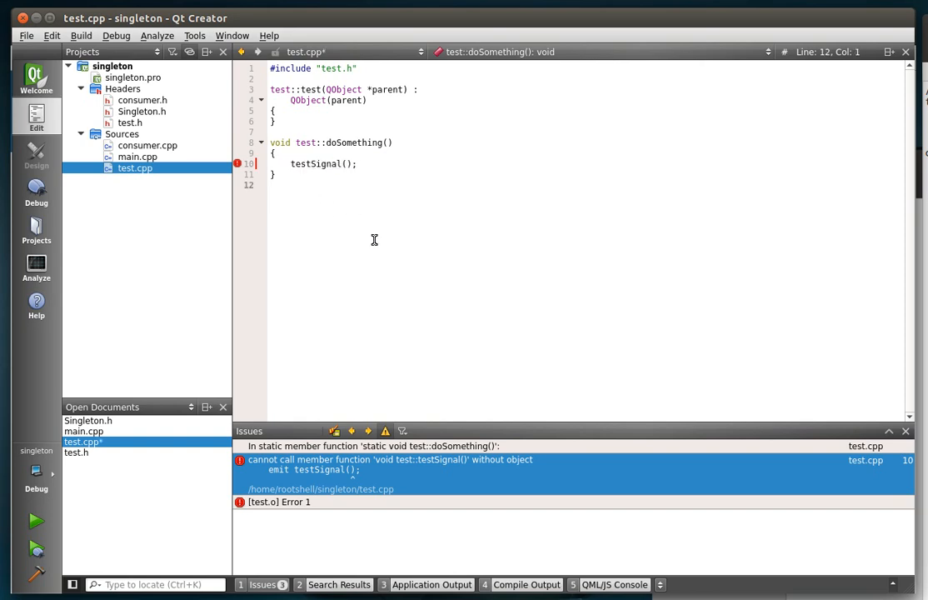
# Step: Rebuild the singleton project and bring up the Singleton.h header
pyautogui.rightClick(110, 66)
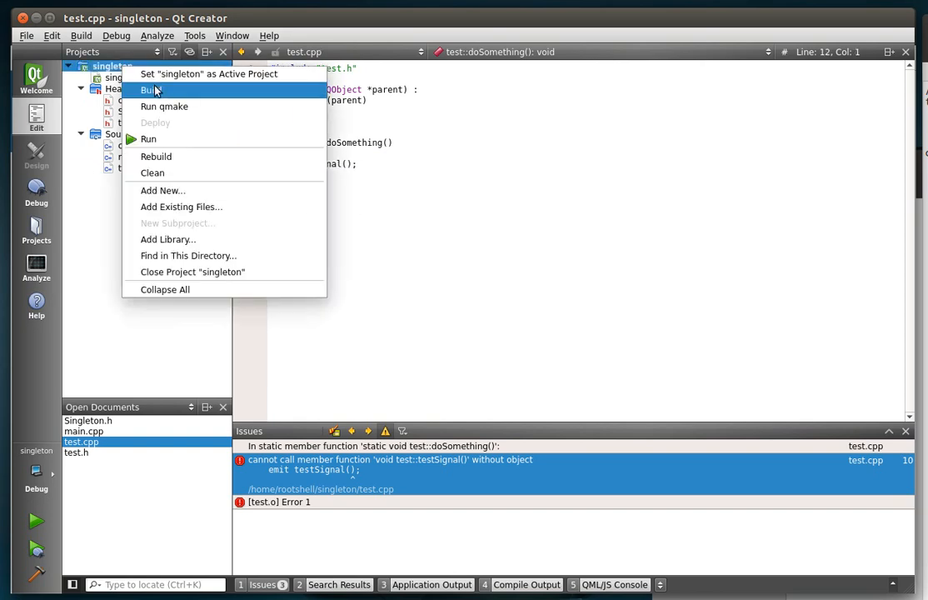
pyautogui.click(150, 90)
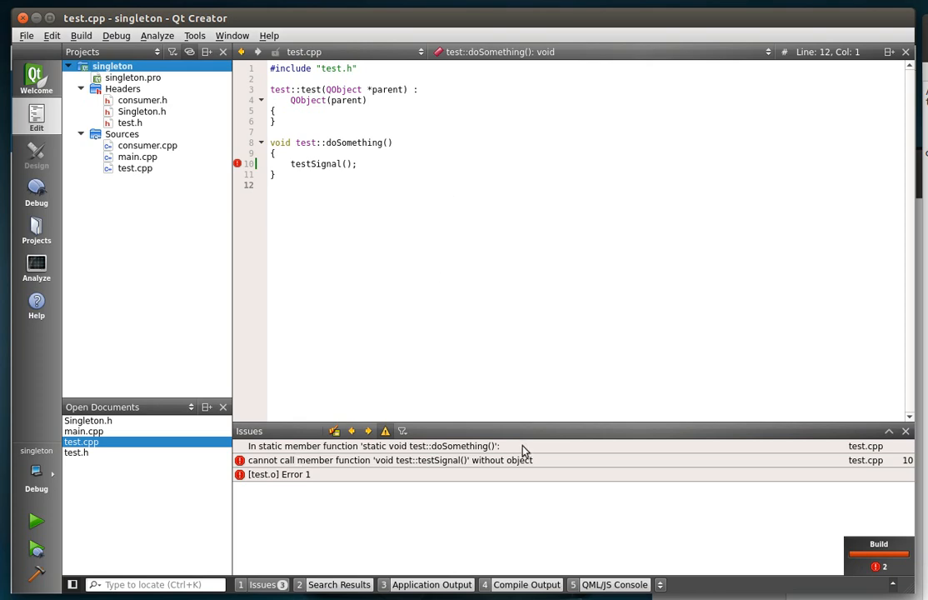
pyautogui.click(387, 460)
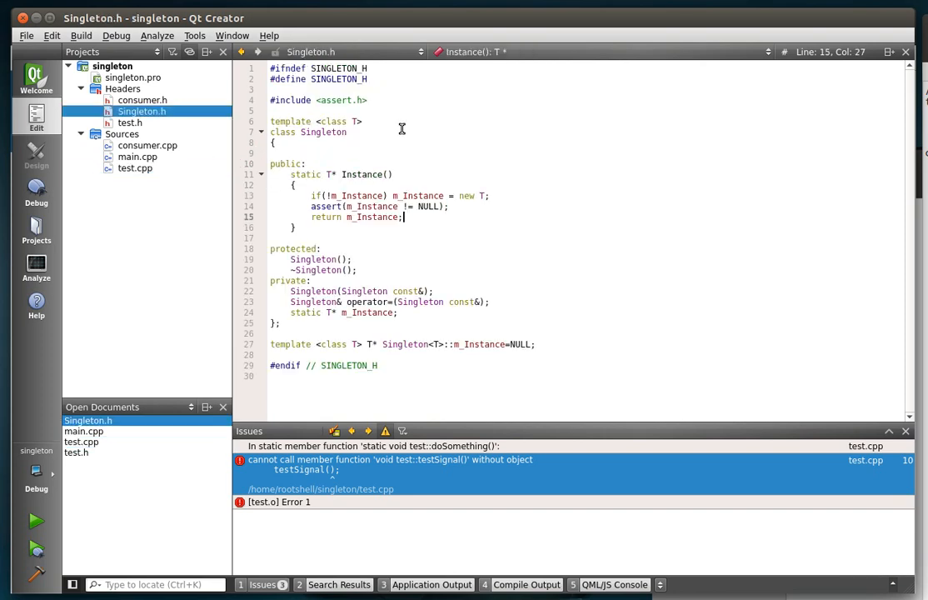
pyautogui.moveTo(450, 180)
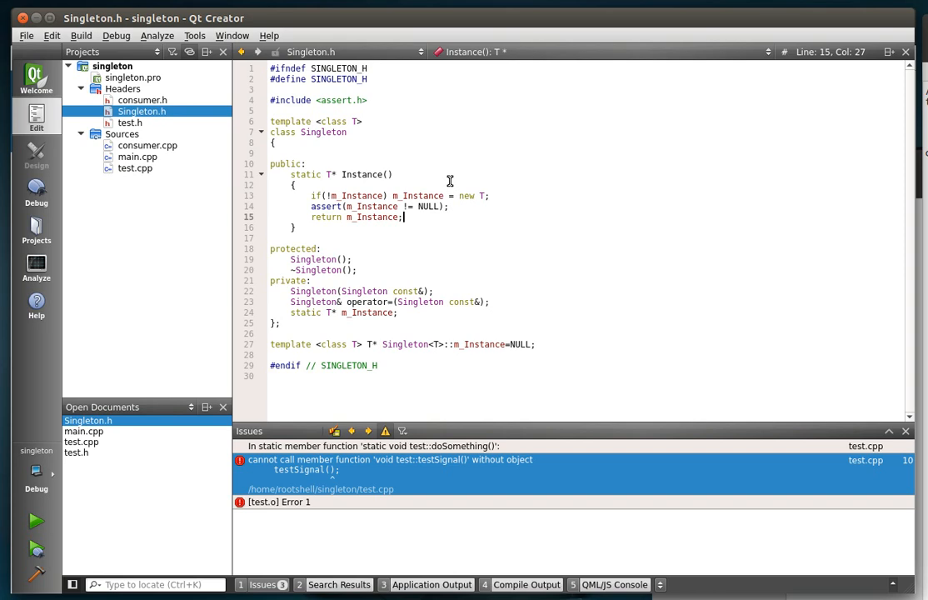
pyautogui.moveTo(382, 132)
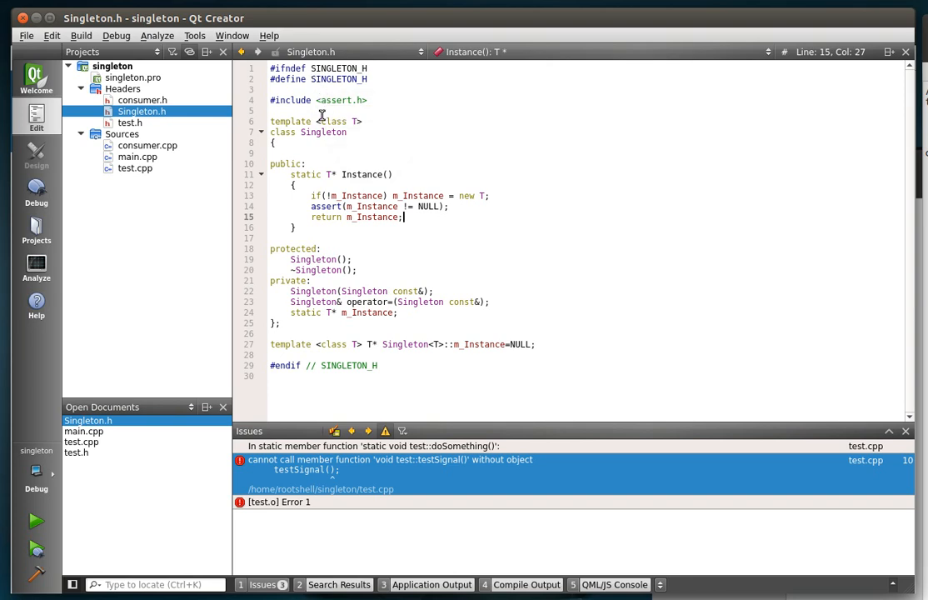
pyautogui.moveTo(330, 140)
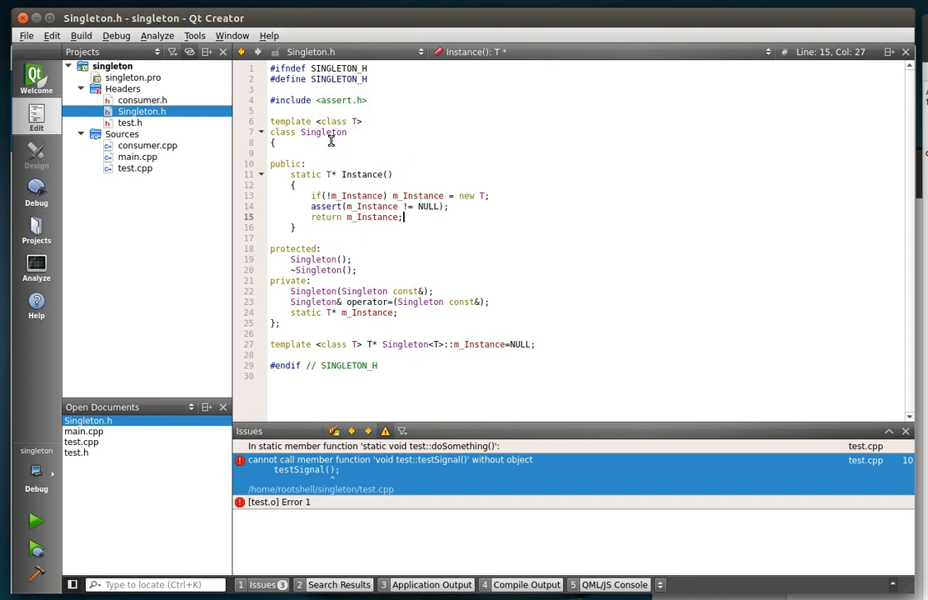
pyautogui.moveTo(377, 242)
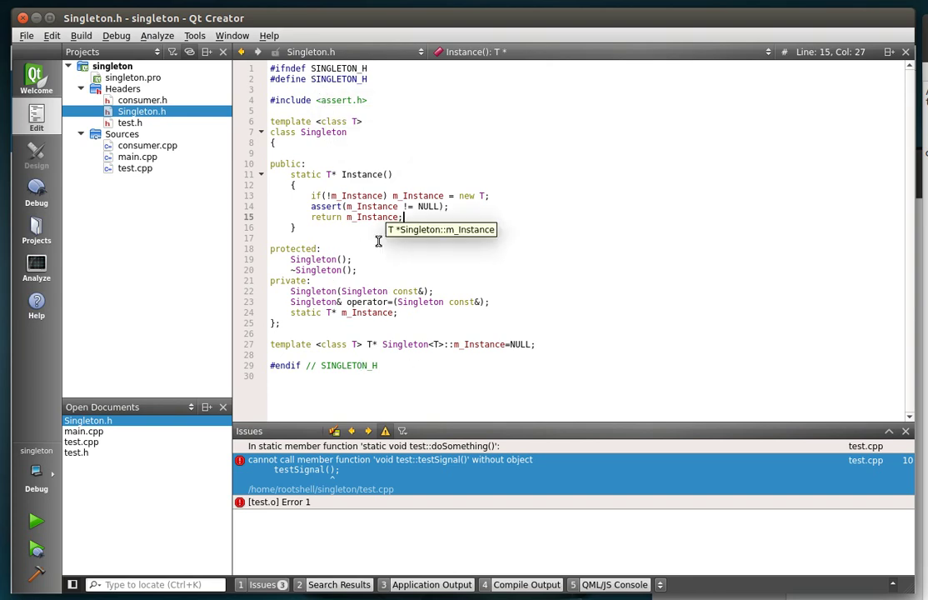
pyautogui.moveTo(378, 250)
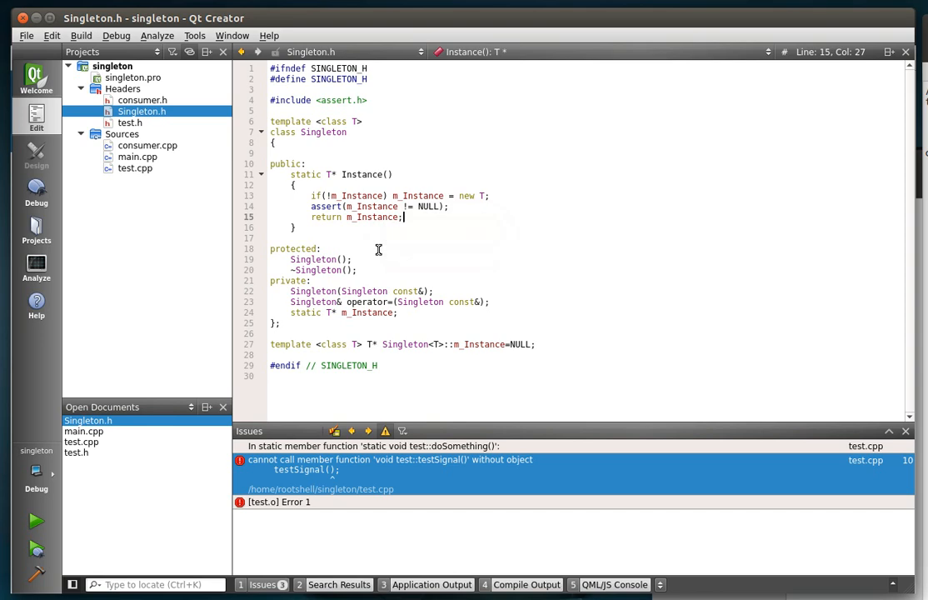
pyautogui.moveTo(344, 147)
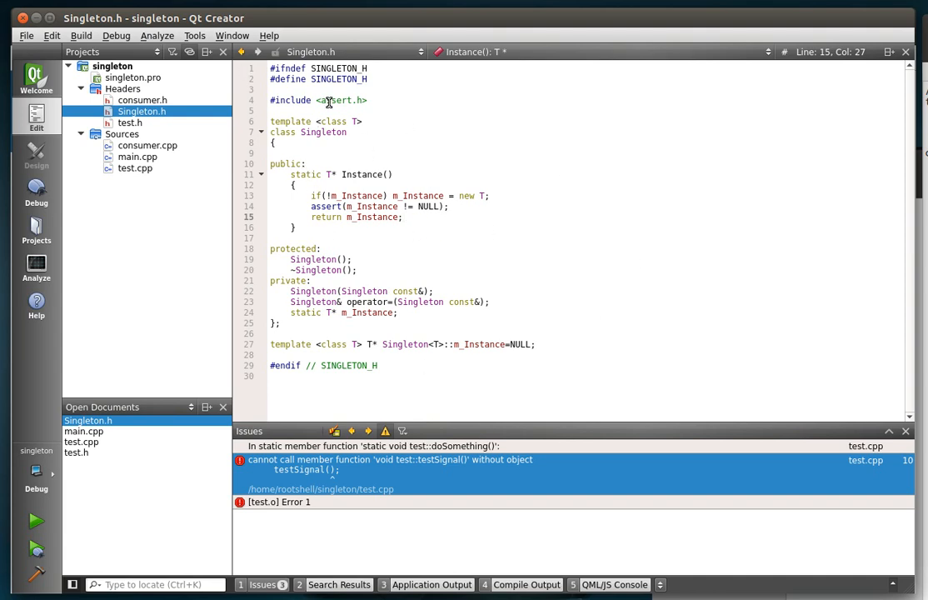
pyautogui.moveTo(393, 102)
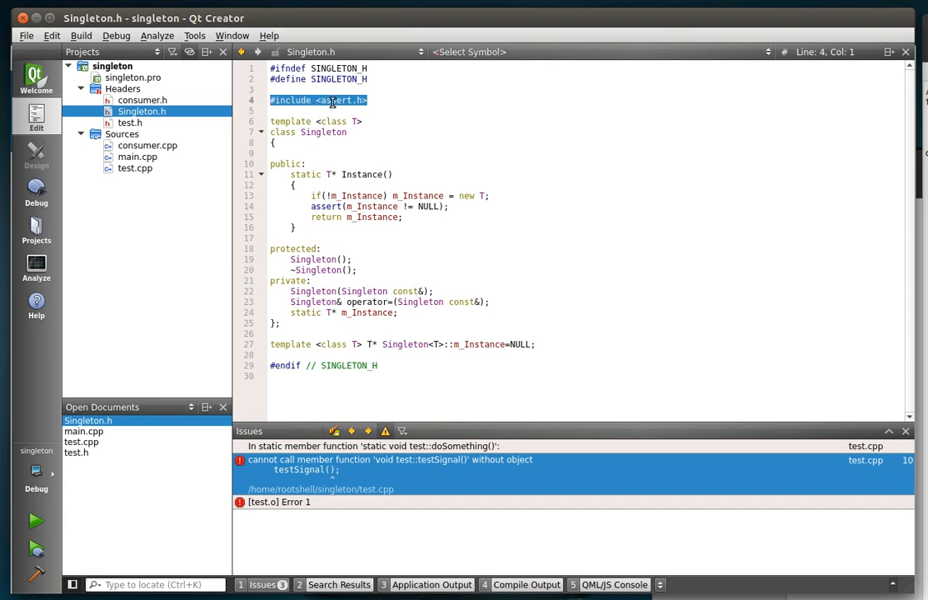
pyautogui.click(275, 154)
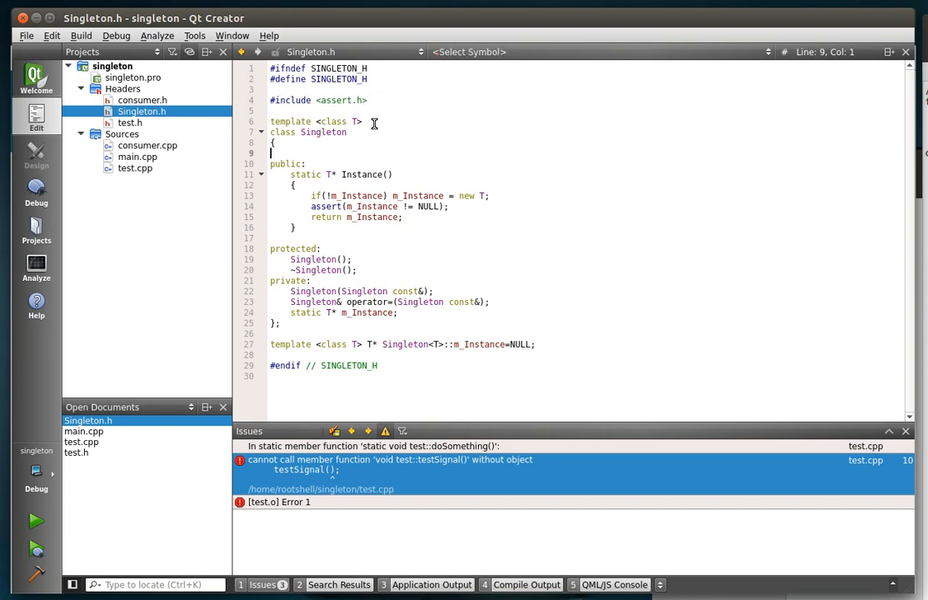
pyautogui.click(277, 143)
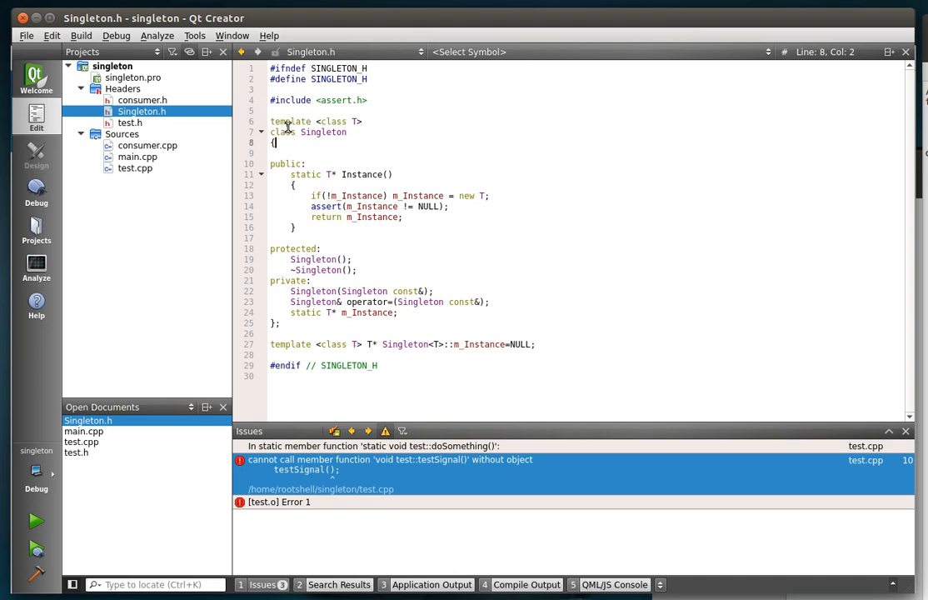
pyautogui.click(292, 120)
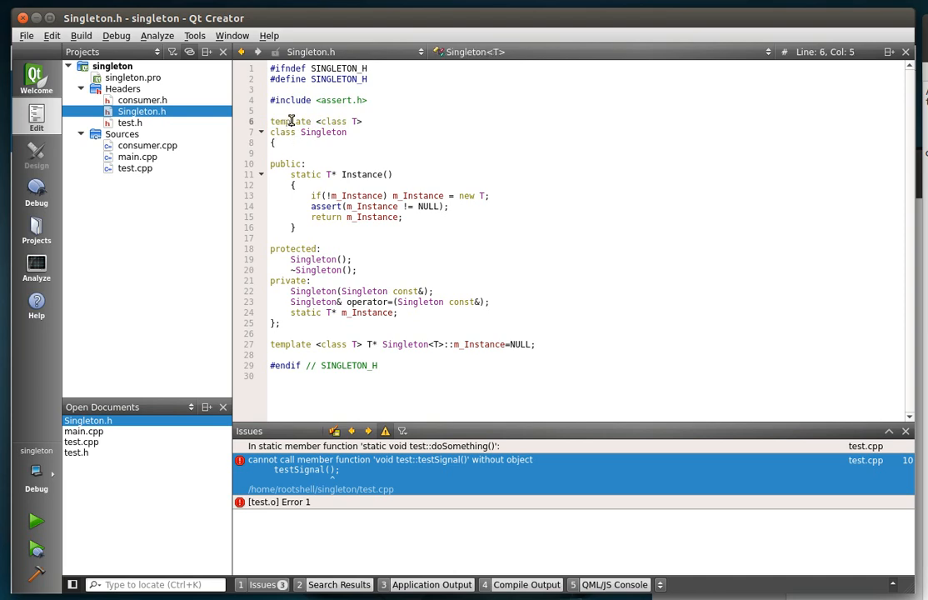
pyautogui.doubleClick(290, 120)
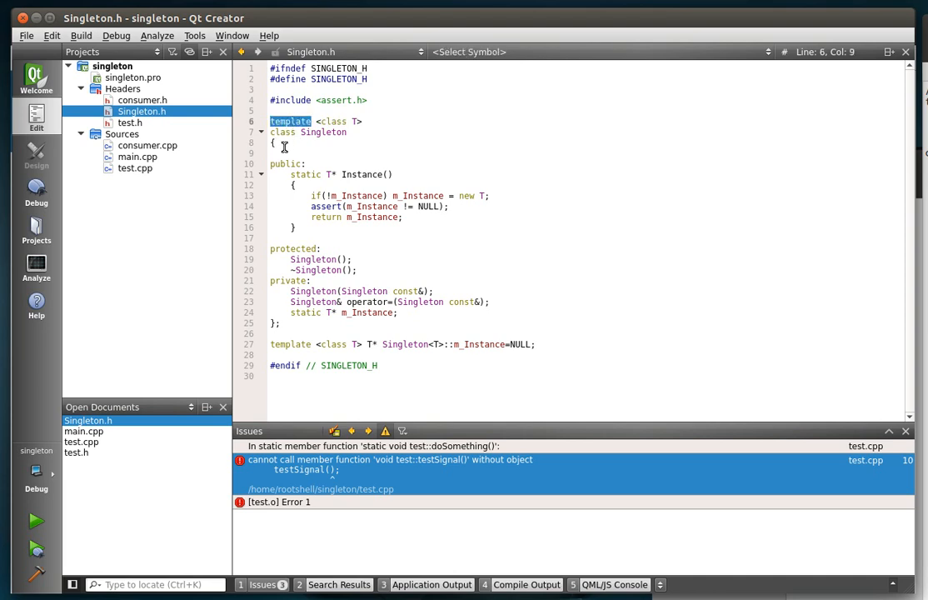
pyautogui.moveTo(364, 175)
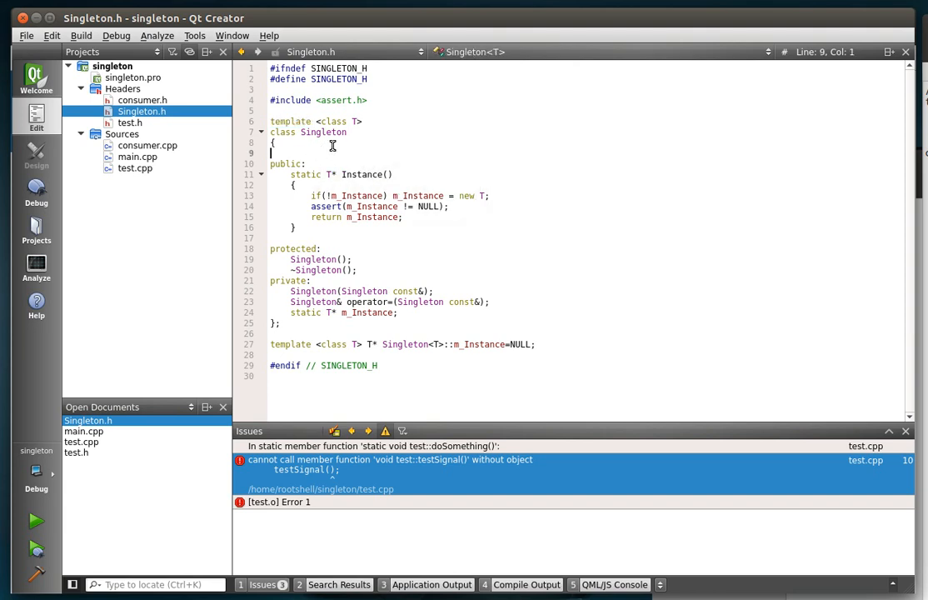
pyautogui.doubleClick(333, 120)
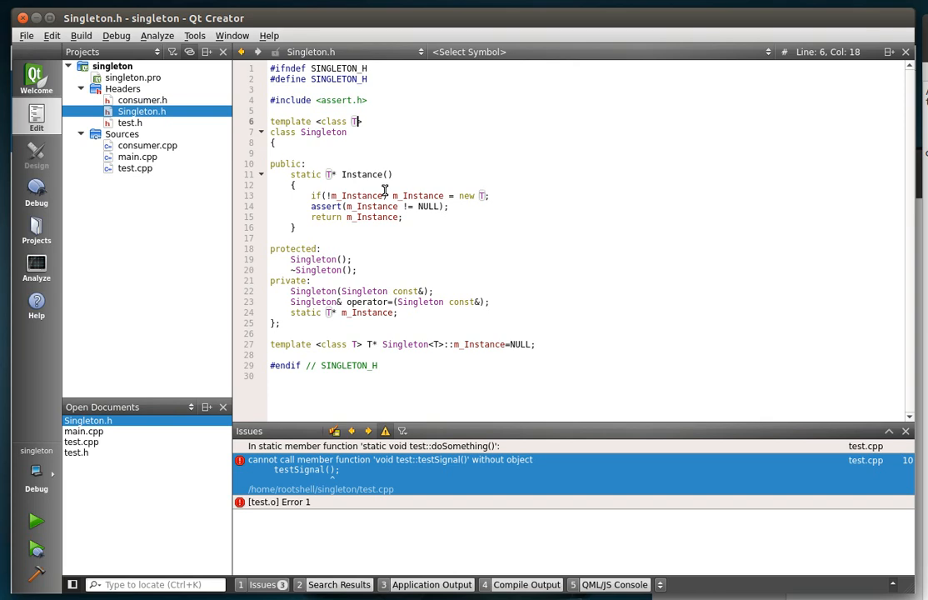
pyautogui.moveTo(373, 175)
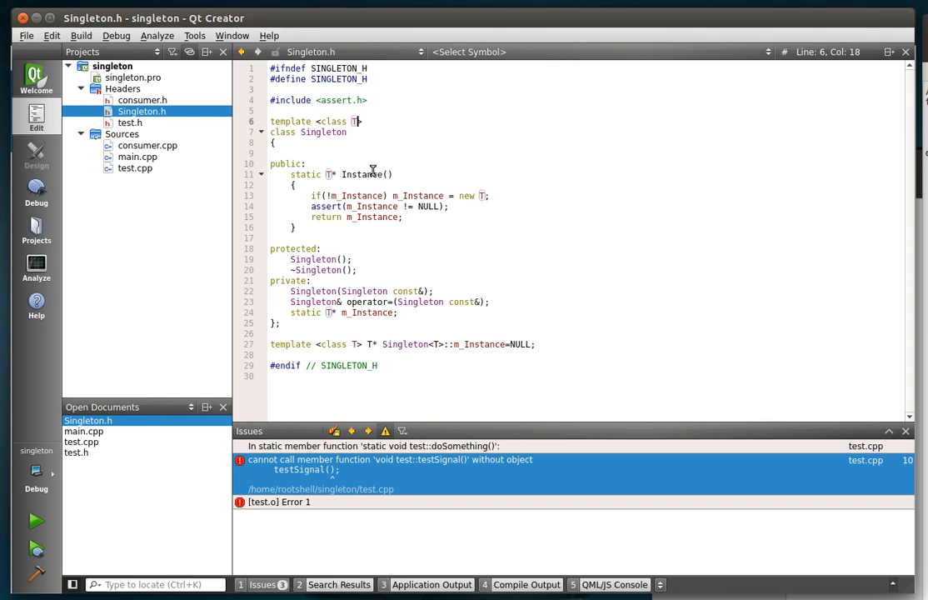
pyautogui.moveTo(356, 175)
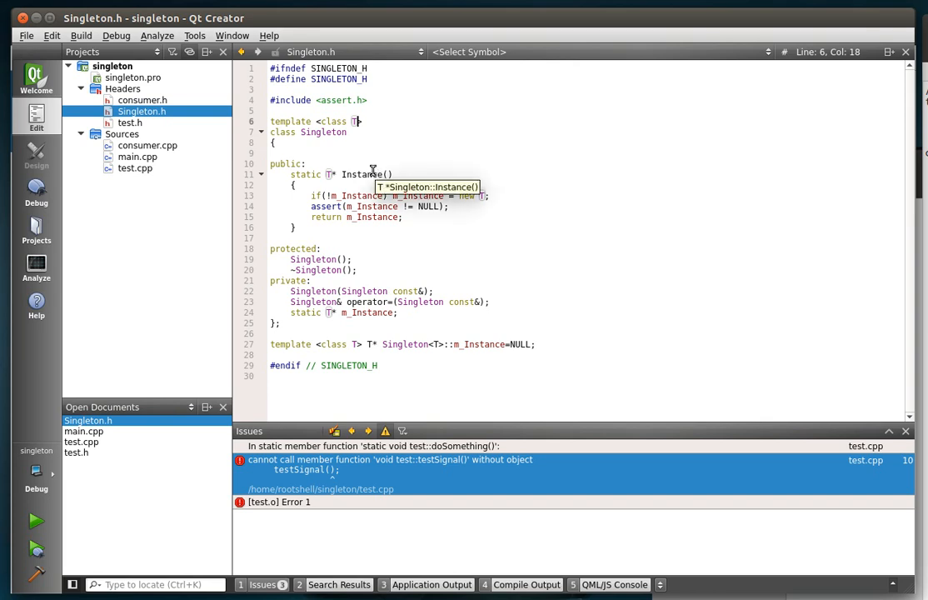
pyautogui.doubleClick(324, 132)
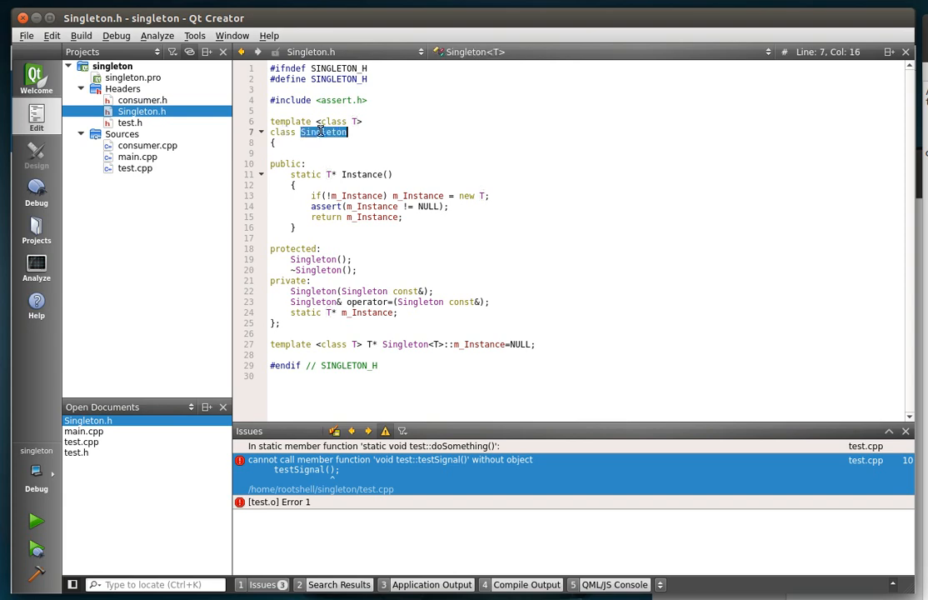
pyautogui.click(260, 132)
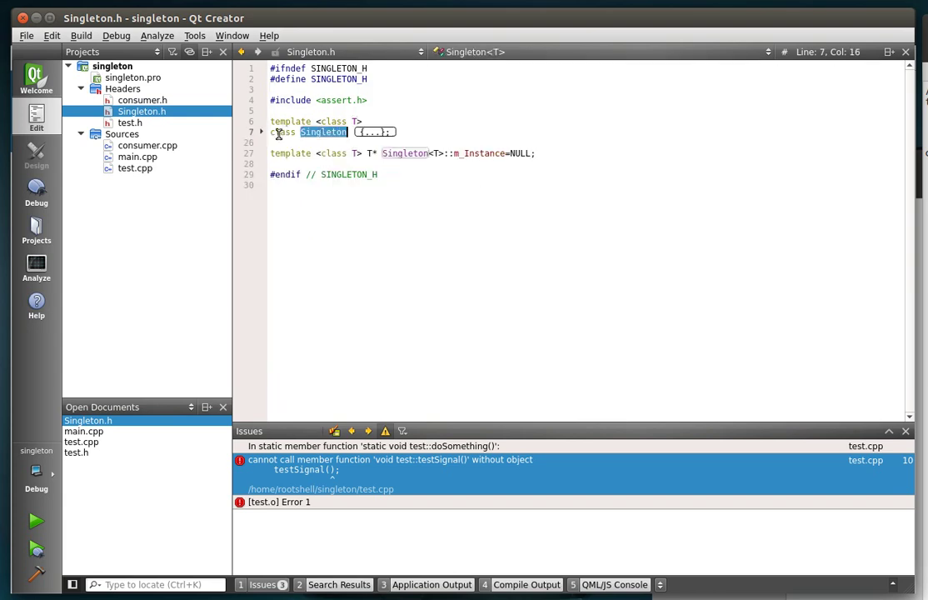
pyautogui.click(260, 131)
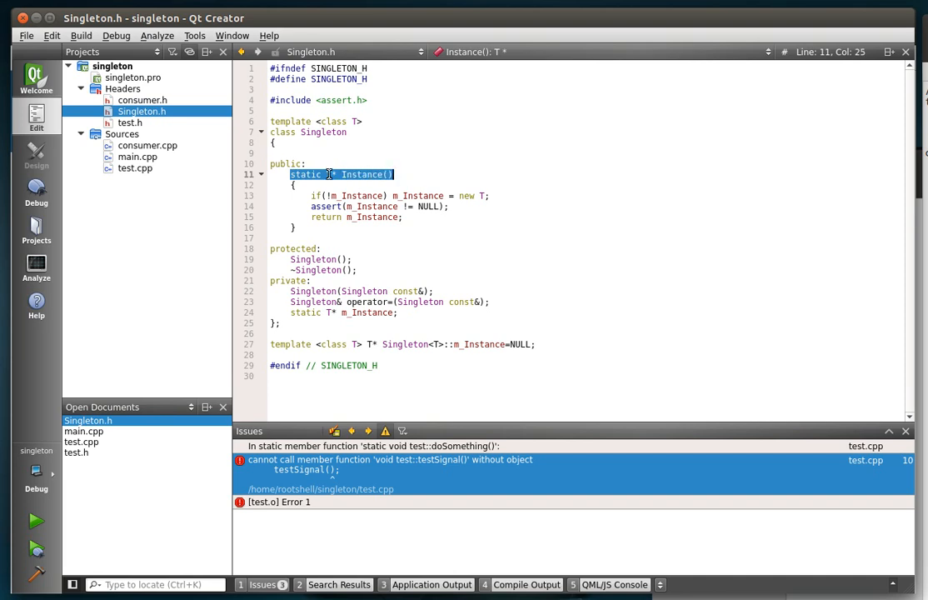
pyautogui.click(332, 175)
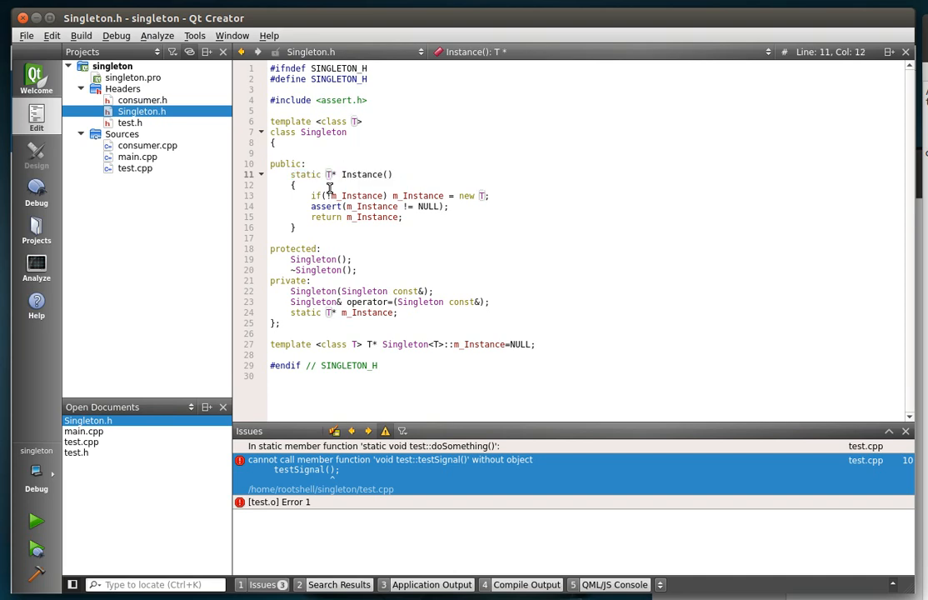
pyautogui.doubleClick(356, 195)
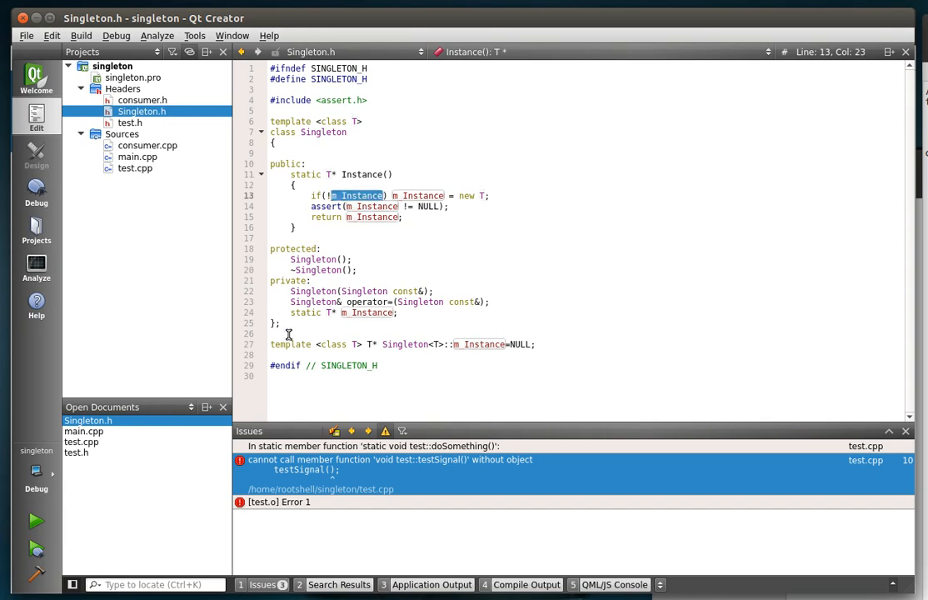
pyautogui.moveTo(367, 312)
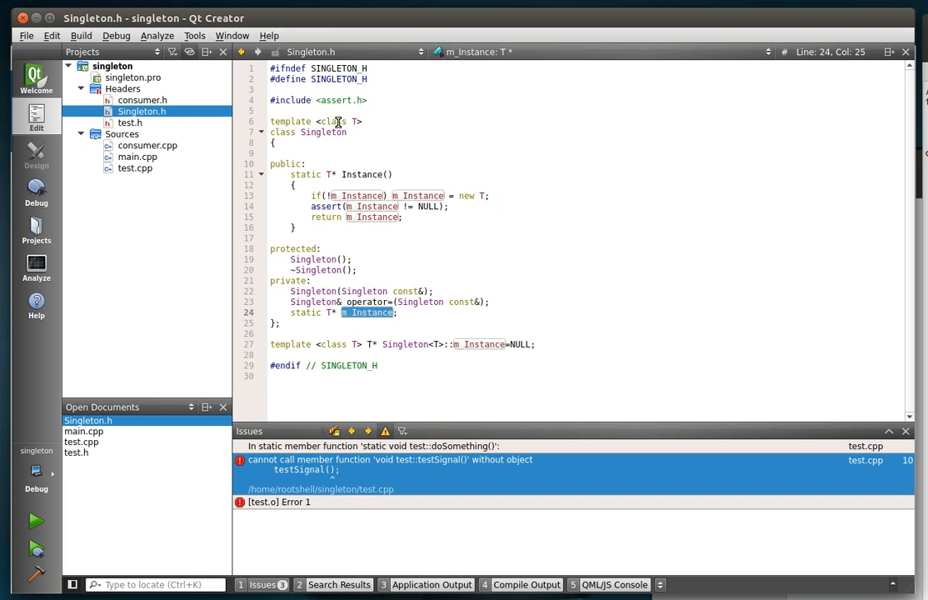
pyautogui.moveTo(480, 196)
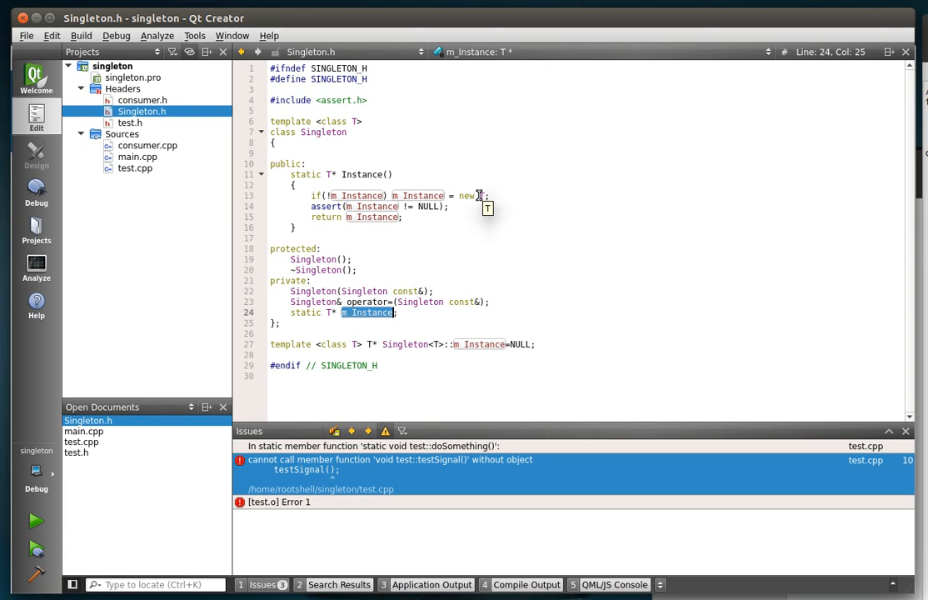
pyautogui.click(480, 195)
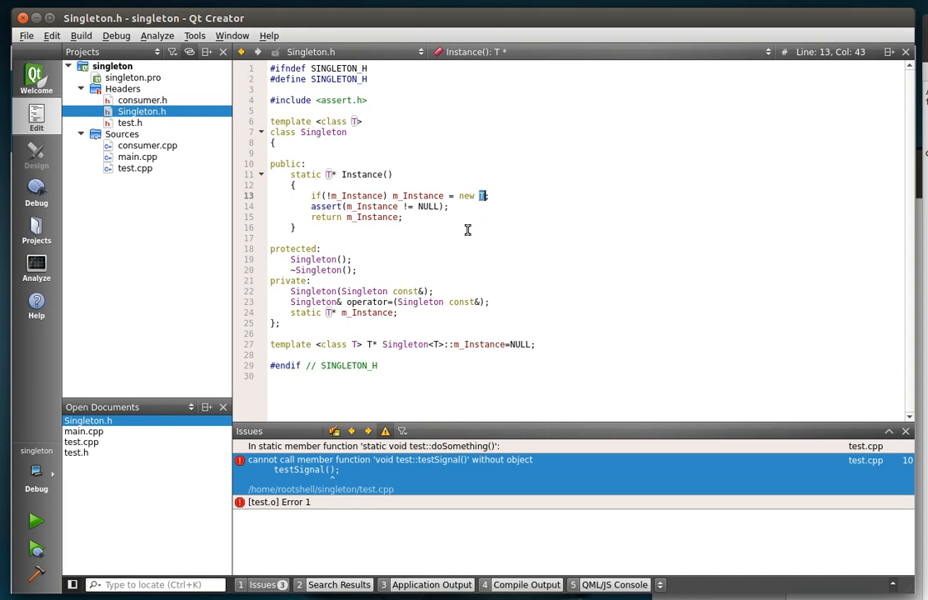
pyautogui.write('e')
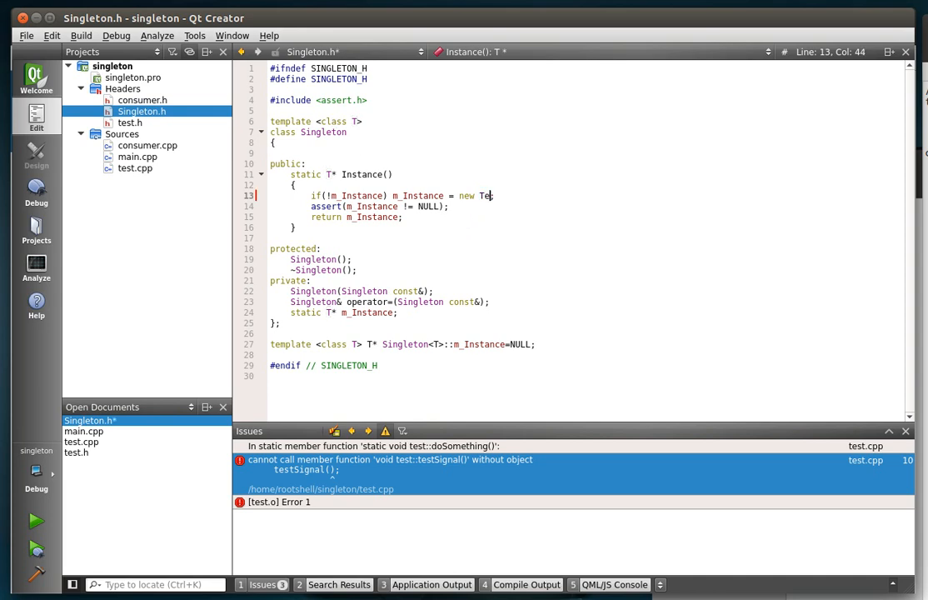
pyautogui.click(517, 334)
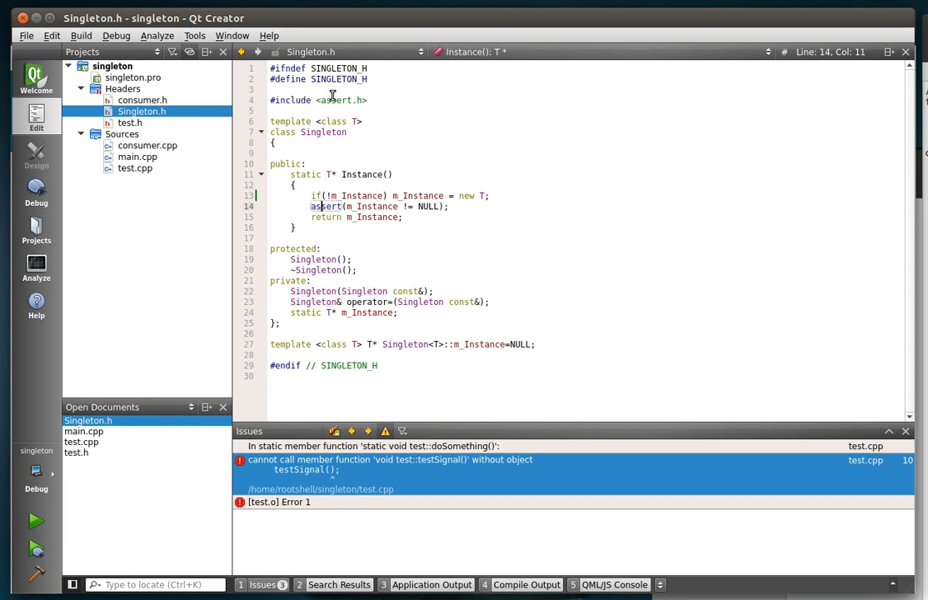
pyautogui.doubleClick(325, 207)
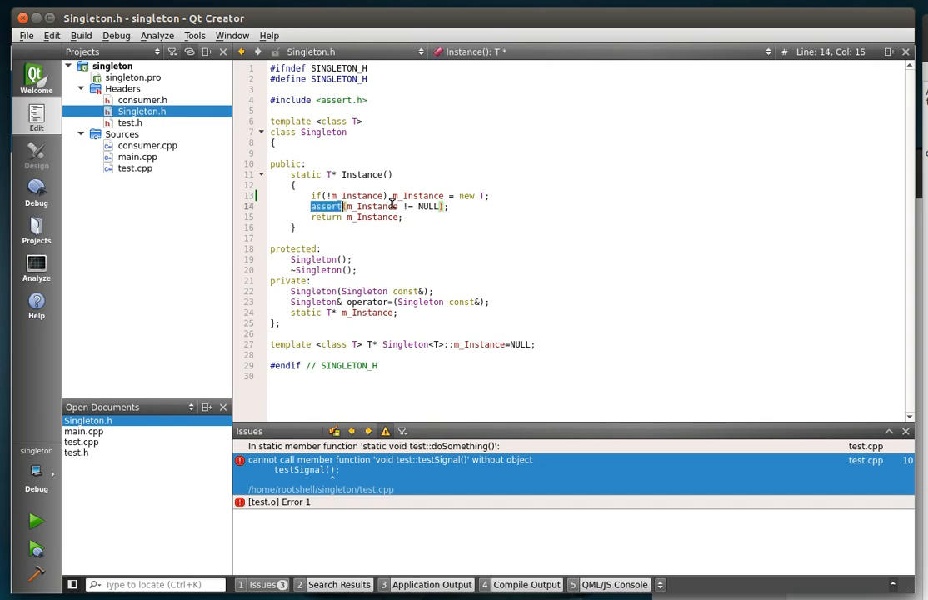
pyautogui.moveTo(375, 217)
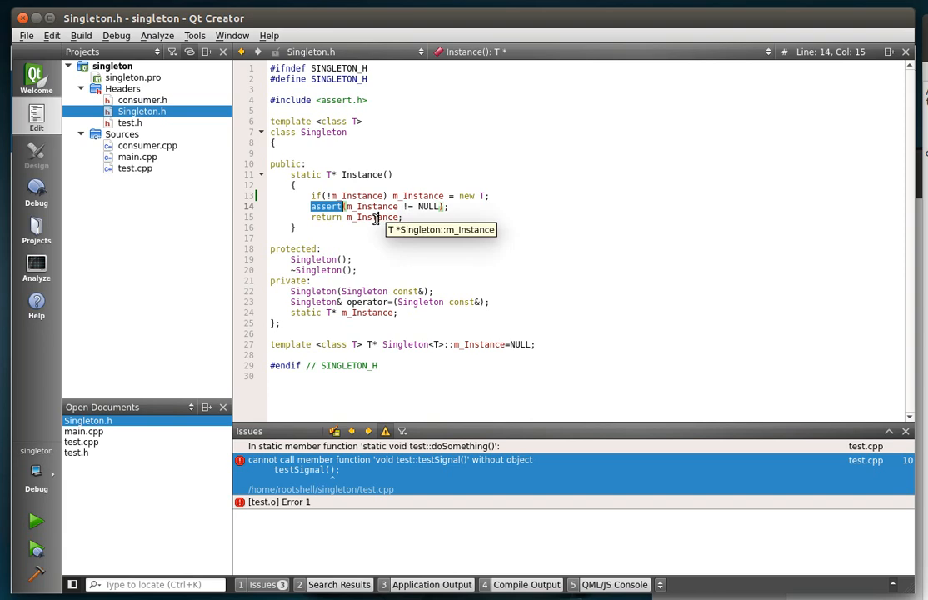
pyautogui.doubleClick(374, 216)
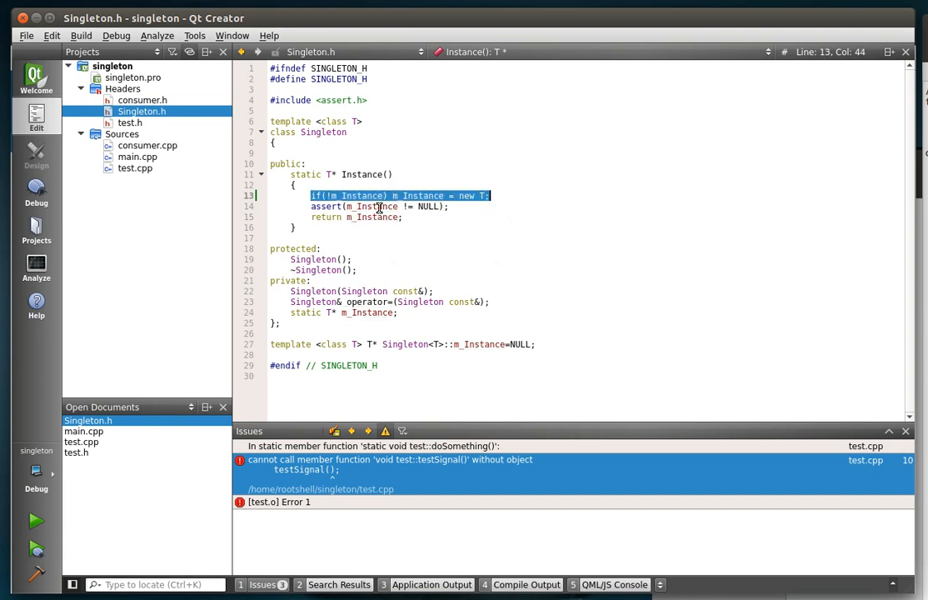
pyautogui.moveTo(356, 207)
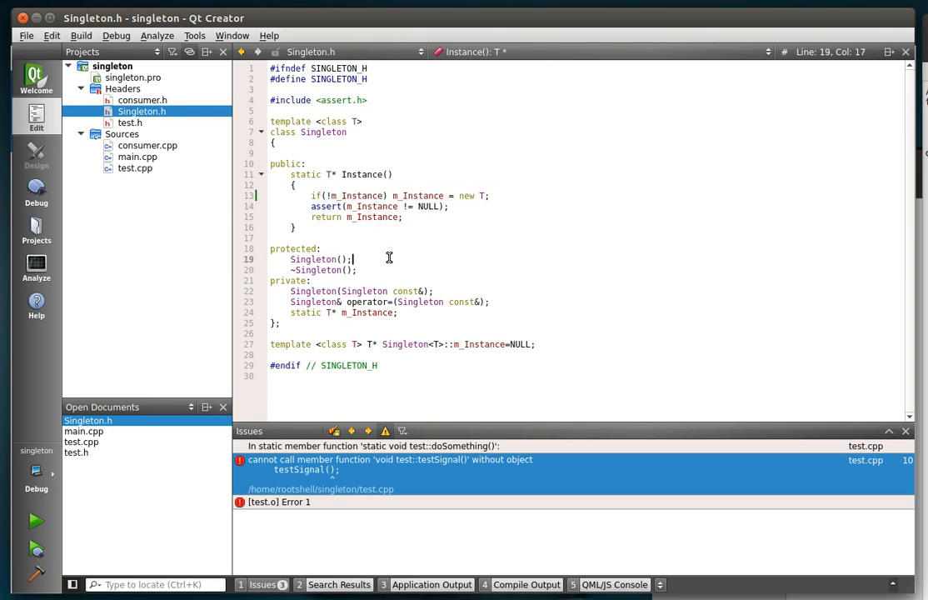
# Step: Review the protected constructor and private copy constructor in Singleton.h
pyautogui.click(355, 267)
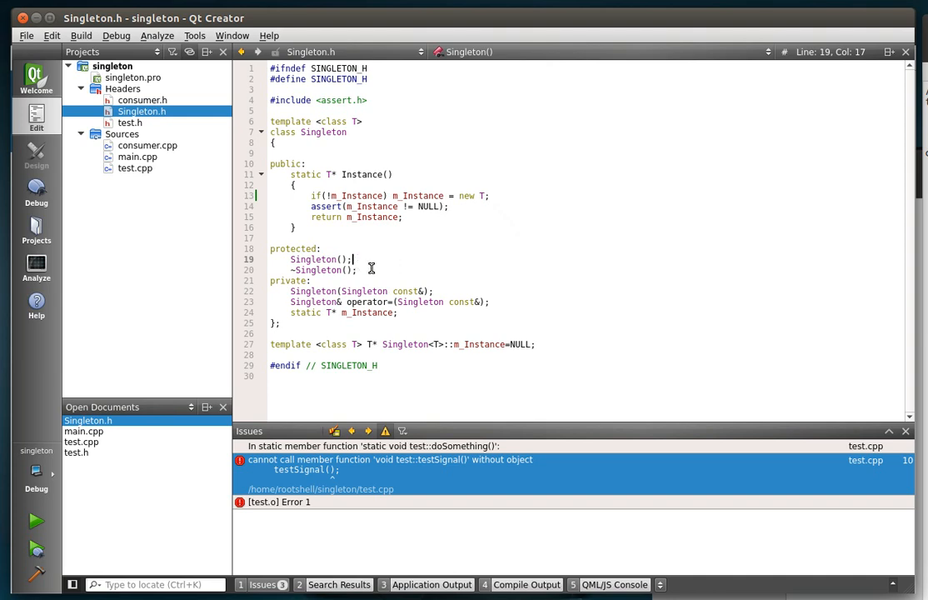
pyautogui.moveTo(351, 270)
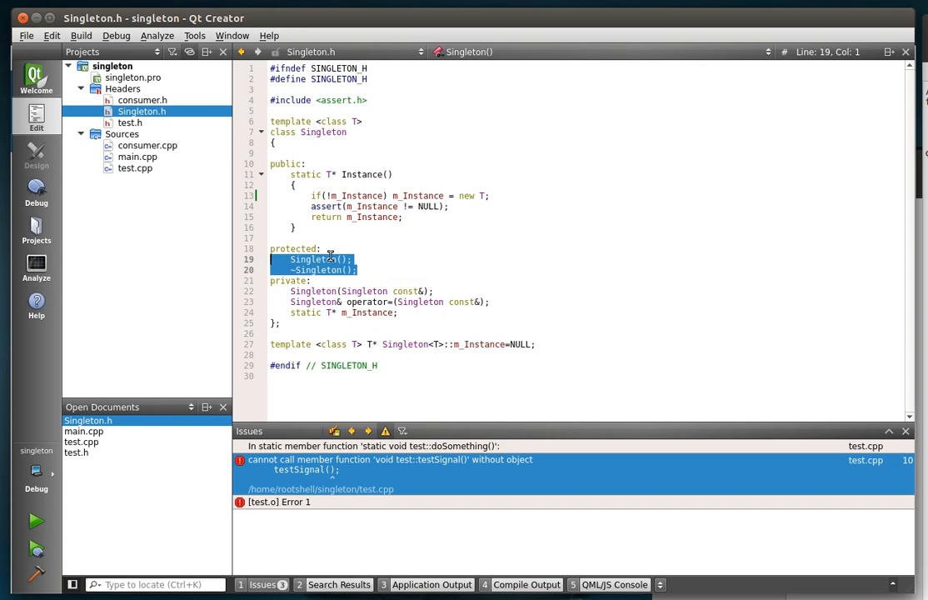
pyautogui.click(453, 301)
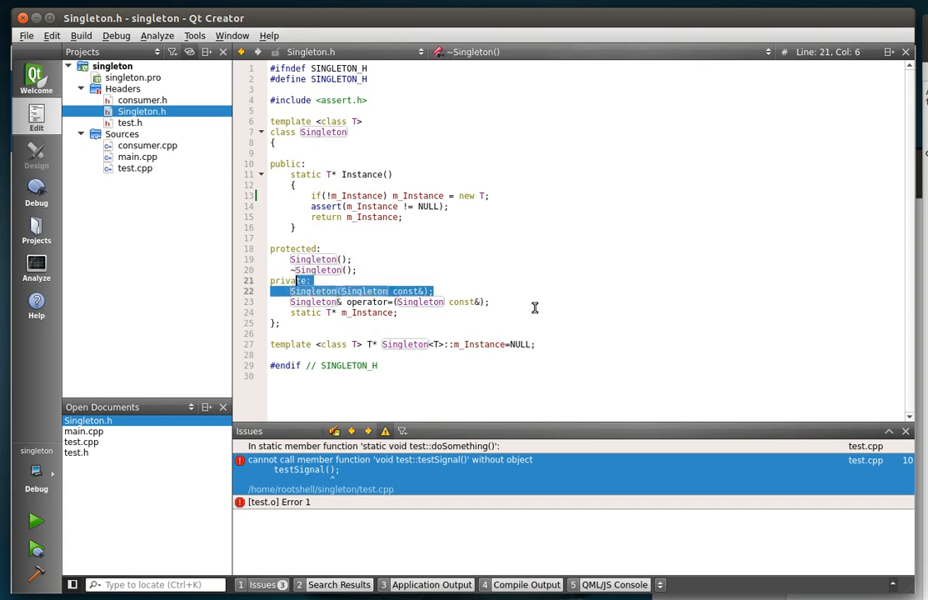
pyautogui.click(308, 302)
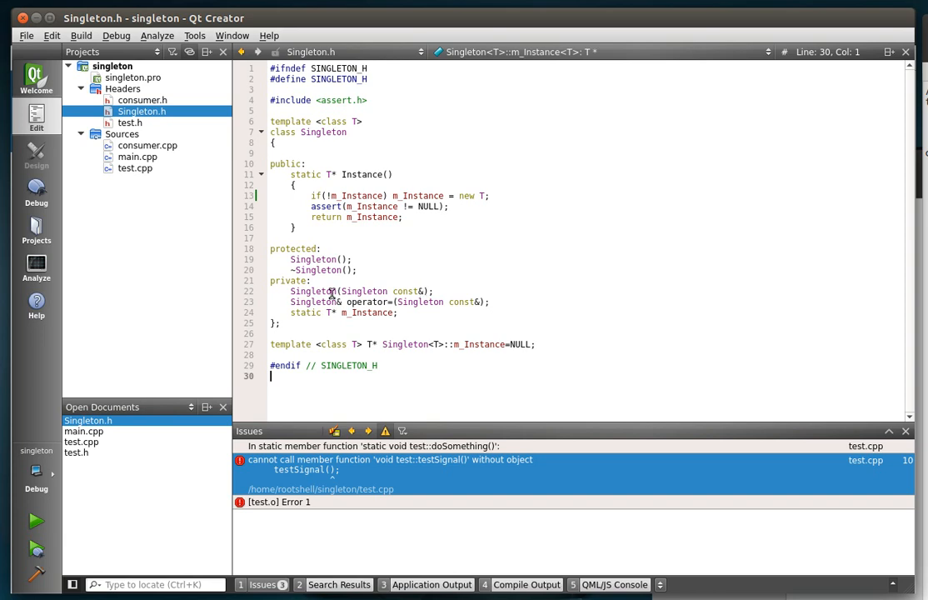
pyautogui.doubleClick(407, 290)
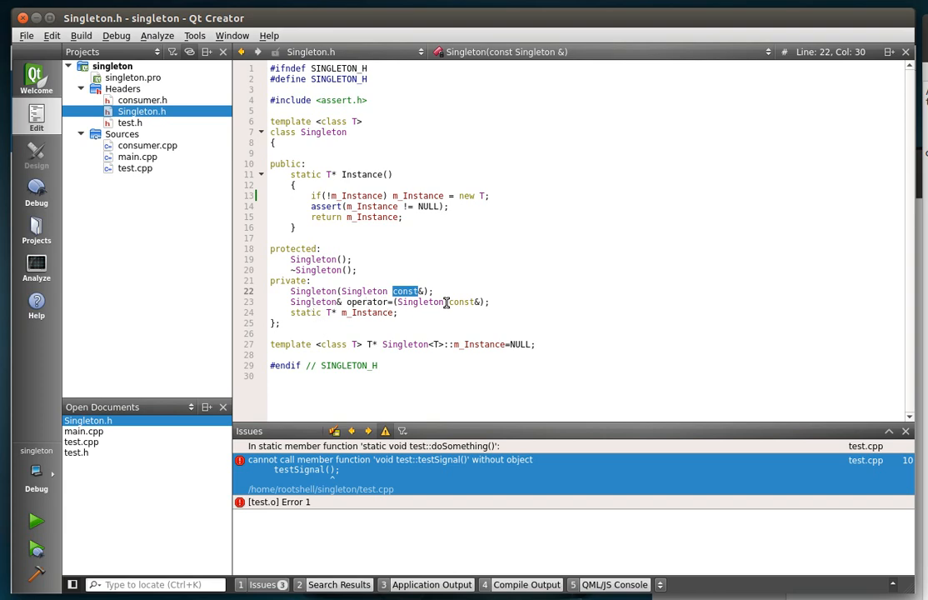
pyautogui.moveTo(294, 328)
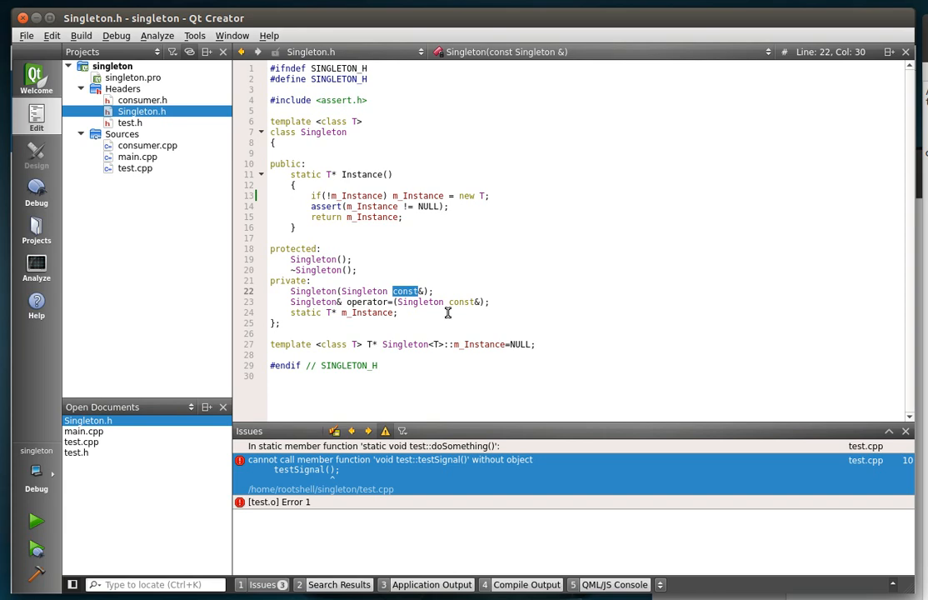
# Step: Examine the out-of-class m_Instance=NULL definition, then switch to test.cpp
pyautogui.doubleClick(290, 343)
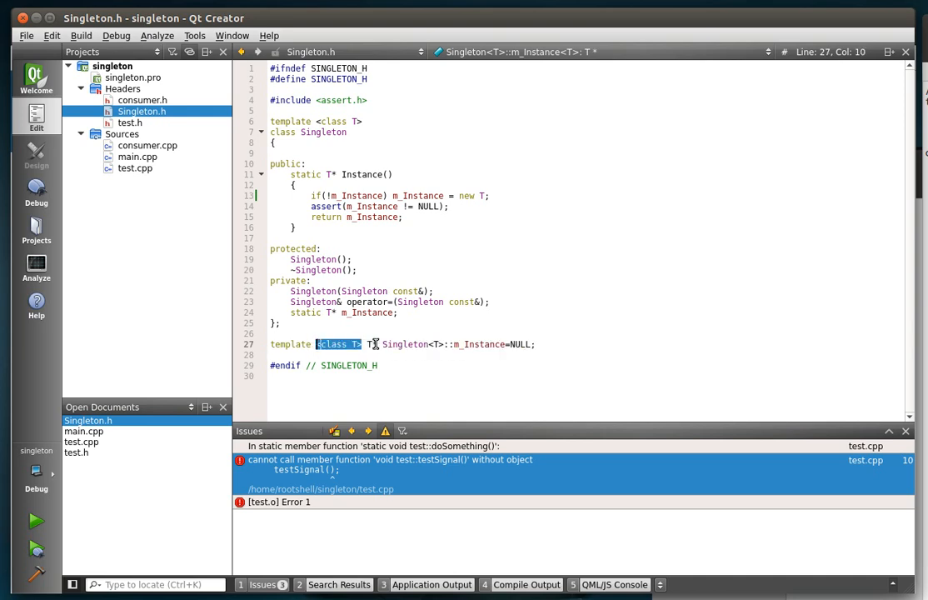
pyautogui.doubleClick(407, 344)
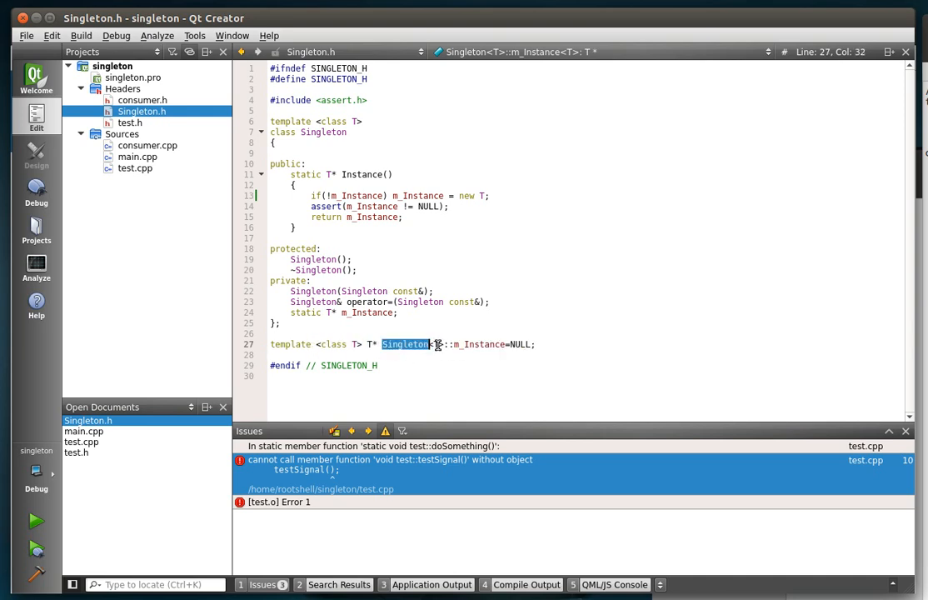
pyautogui.doubleClick(480, 343)
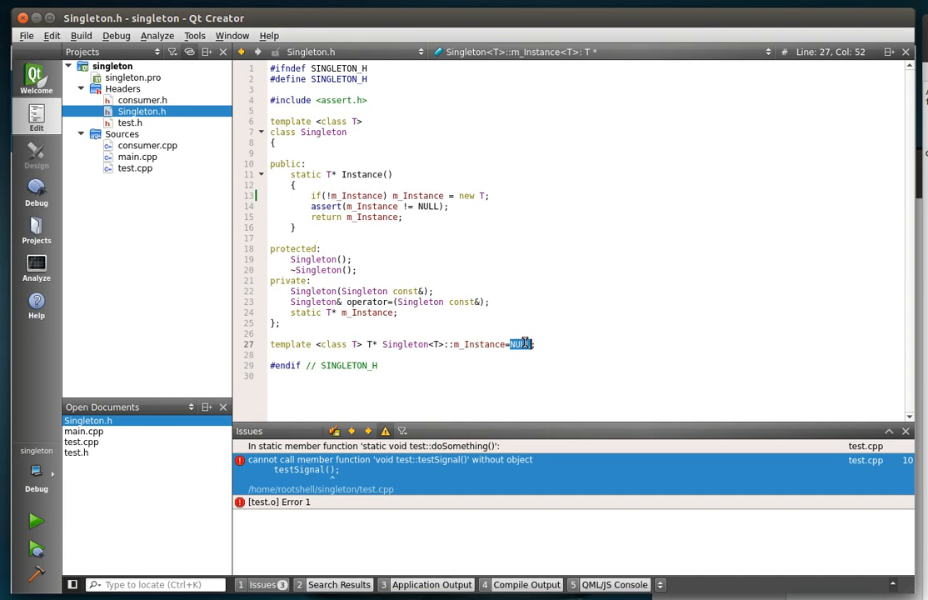
pyautogui.moveTo(600, 282)
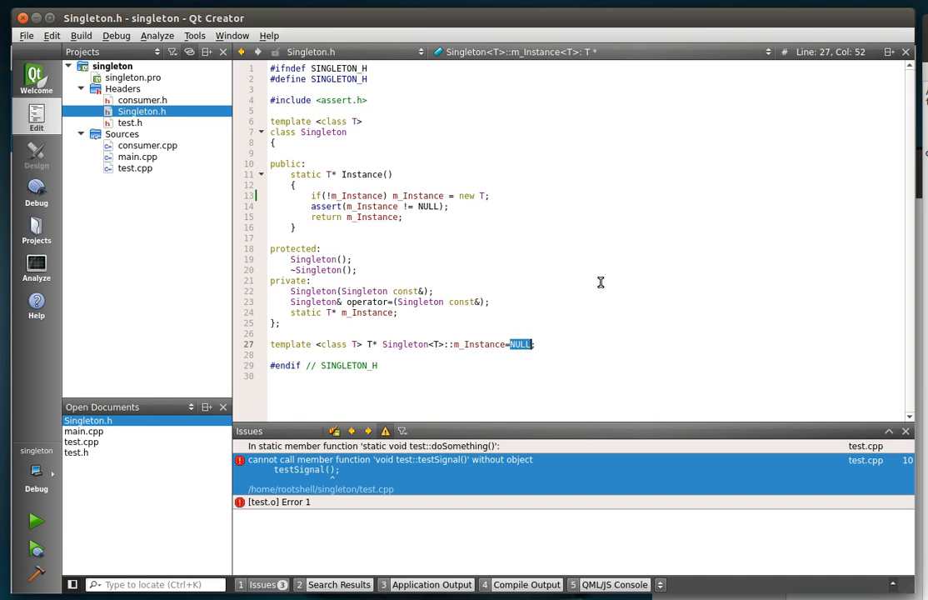
pyautogui.click(382, 334)
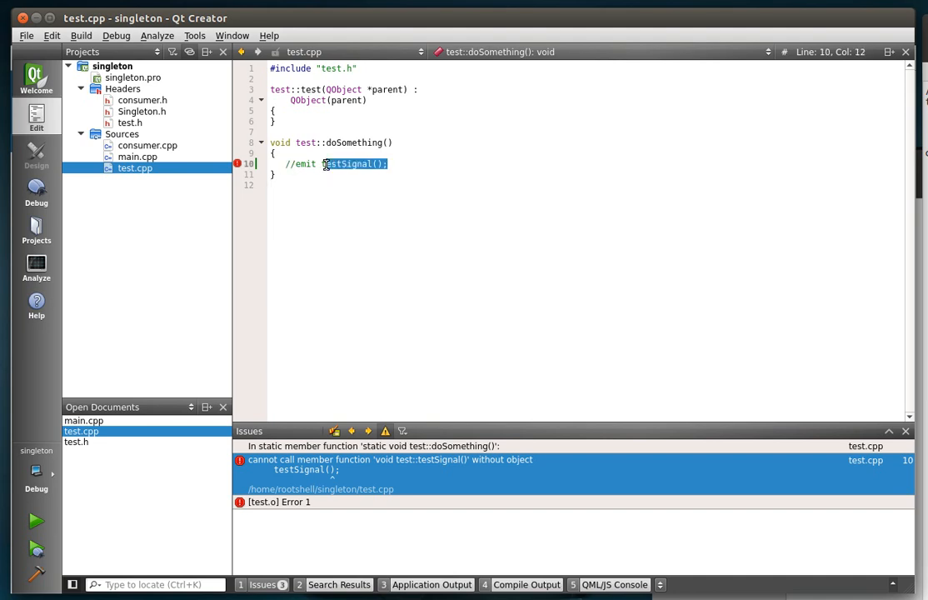
# Step: Glance at consumer.h's testSignal slot and move on to the test.h header
pyautogui.click(284, 183)
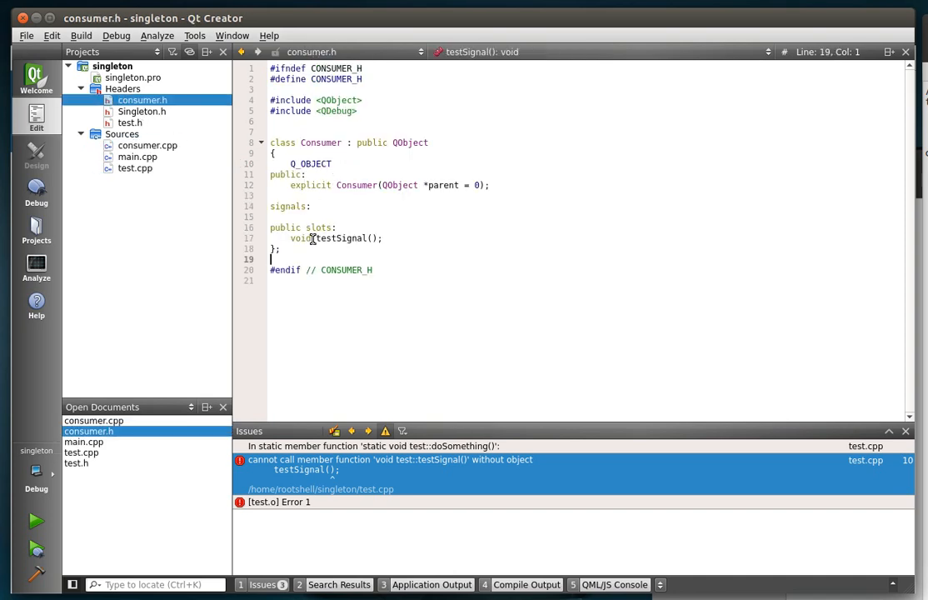
pyautogui.doubleClick(337, 239)
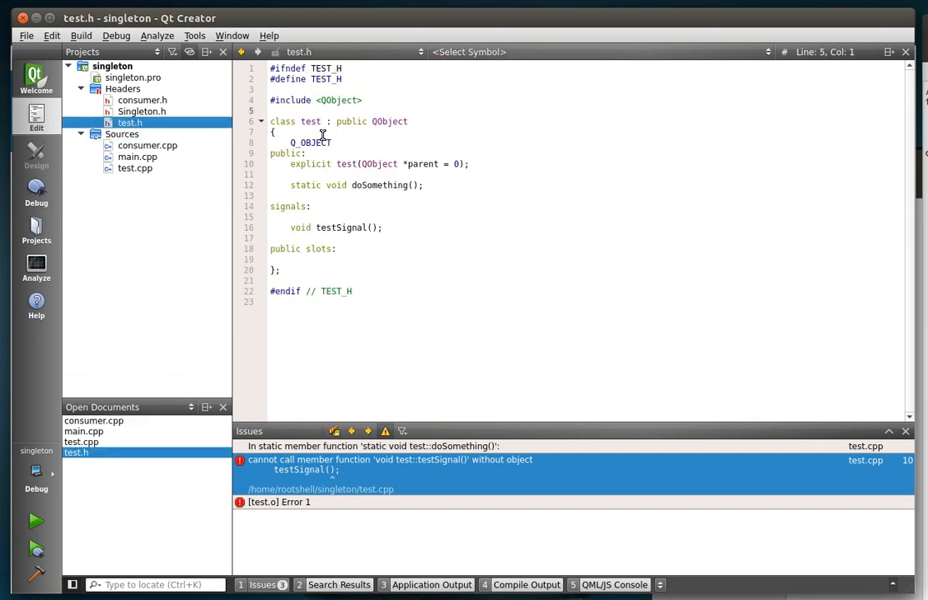
# Step: Start typing typedef Singleton<test> below class test in test.h
pyautogui.write('#include')
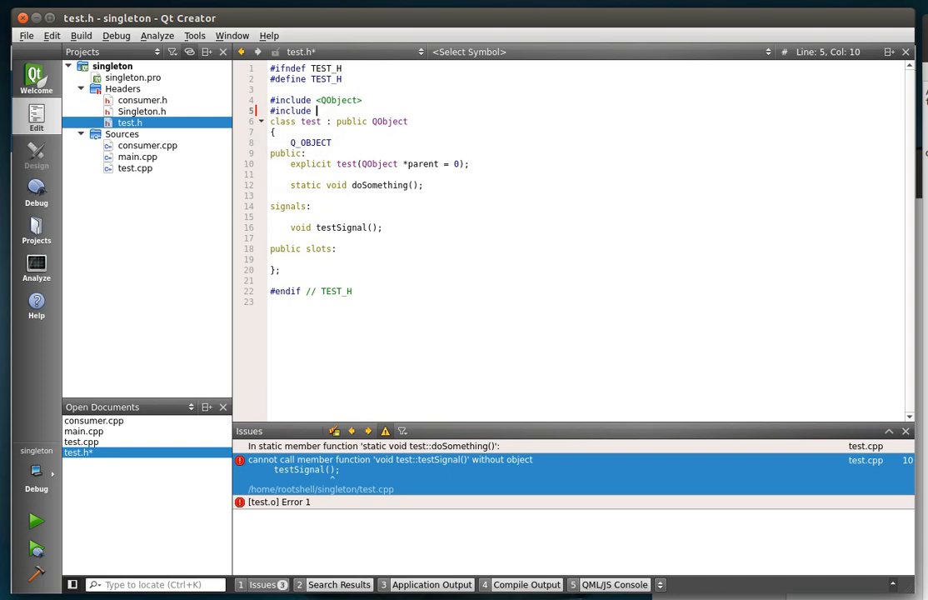
pyautogui.write('"sin"')
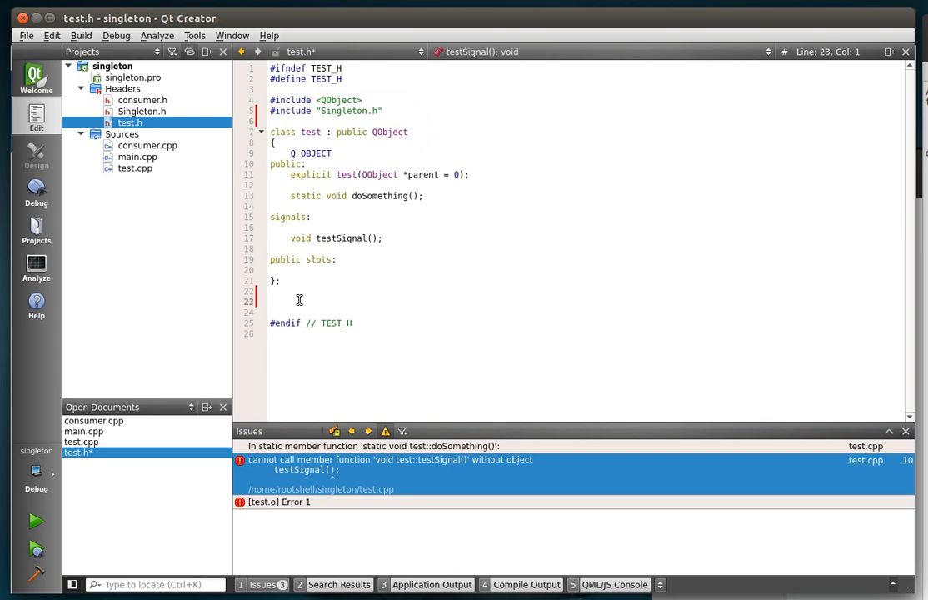
pyautogui.write('type')
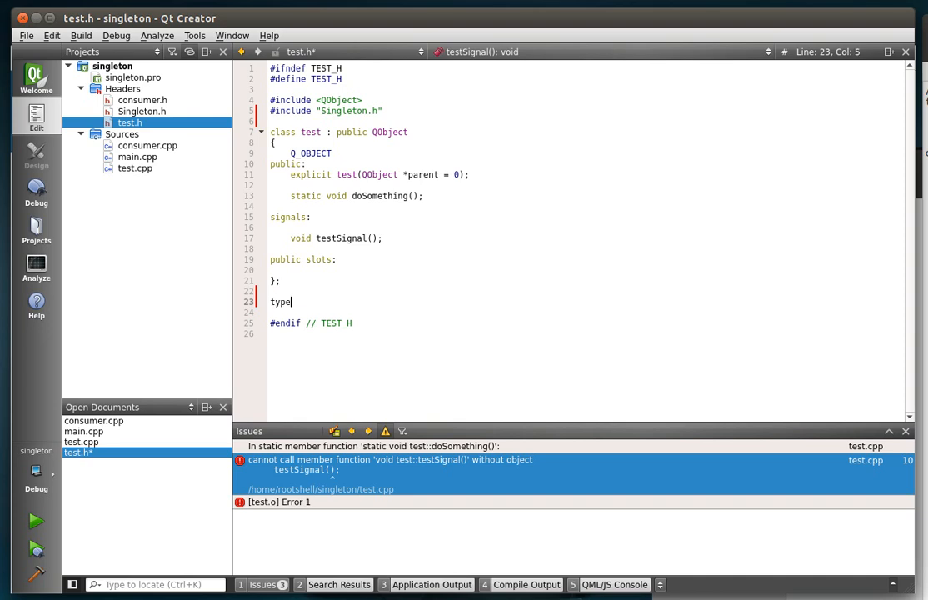
pyautogui.write('def')
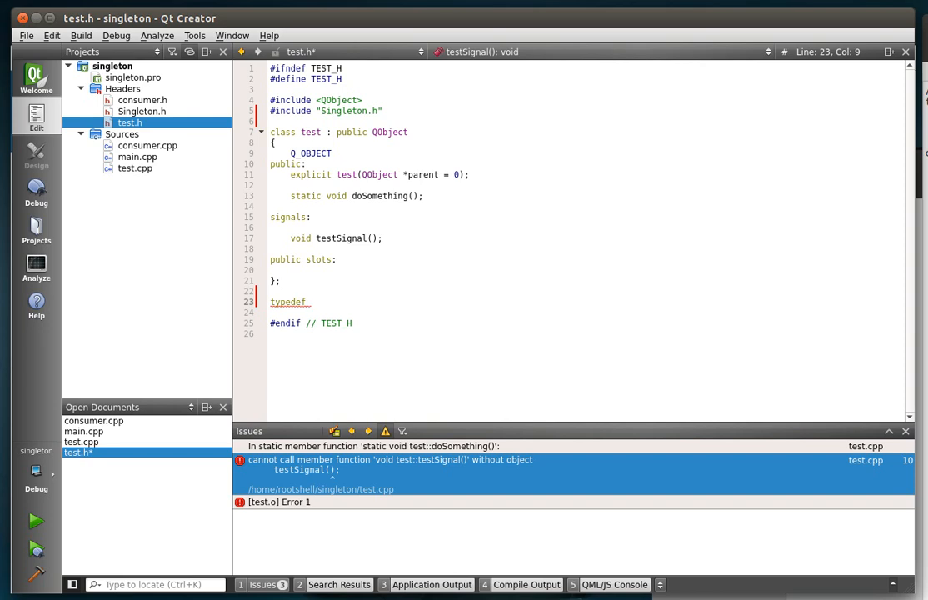
pyautogui.write('Sing')
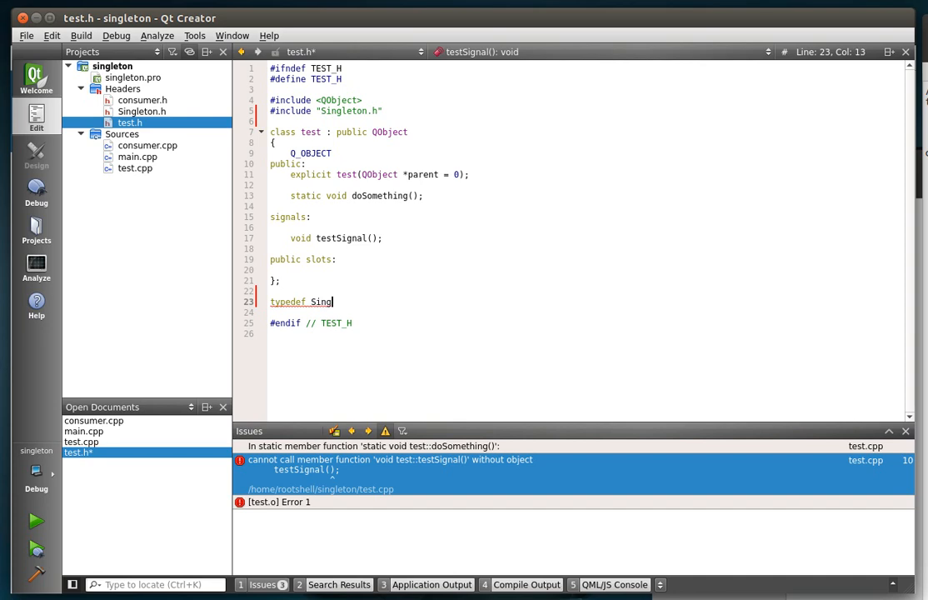
pyautogui.write('leton<')
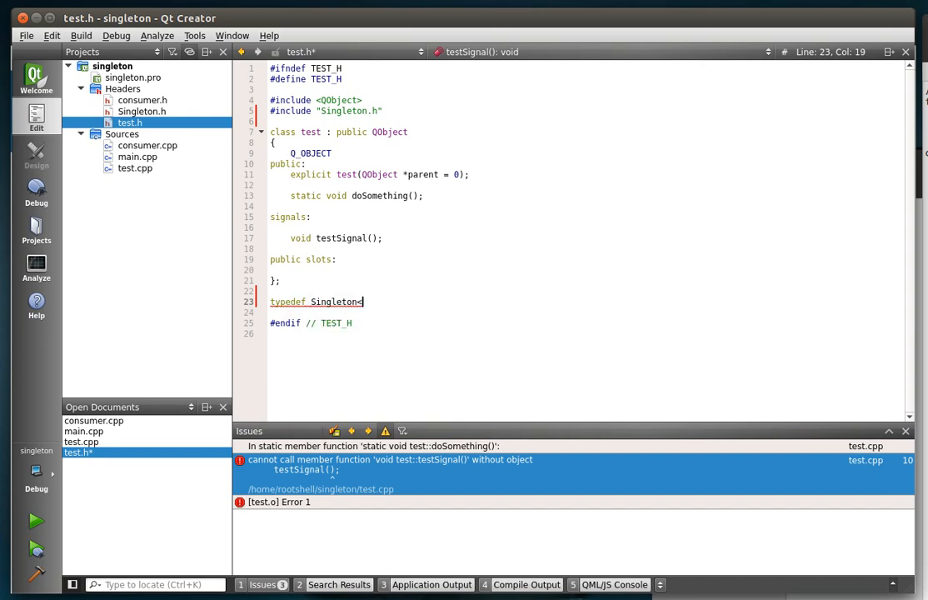
pyautogui.write('test')
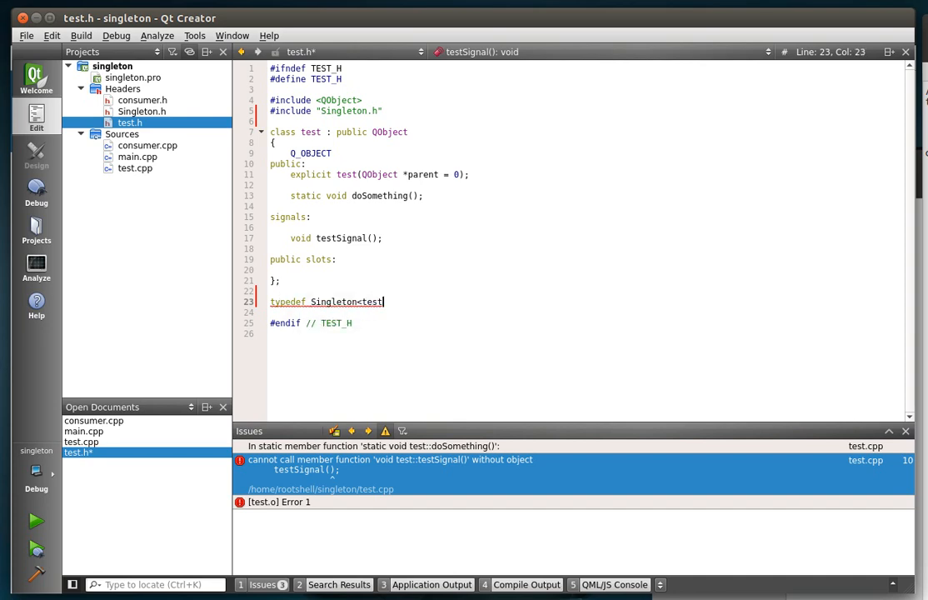
pyautogui.write('>')
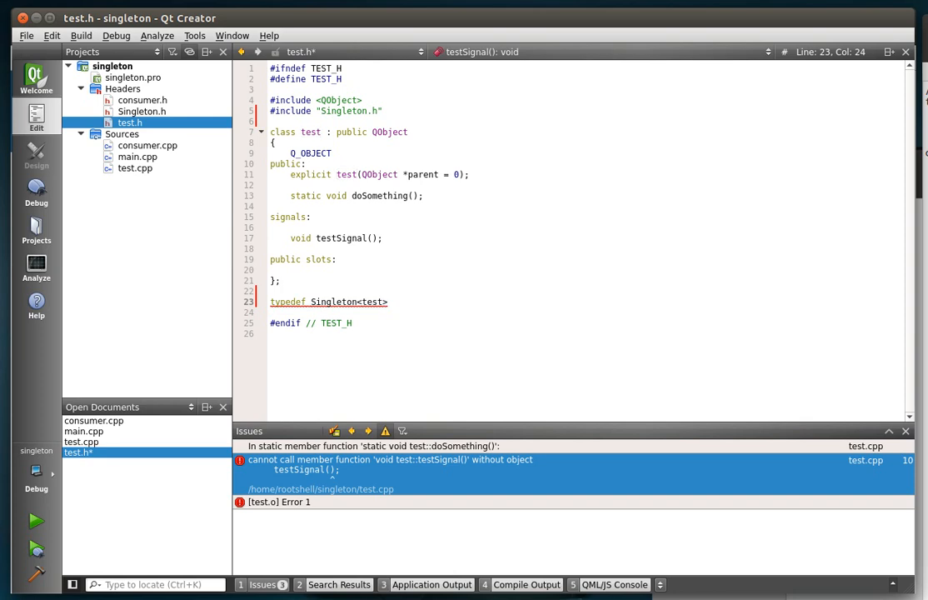
# Step: Check Singleton.h's template parameter, then finish the typedef with the alias name Tester
pyautogui.click(142, 110)
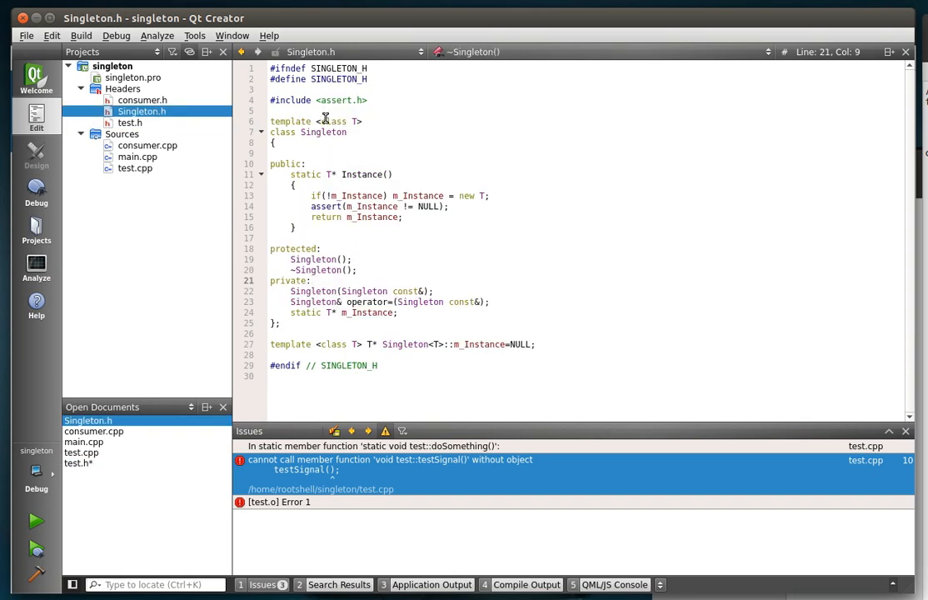
pyautogui.doubleClick(333, 120)
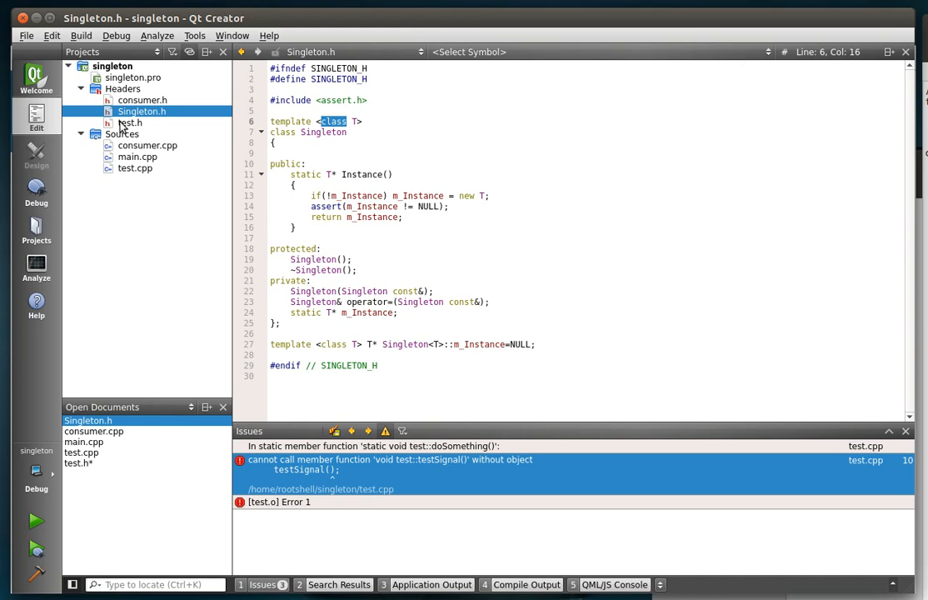
pyautogui.click(130, 123)
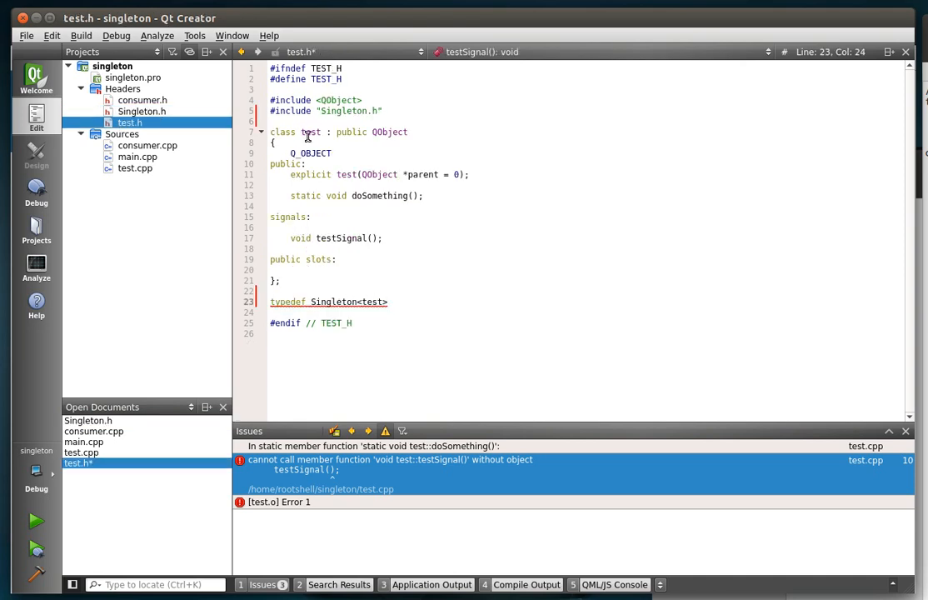
pyautogui.doubleClick(310, 132)
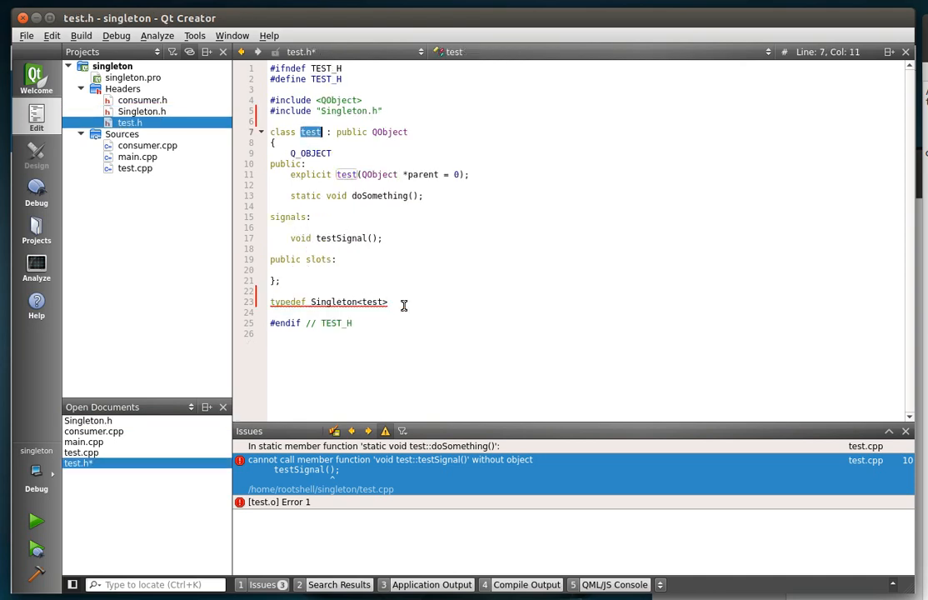
pyautogui.click(387, 301)
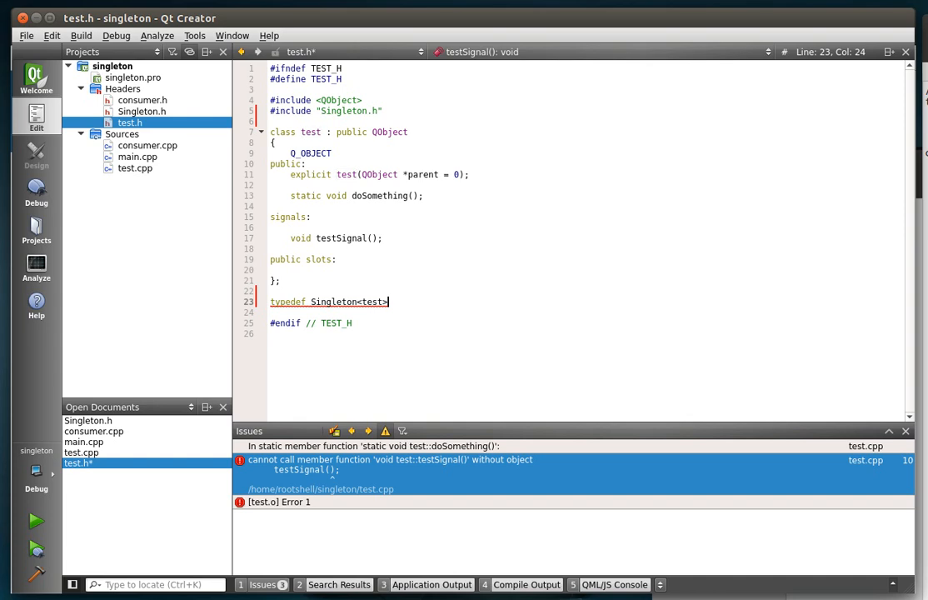
pyautogui.write('Tester;')
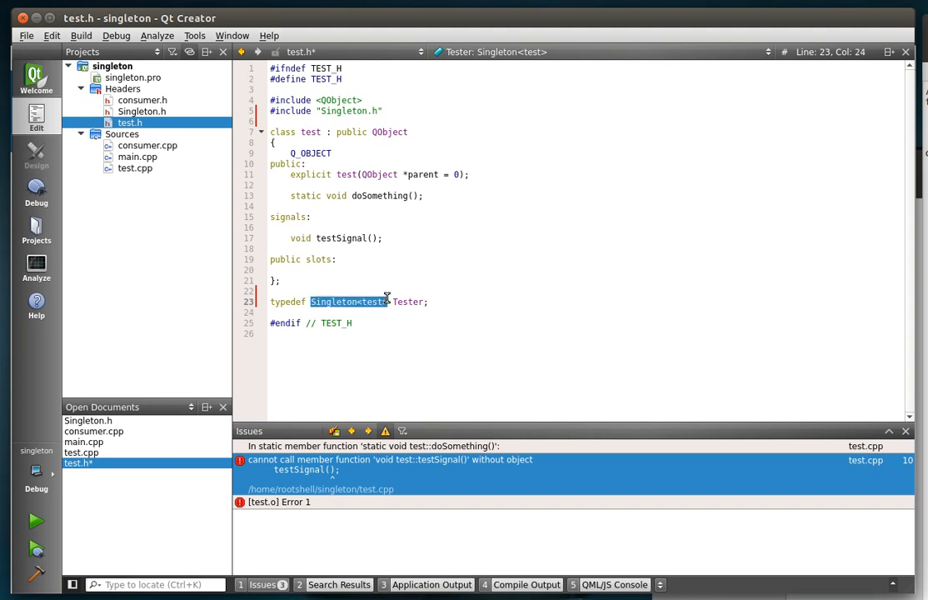
pyautogui.doubleClick(407, 302)
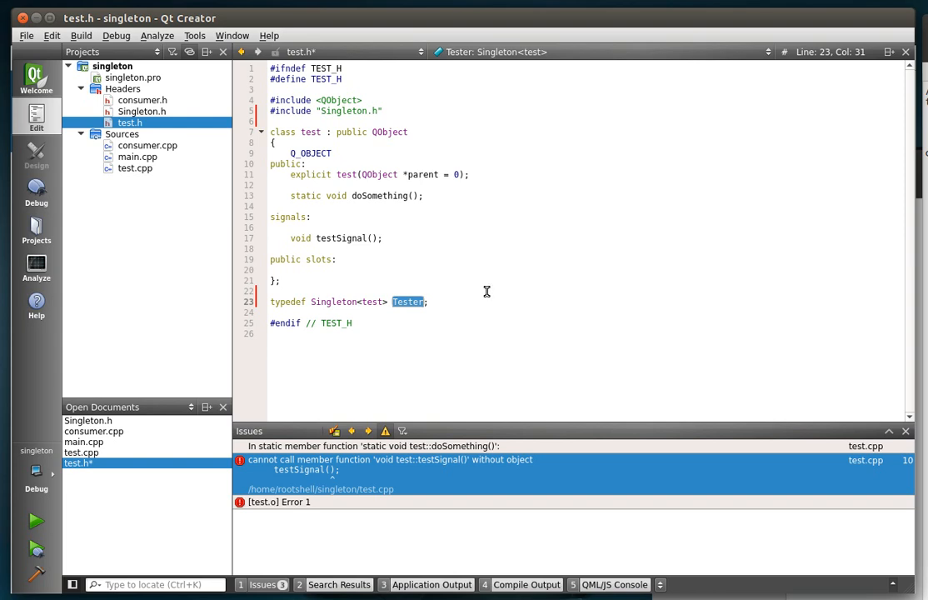
pyautogui.moveTo(440, 277)
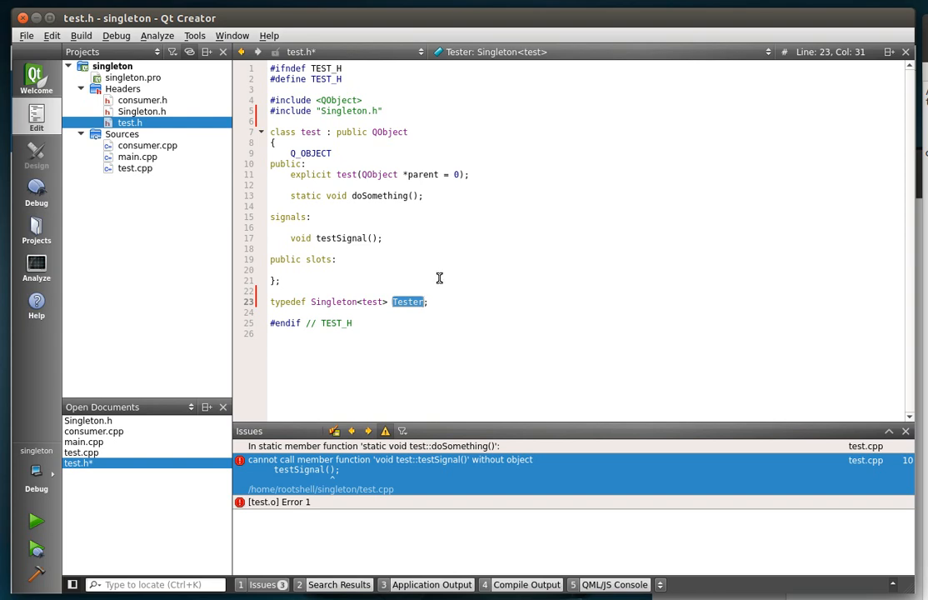
# Step: Add the comment '//Global variable' above the typedef, correcting 'namespace' to 'variable'
pyautogui.press('Return')
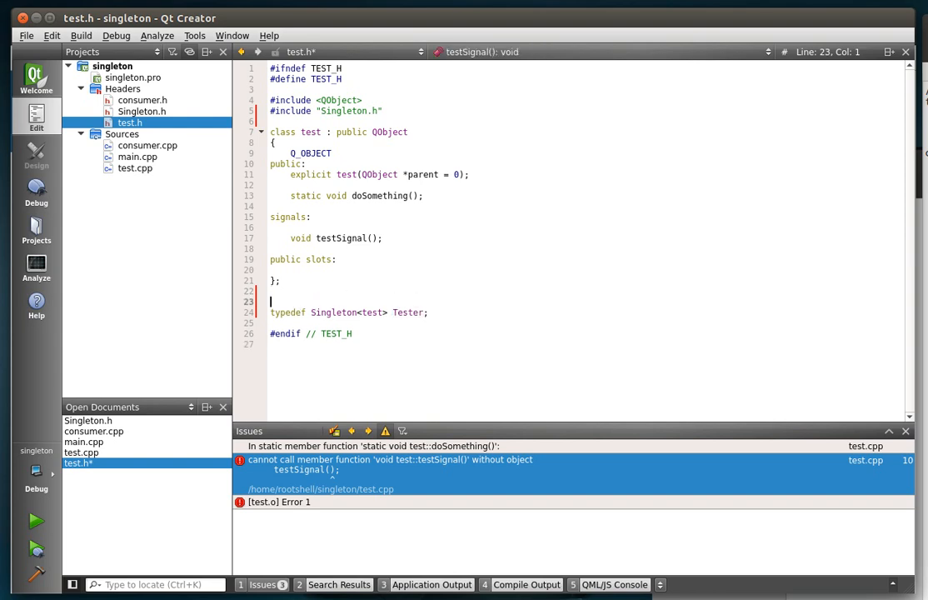
pyautogui.write('//Gl')
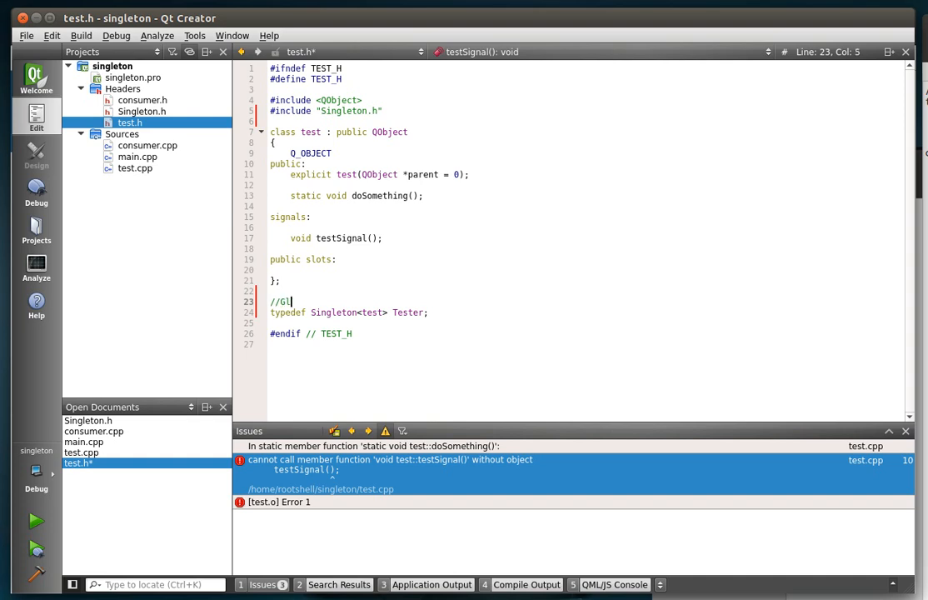
pyautogui.write('obal namesp')
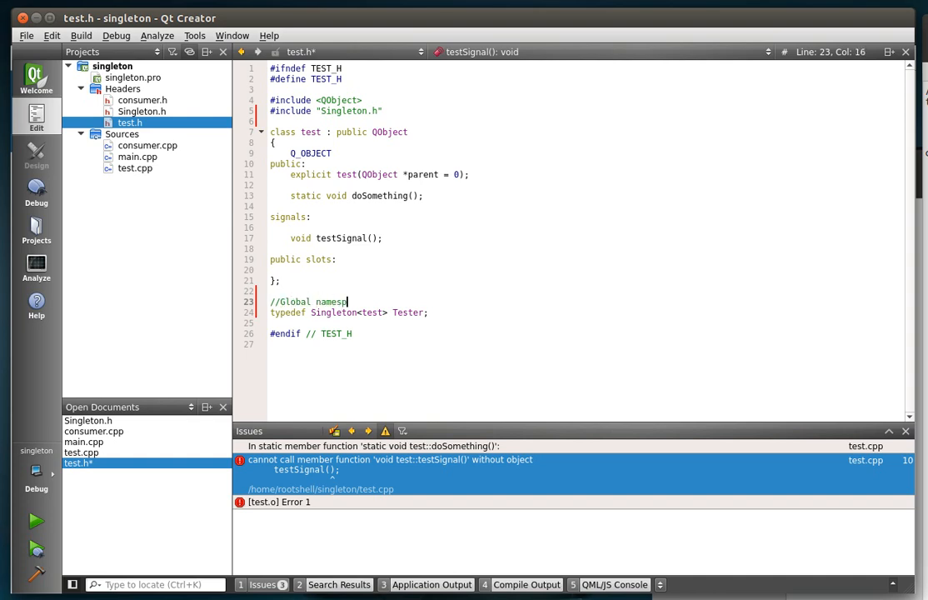
pyautogui.write('ace')
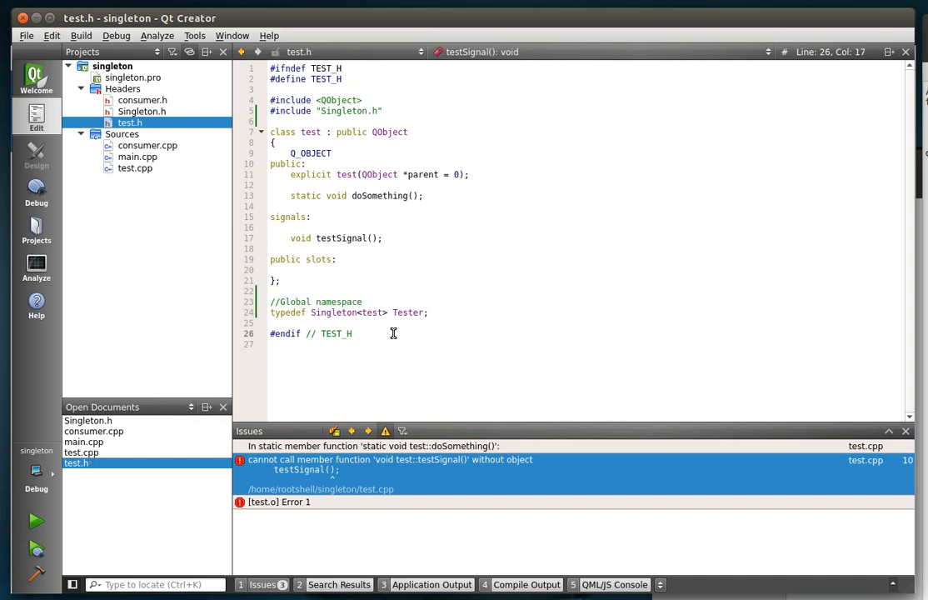
pyautogui.doubleClick(337, 312)
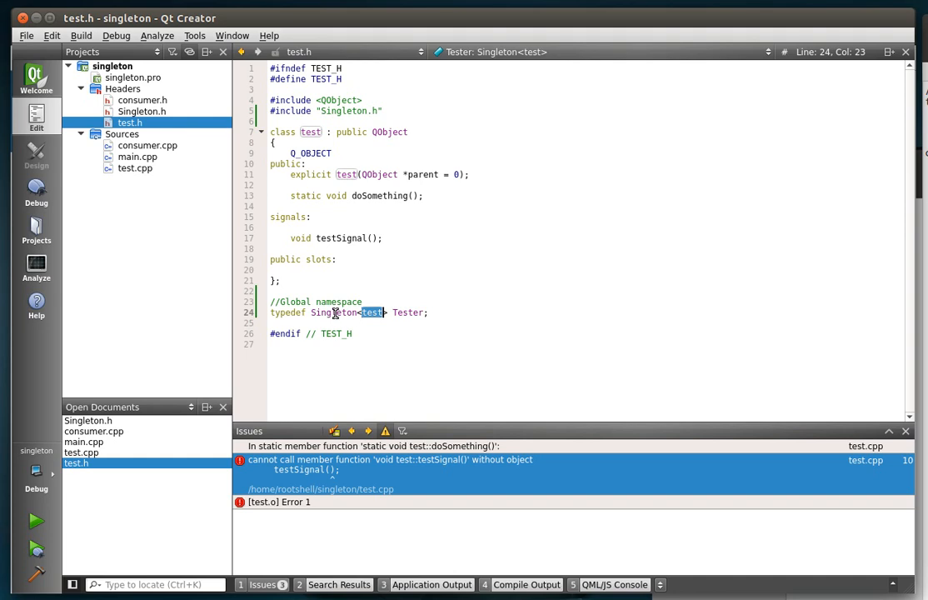
pyautogui.moveTo(374, 313)
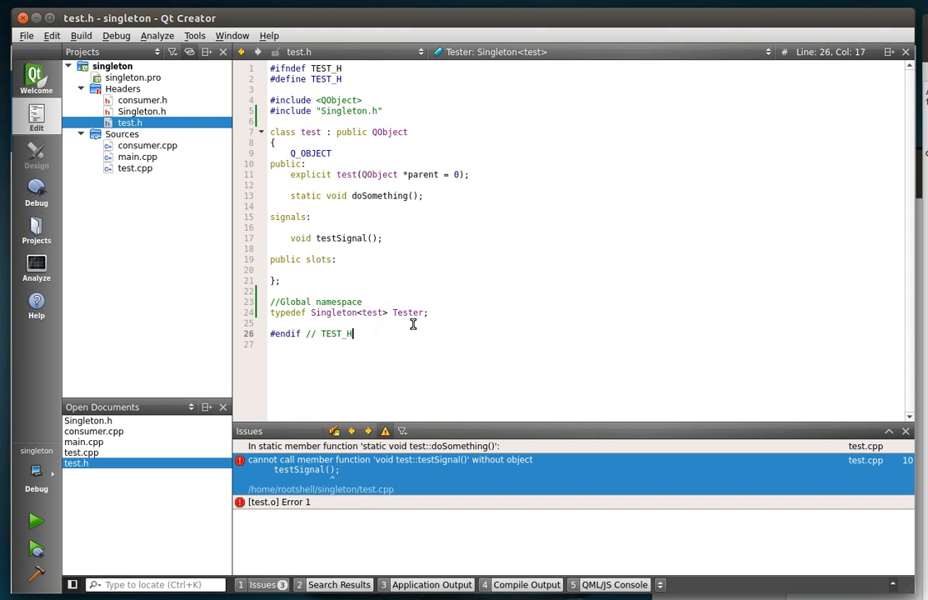
pyautogui.doubleClick(408, 313)
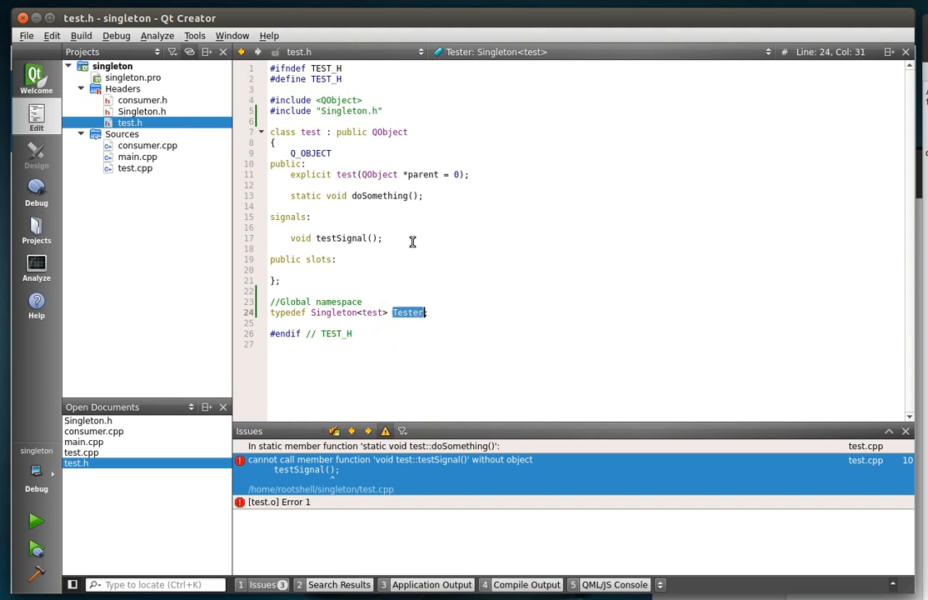
pyautogui.moveTo(419, 213)
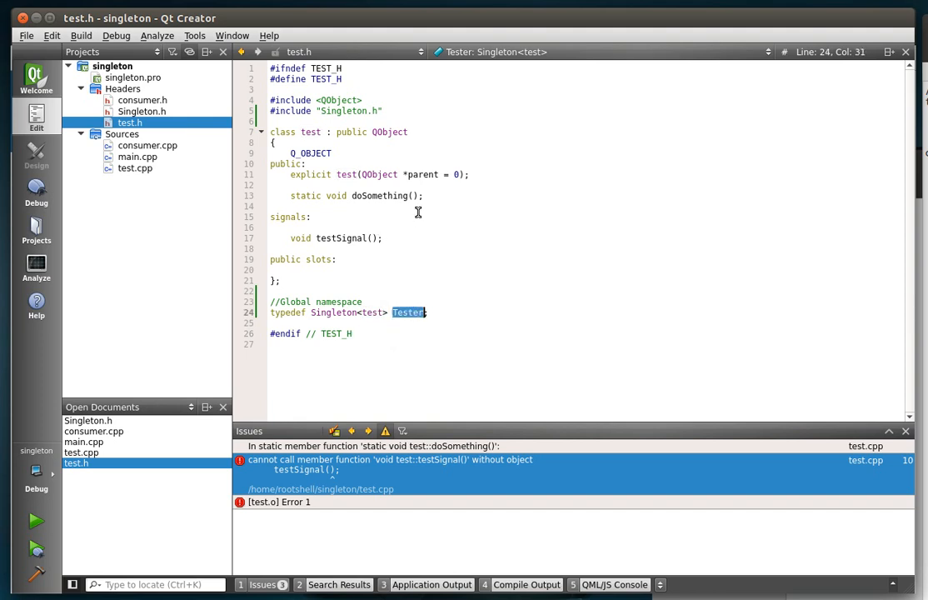
pyautogui.moveTo(403, 333)
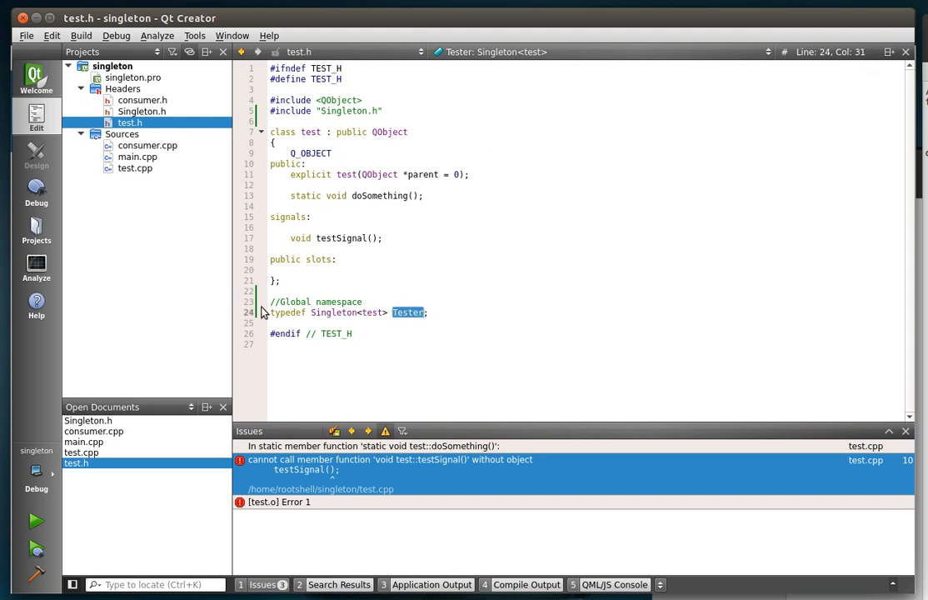
pyautogui.doubleClick(338, 302)
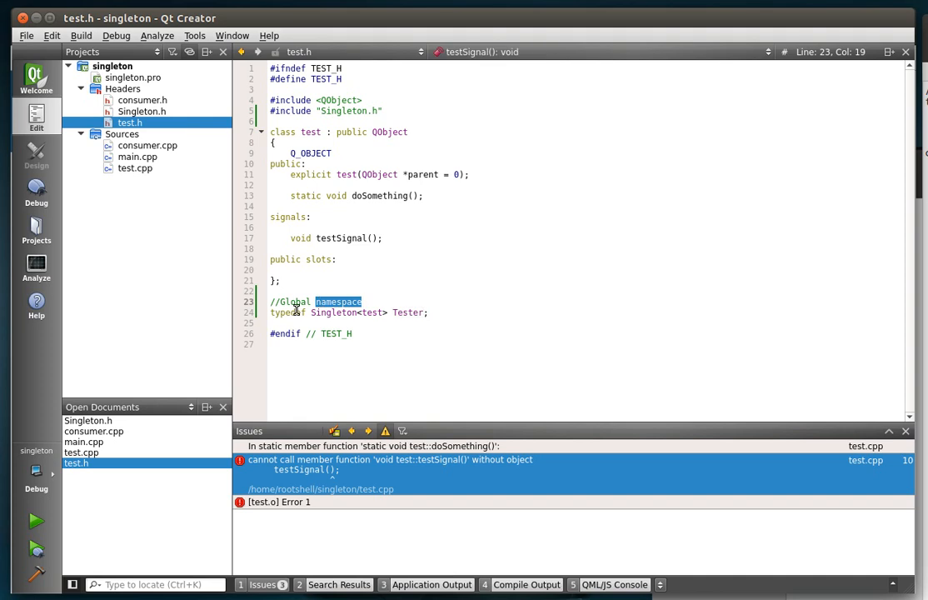
pyautogui.write('var')
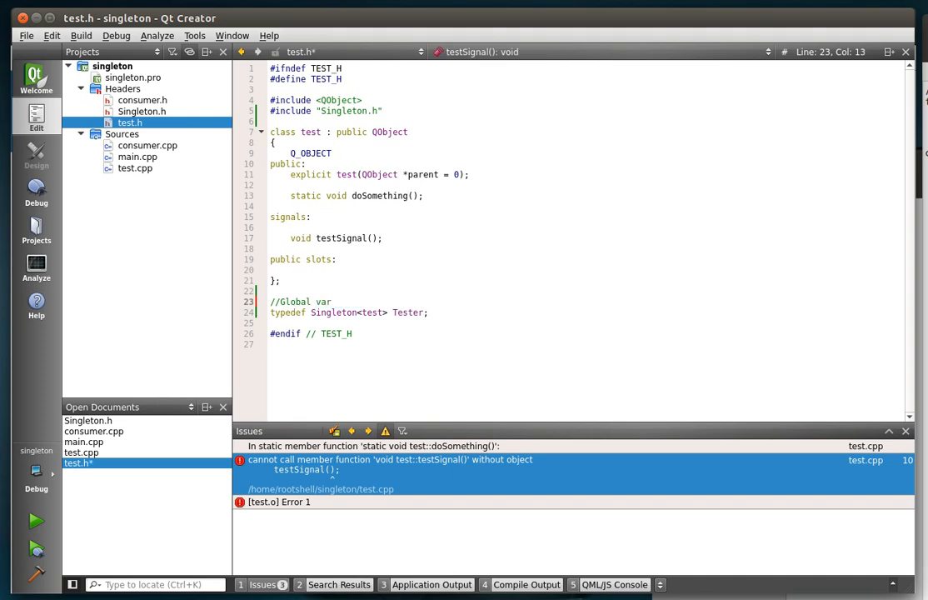
pyautogui.write('iable')
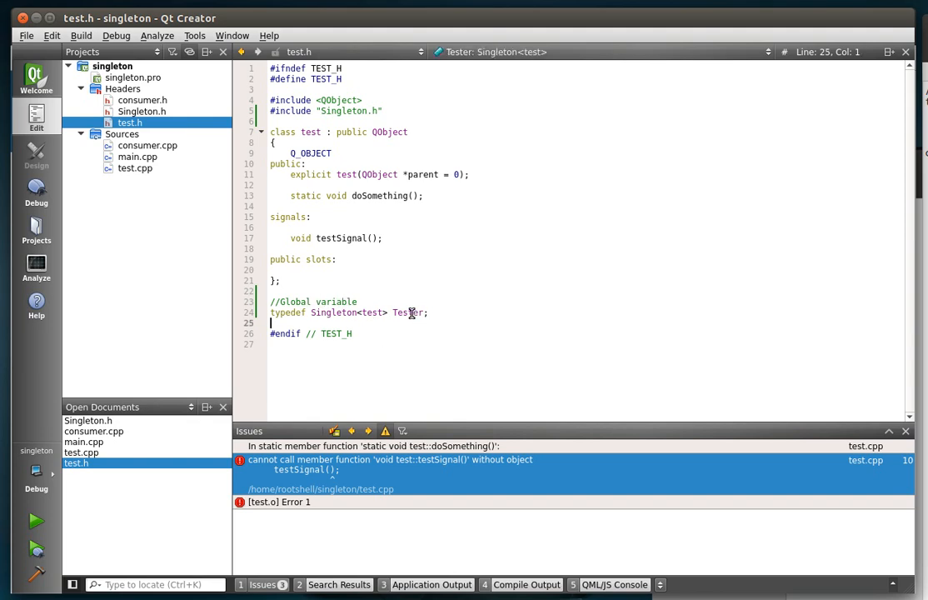
pyautogui.moveTo(408, 313)
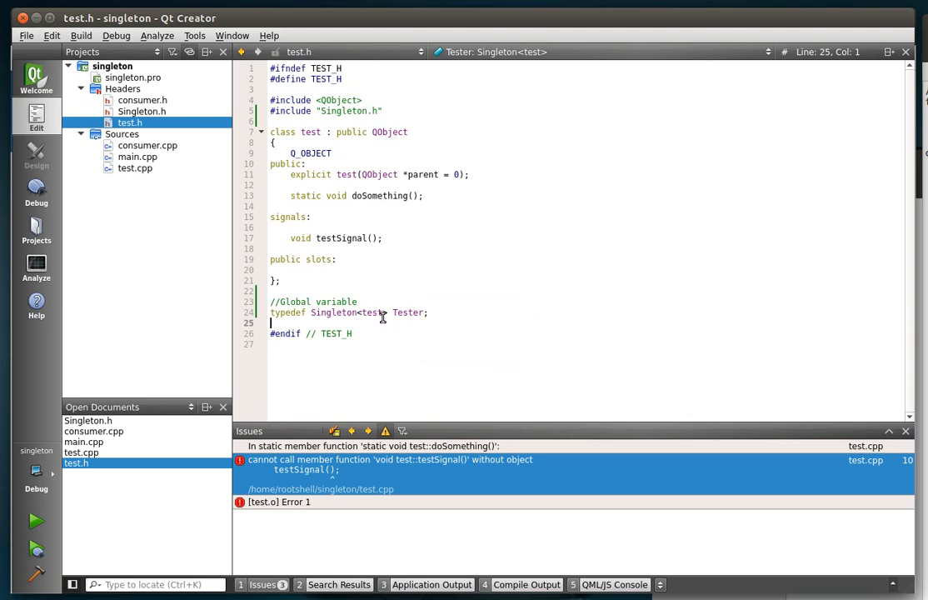
# Step: Look at test.cpp, then move to consumer.h's blank line below the includes
pyautogui.doubleClick(406, 314)
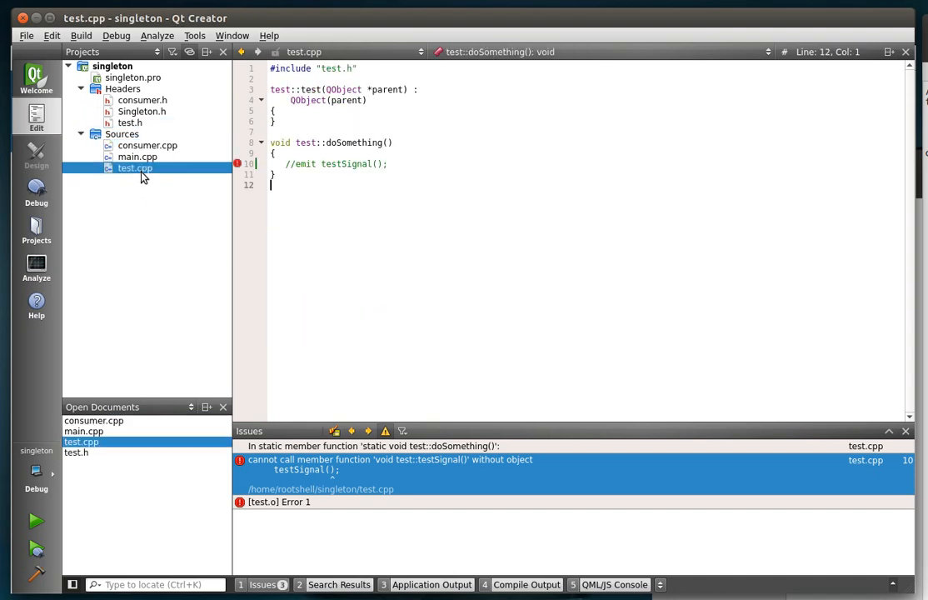
pyautogui.moveTo(370, 154)
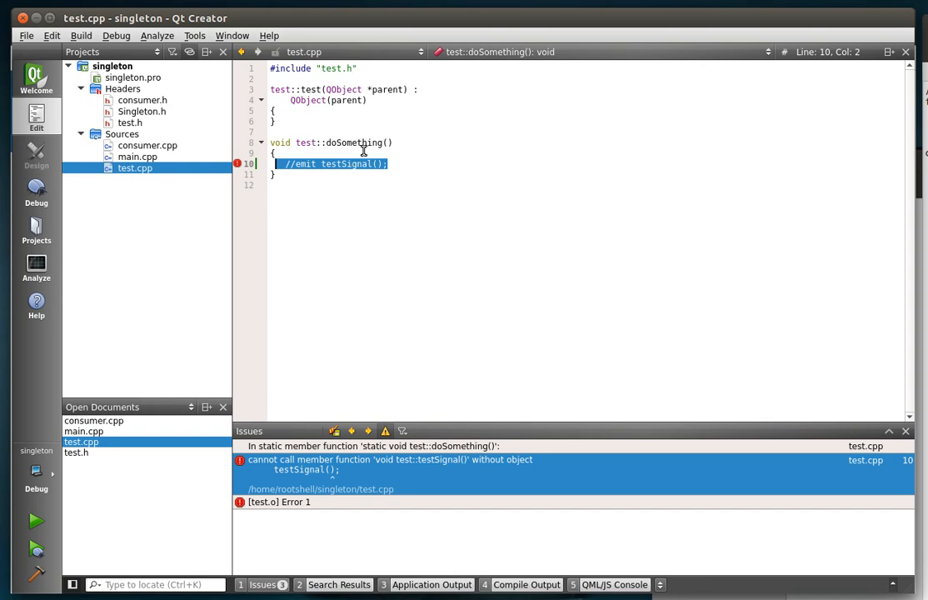
pyautogui.click(142, 100)
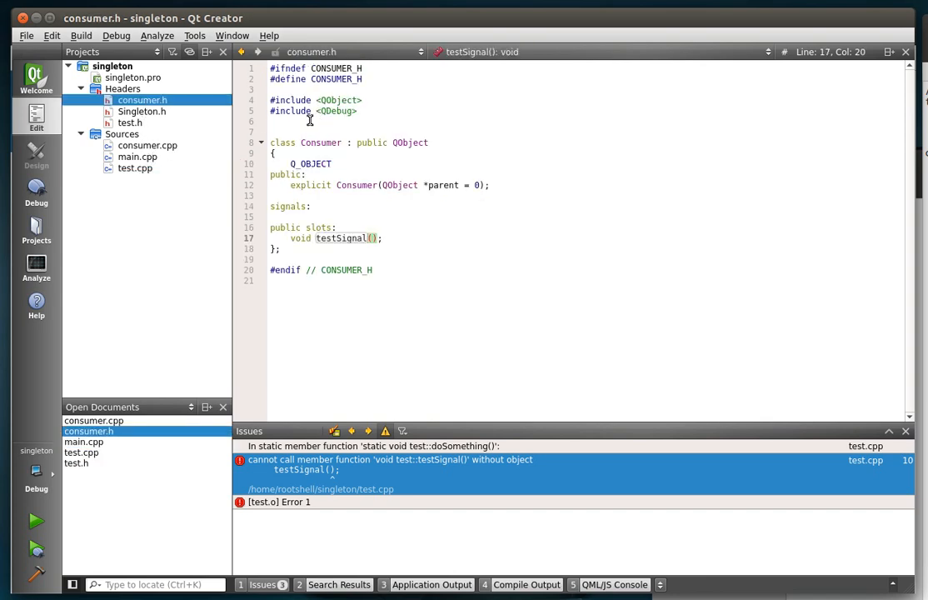
pyautogui.click(316, 120)
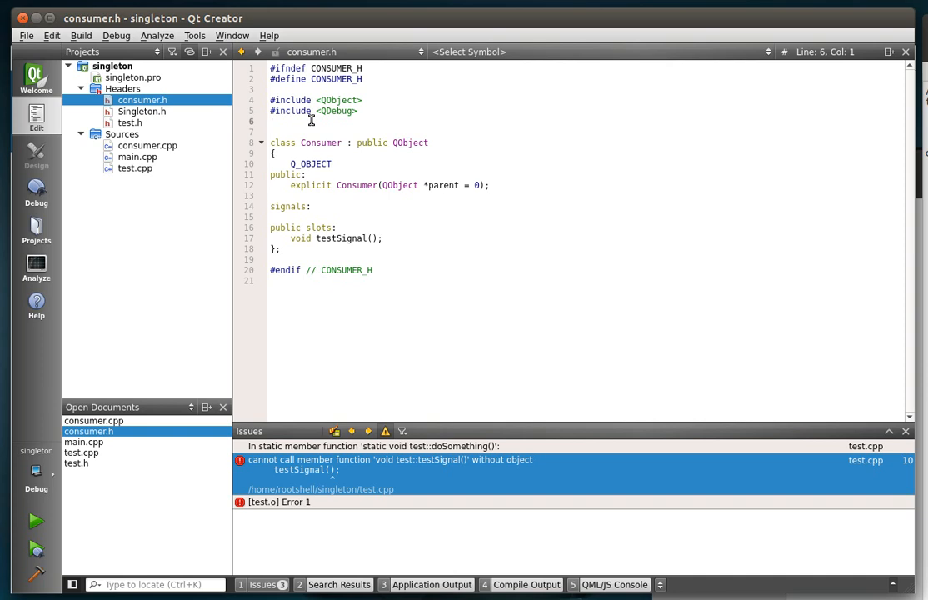
pyautogui.moveTo(467, 183)
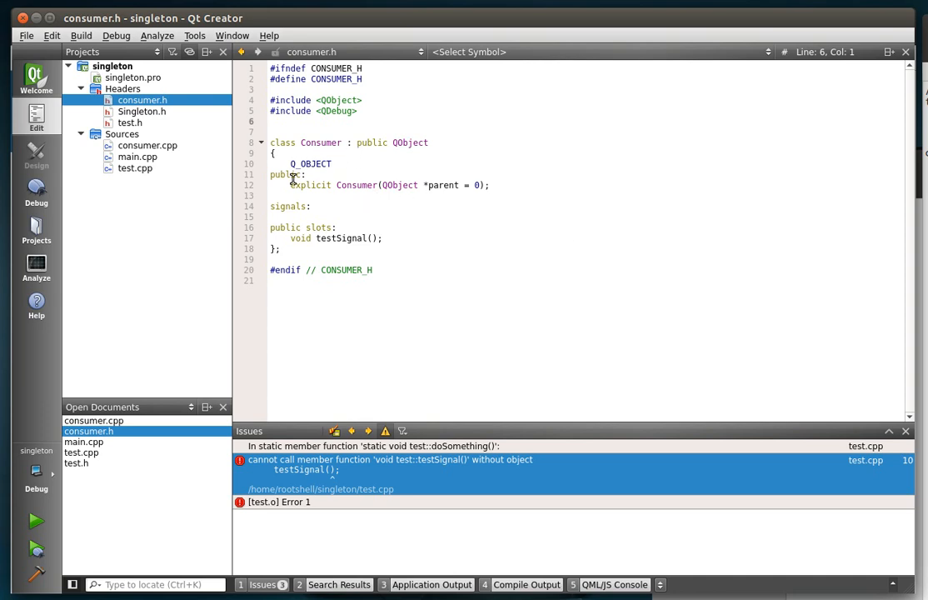
# Step: Begin connect(Tester:: in the Consumer constructor and add an #include for the test header in consumer.h
pyautogui.click(147, 145)
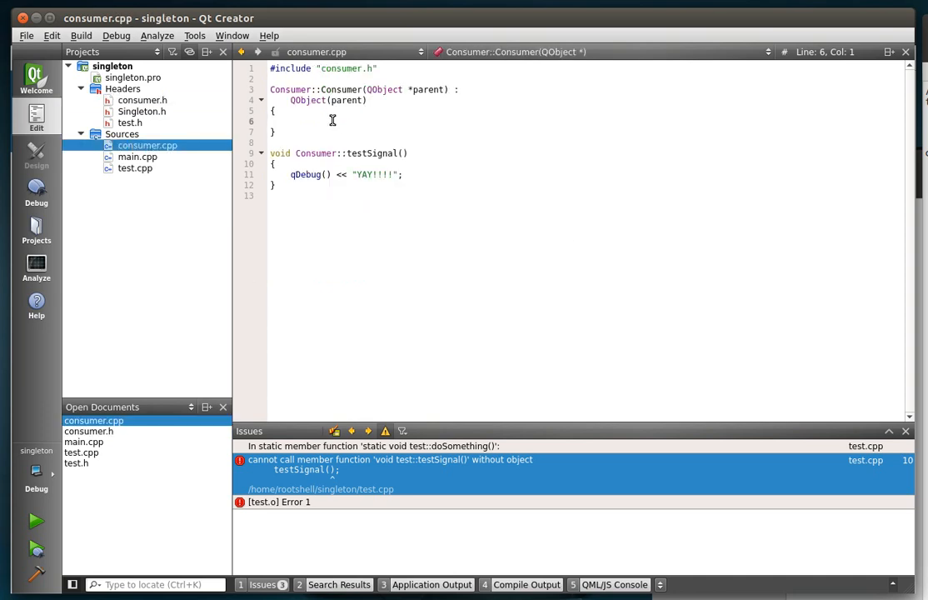
pyautogui.write('con')
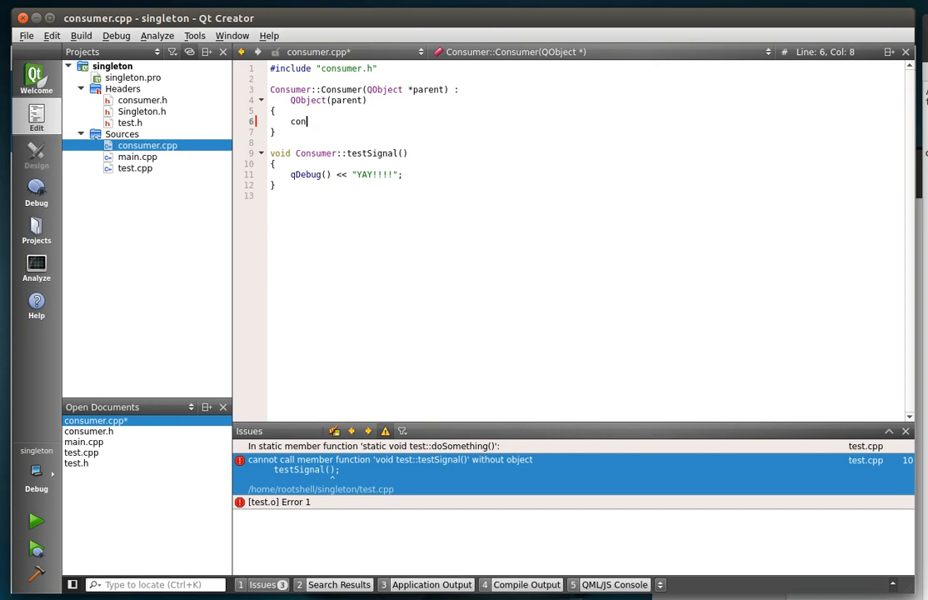
pyautogui.write('nect(')
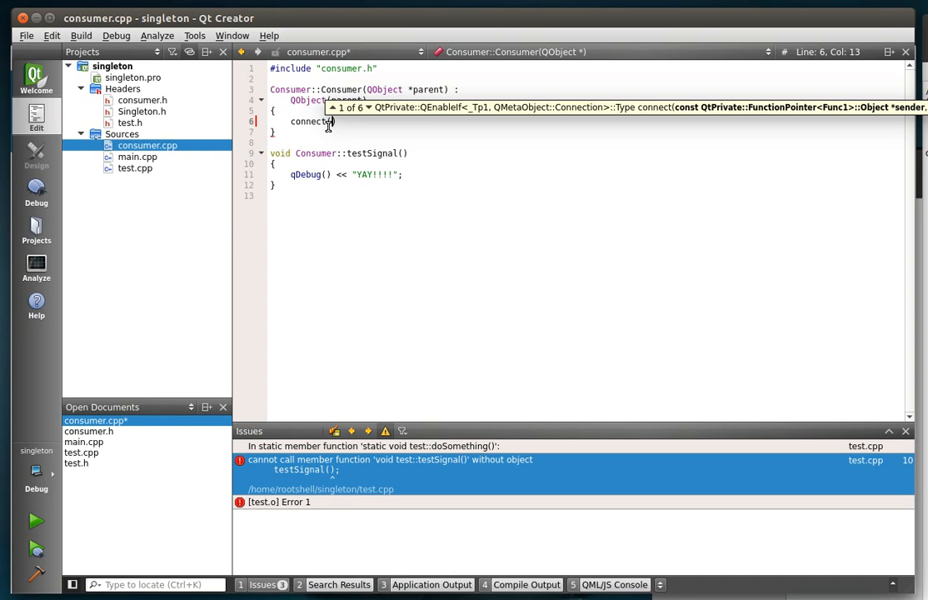
pyautogui.write('(Tester::')
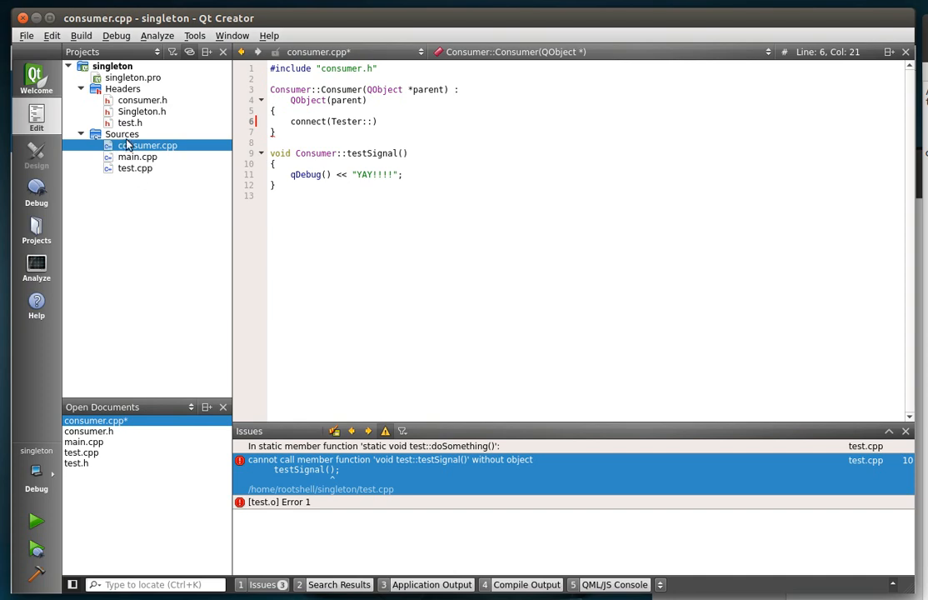
pyautogui.click(142, 100)
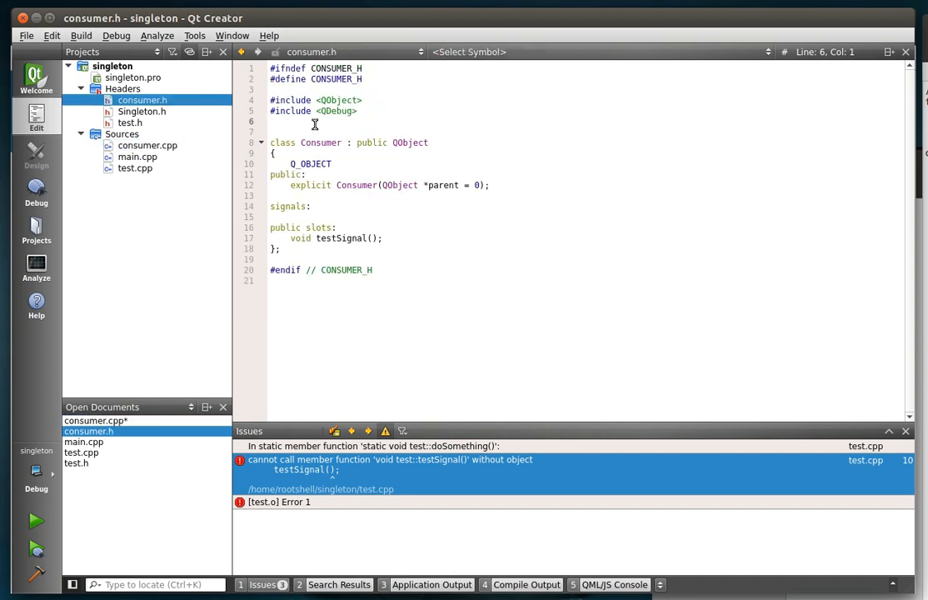
pyautogui.write('#include')
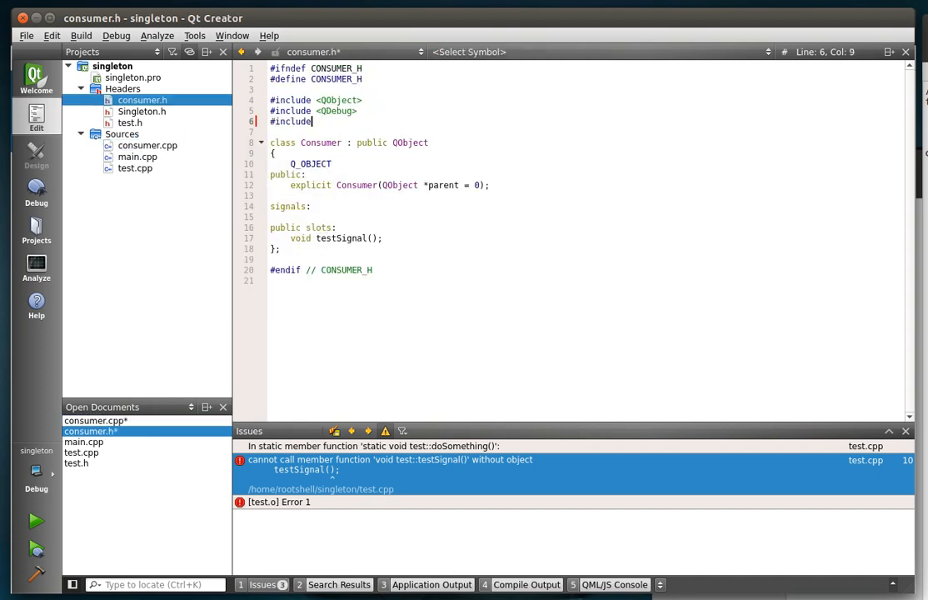
pyautogui.write('"termio')
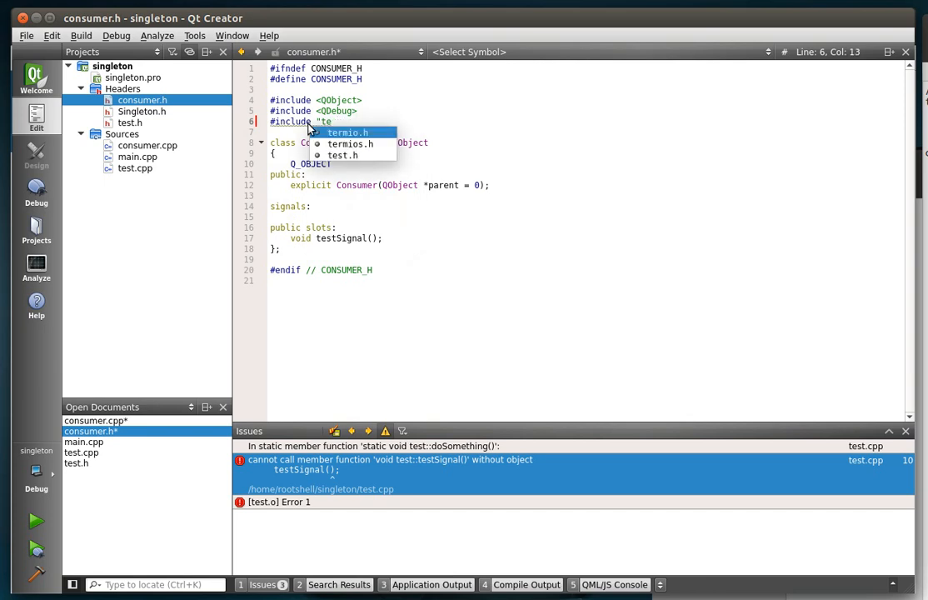
pyautogui.click(343, 155)
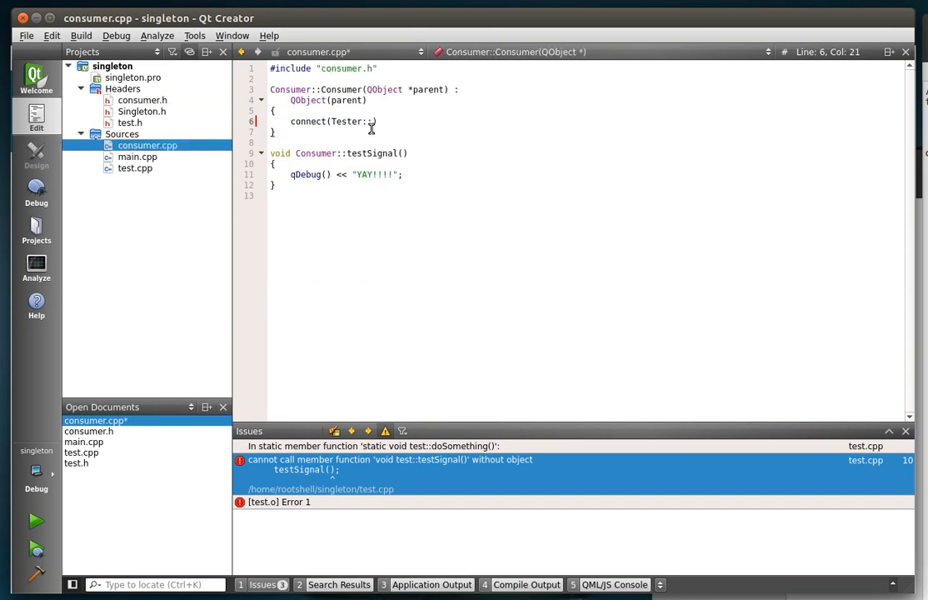
# Step: Complete the connect call wiring Instance()'s SIGNAL(testSignal()) to this object's SLOT(testSignal())
pyautogui.write('::')
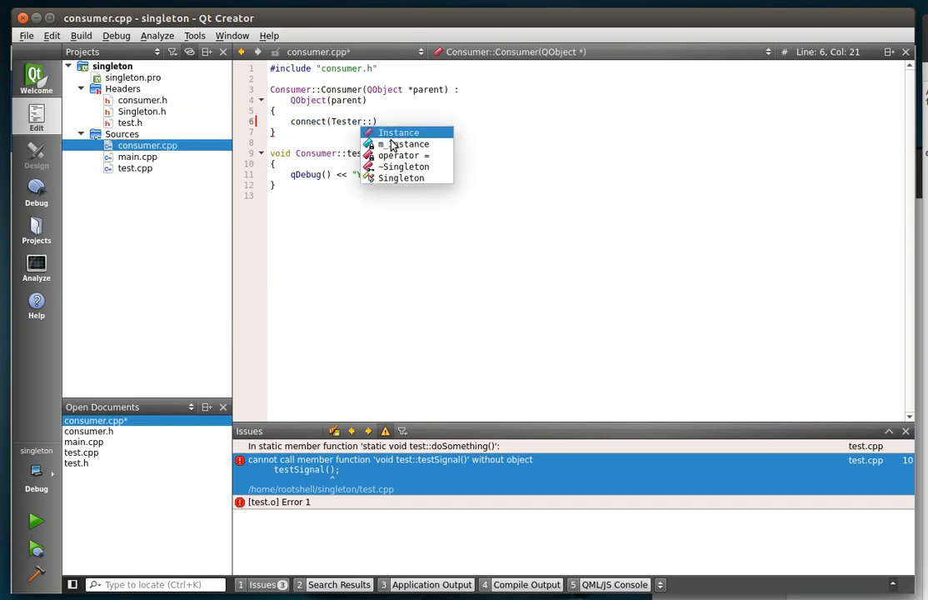
pyautogui.moveTo(398, 134)
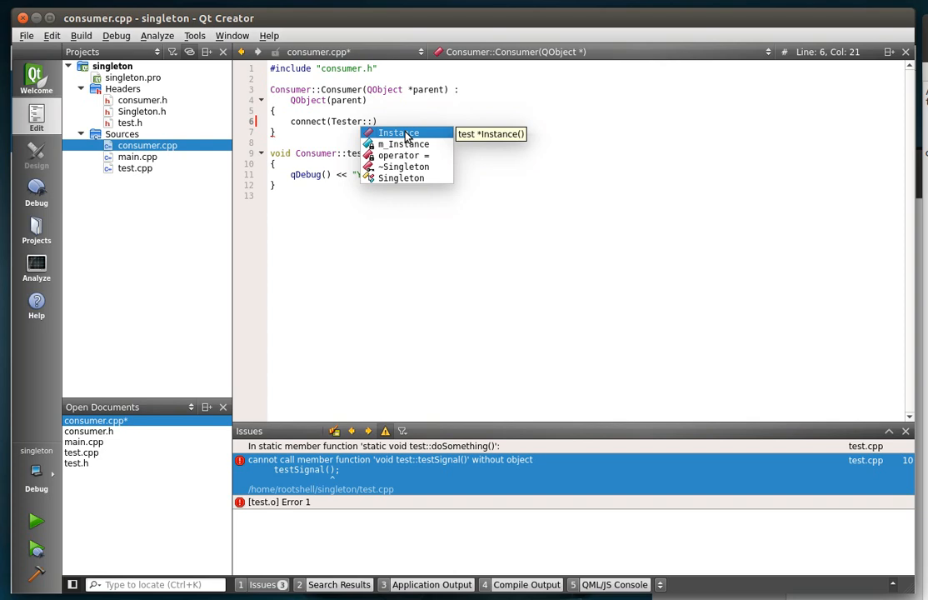
pyautogui.moveTo(355, 127)
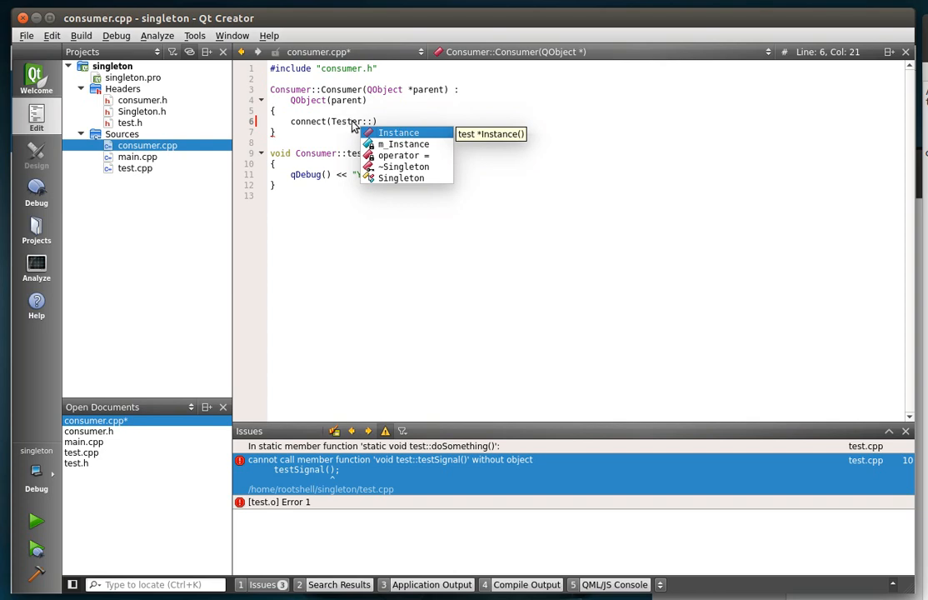
pyautogui.moveTo(377, 124)
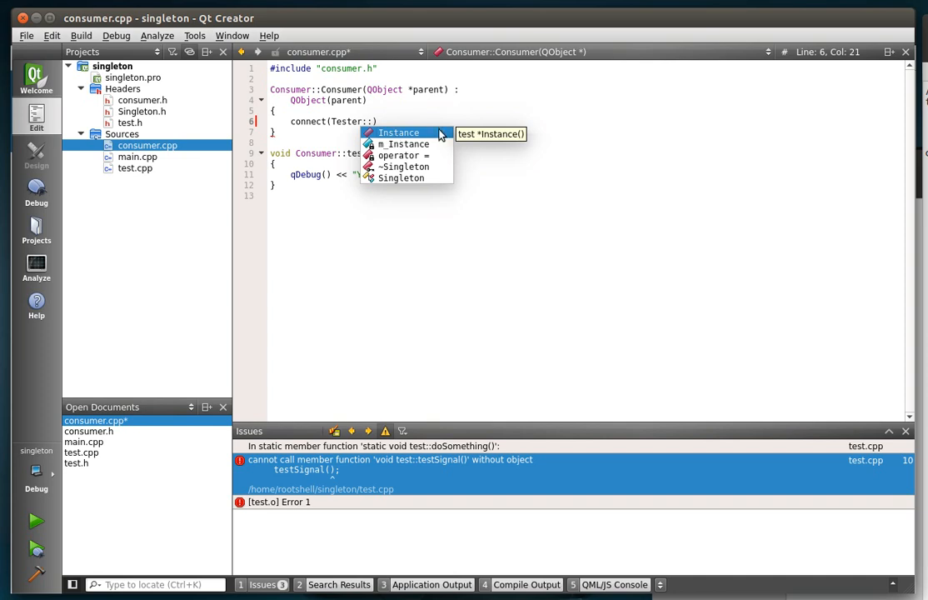
pyautogui.moveTo(482, 136)
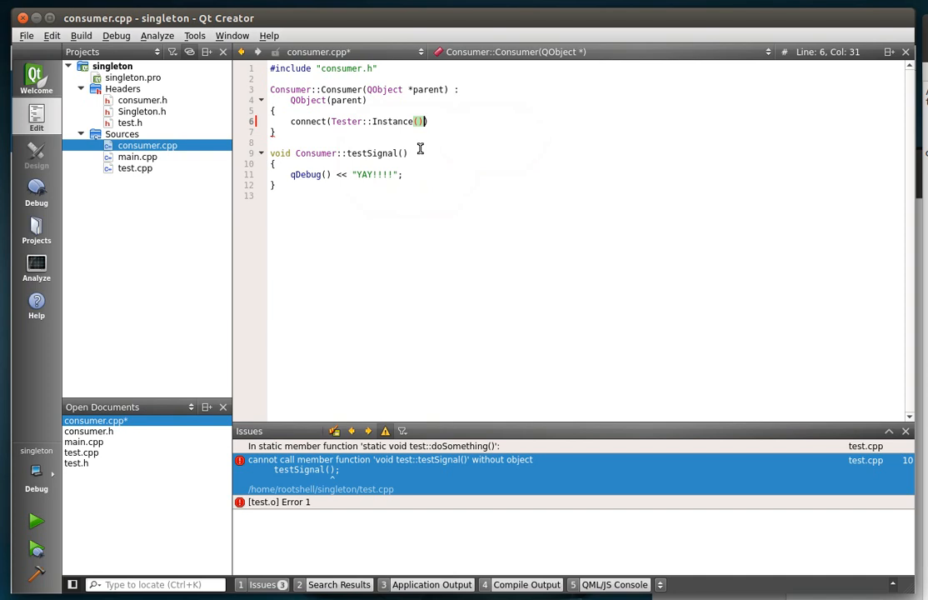
pyautogui.write(',')
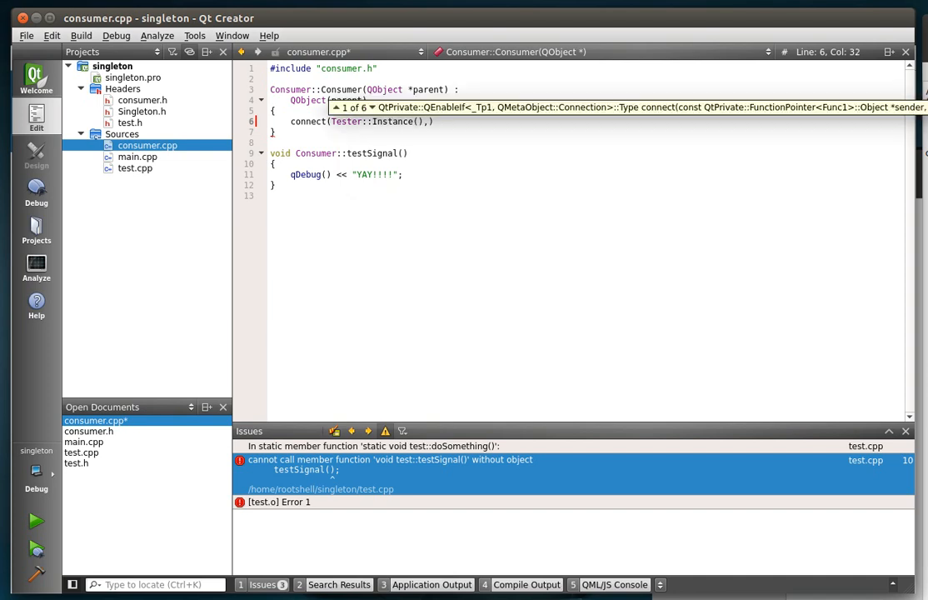
pyautogui.write('SIGNAL(testSignal(')
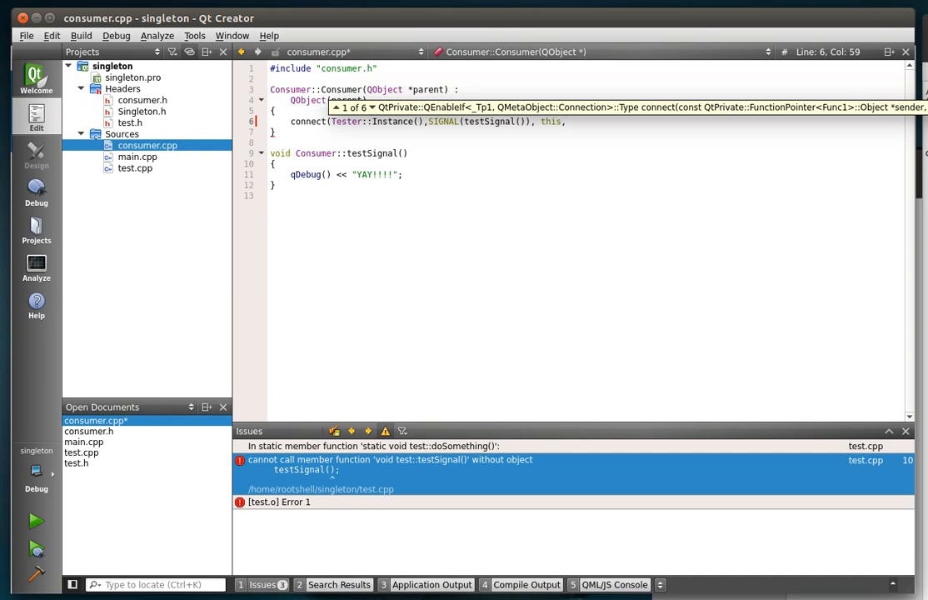
pyautogui.write('SLOT(testSignal())')
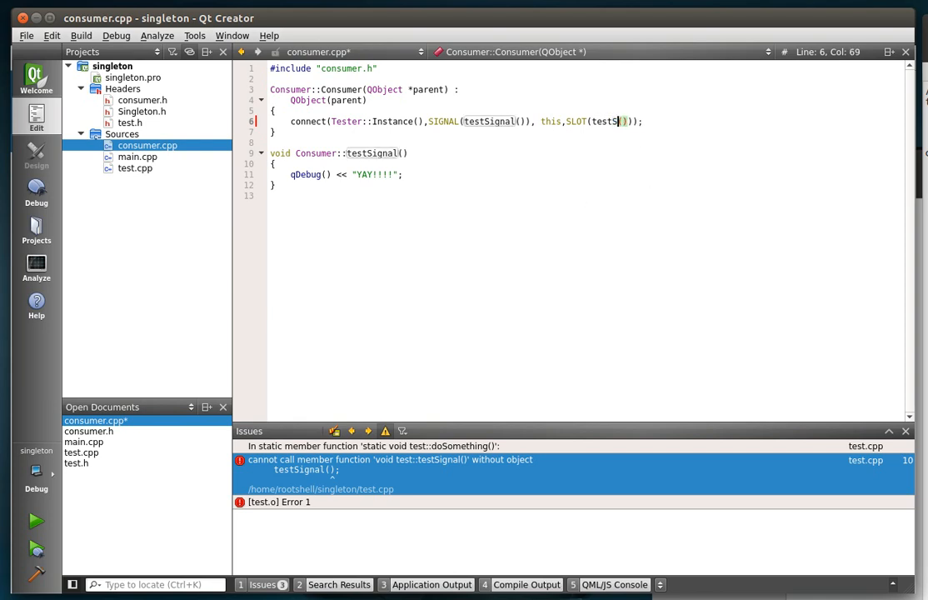
# Step: Rename the slot to testSlot in consumer.cpp to match the connect call's target
pyautogui.write('lot')
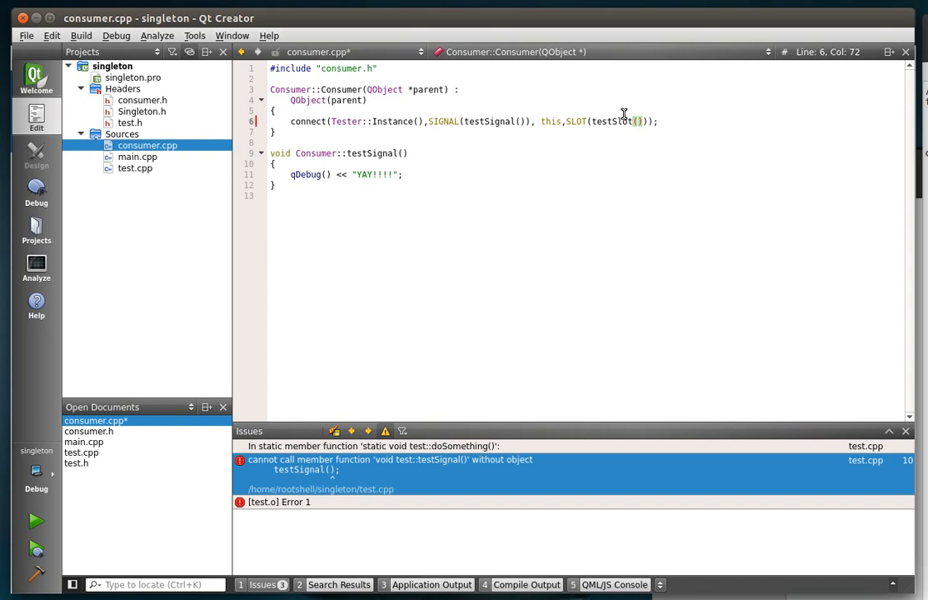
pyautogui.doubleClick(610, 120)
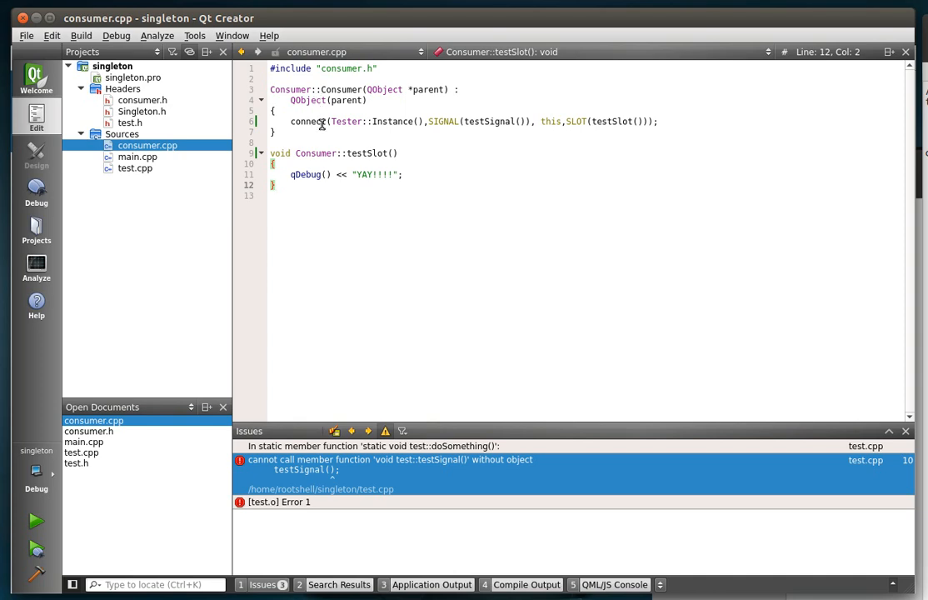
pyautogui.doubleClick(397, 120)
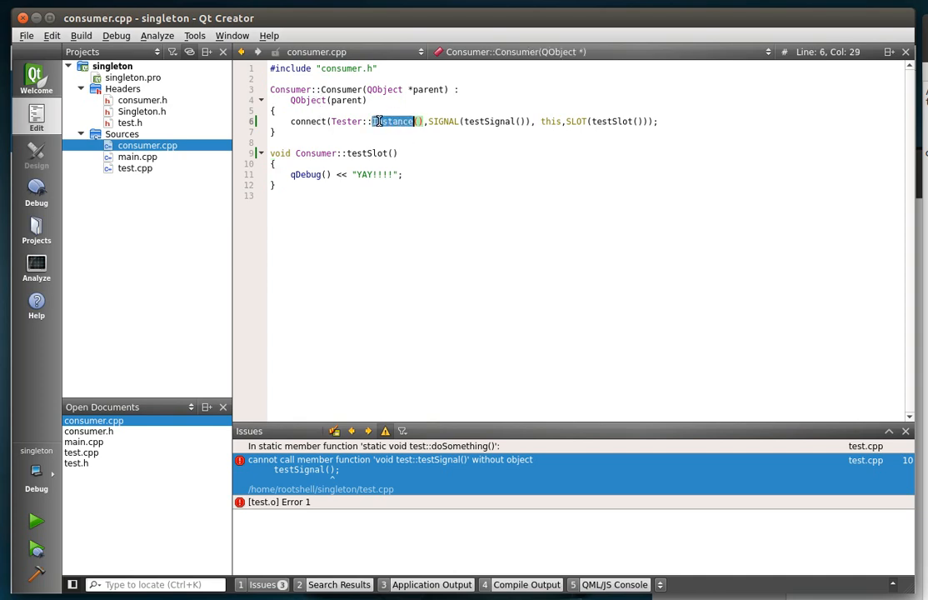
pyautogui.moveTo(344, 120)
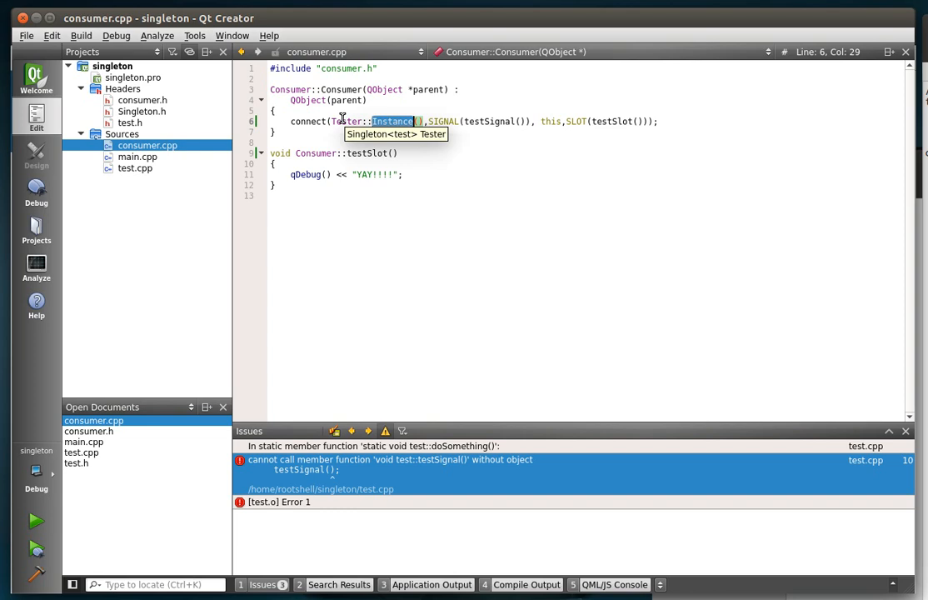
pyautogui.moveTo(567, 120)
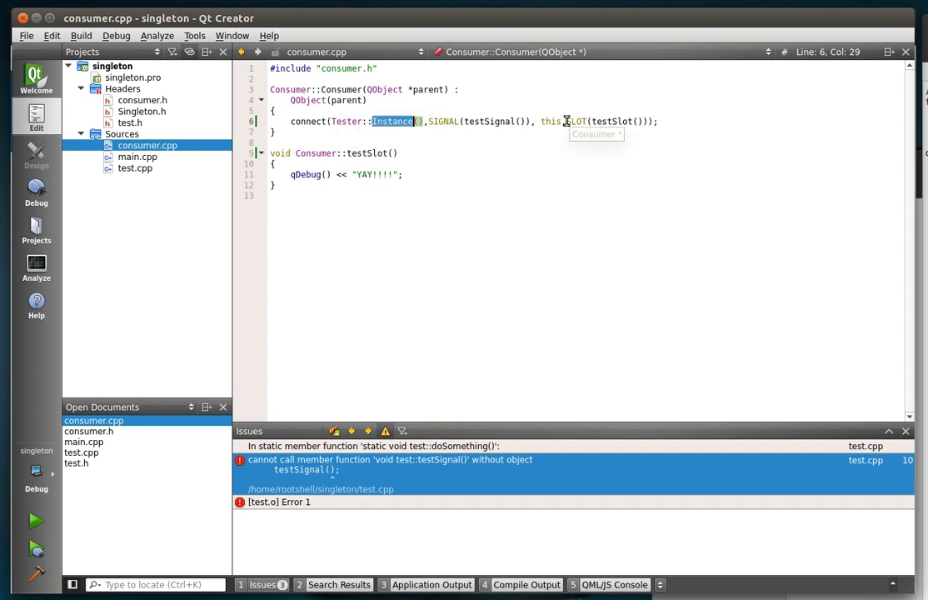
pyautogui.moveTo(317, 154)
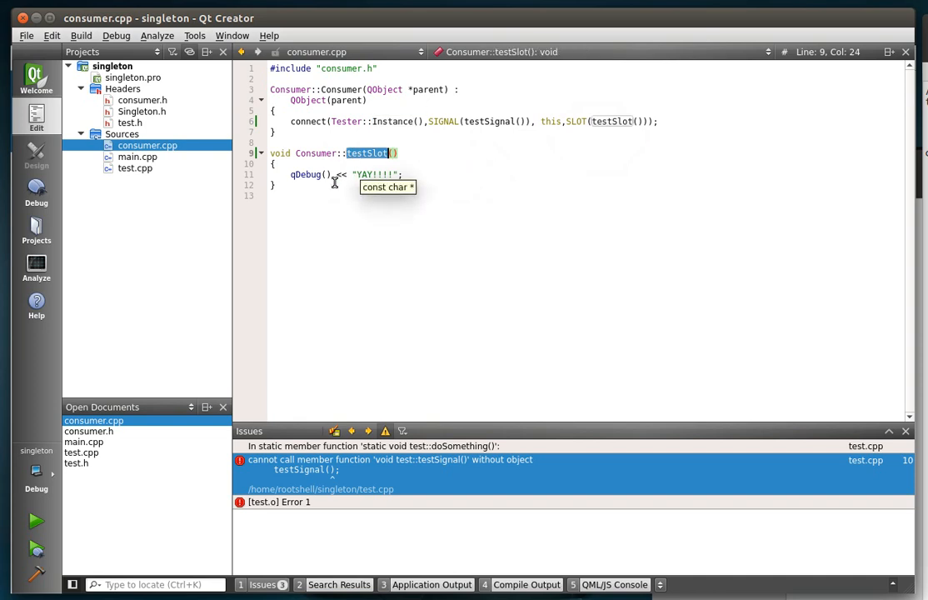
pyautogui.moveTo(146, 157)
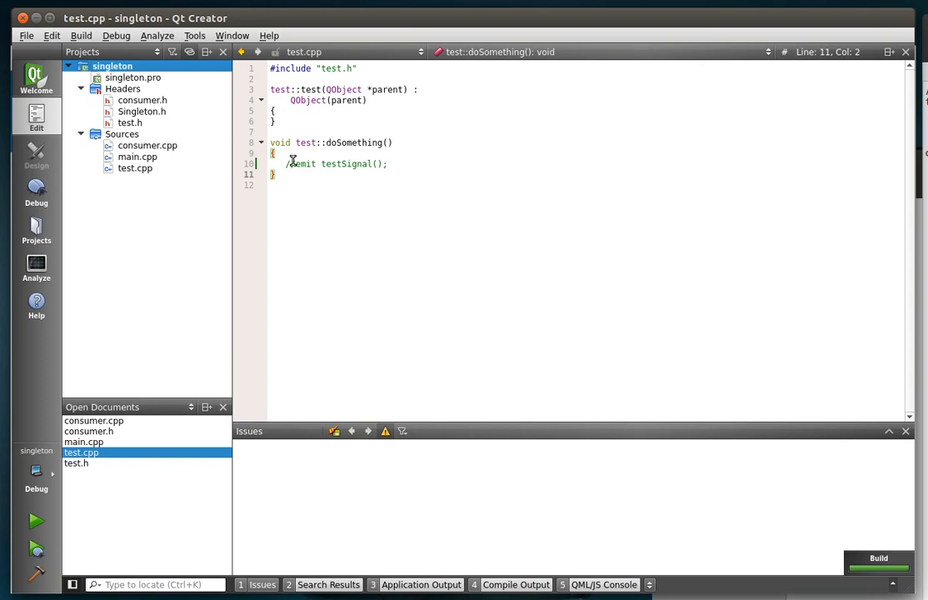
# Step: Comment out the emit line and write Tester::Instance()->testSignal(); in doSomething(), picking testSignal from completion
pyautogui.press('Delete')
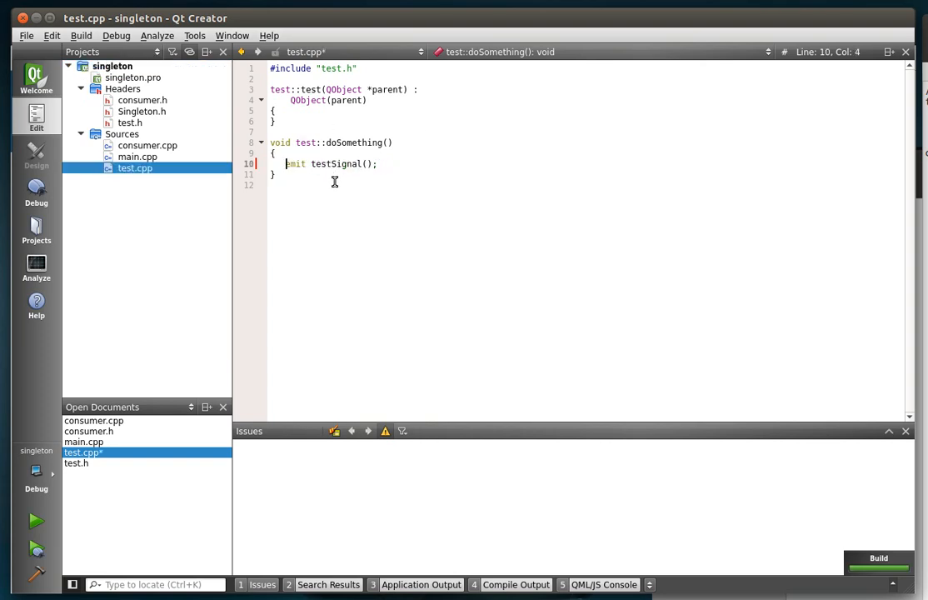
pyautogui.rightClick(111, 67)
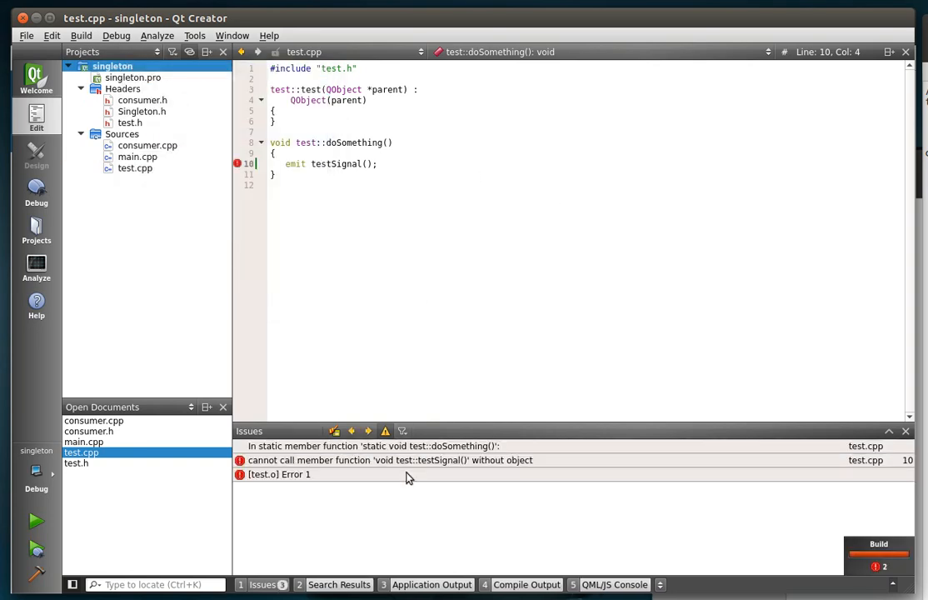
pyautogui.click(390, 460)
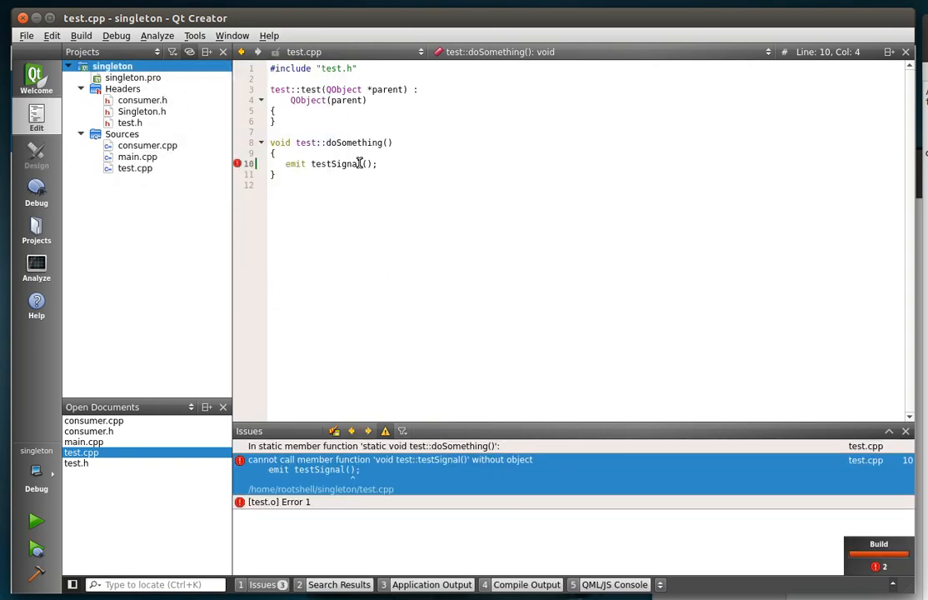
pyautogui.write('//')
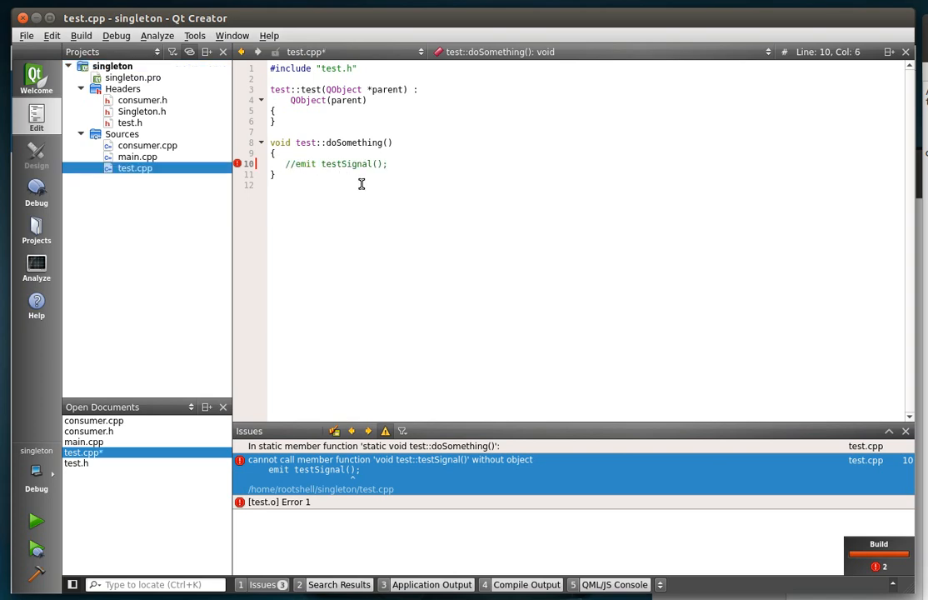
pyautogui.write('T')
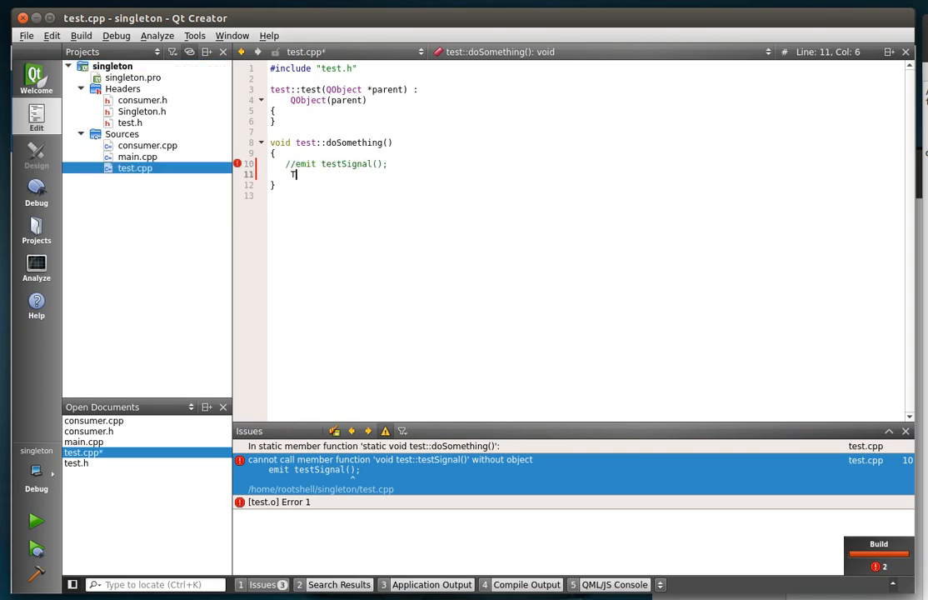
pyautogui.write('ester::Instance()->')
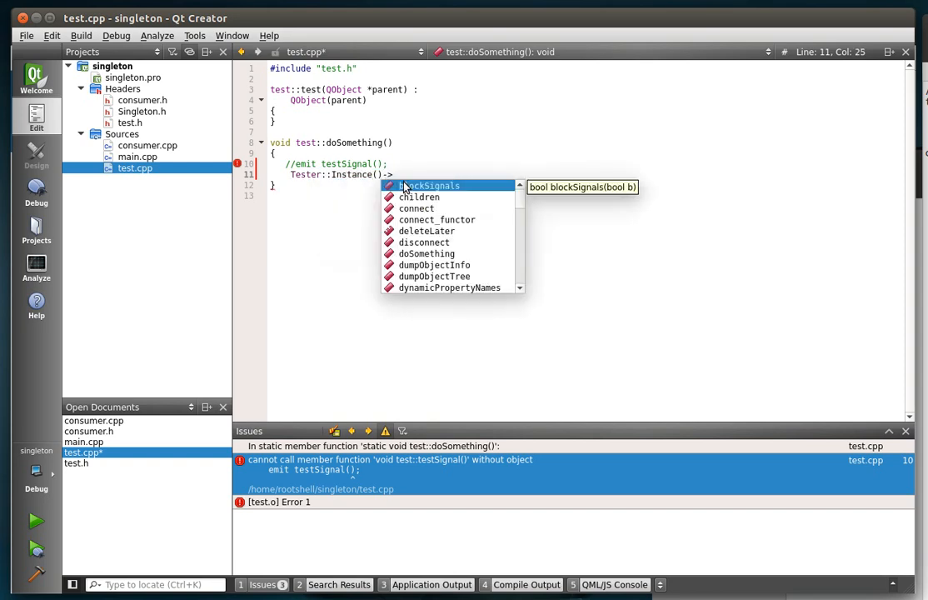
pyautogui.moveTo(448, 225)
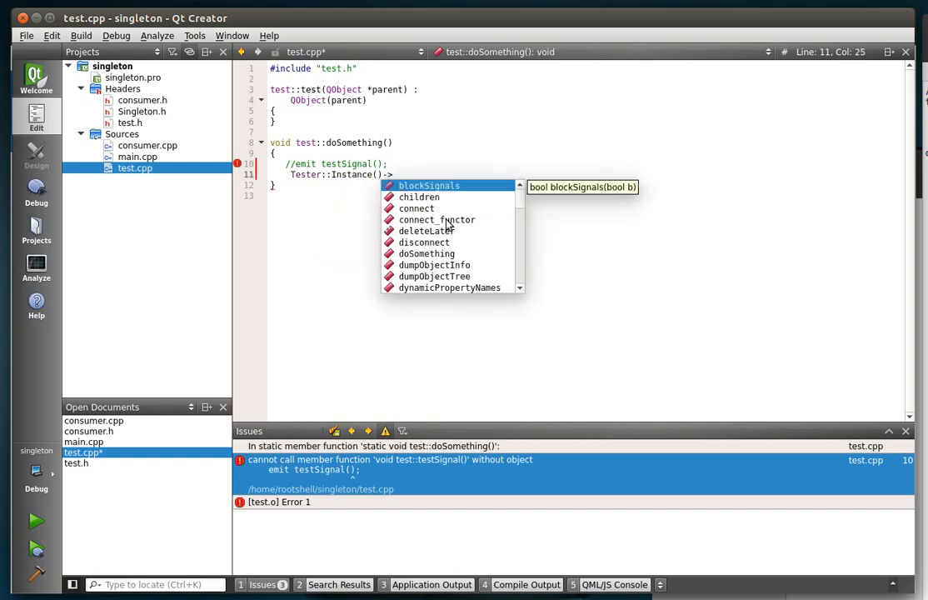
pyautogui.moveTo(448, 243)
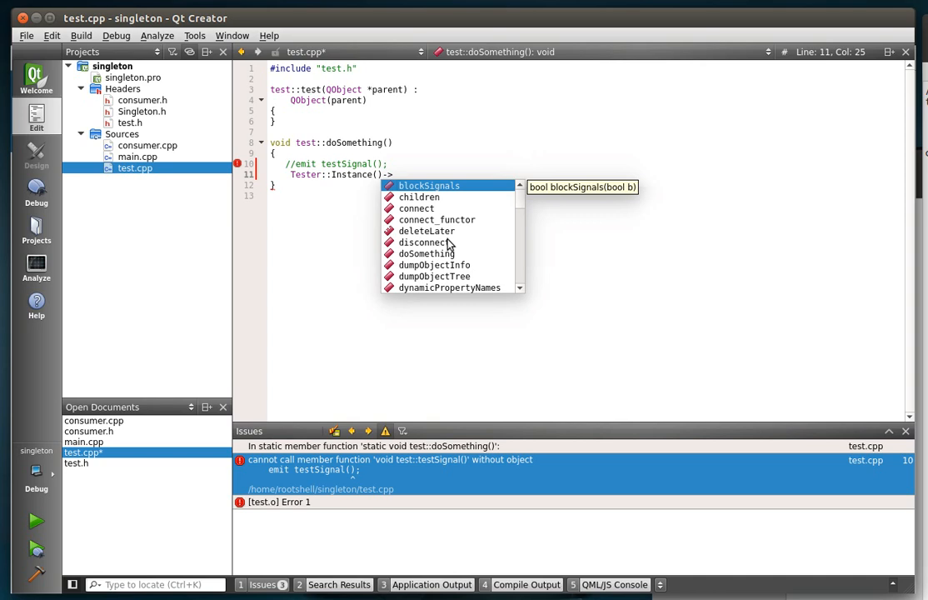
pyautogui.write('testSignal();')
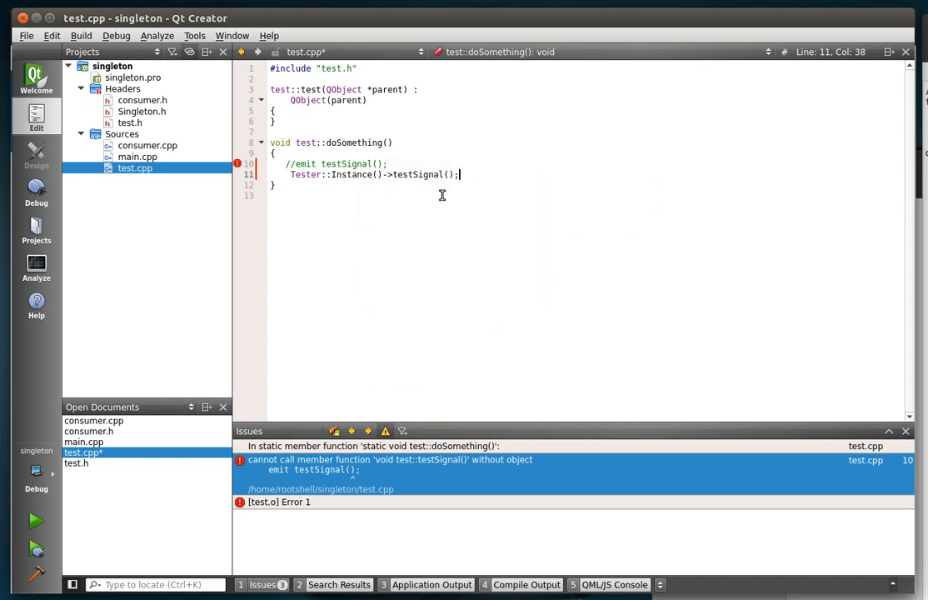
pyautogui.doubleClick(418, 175)
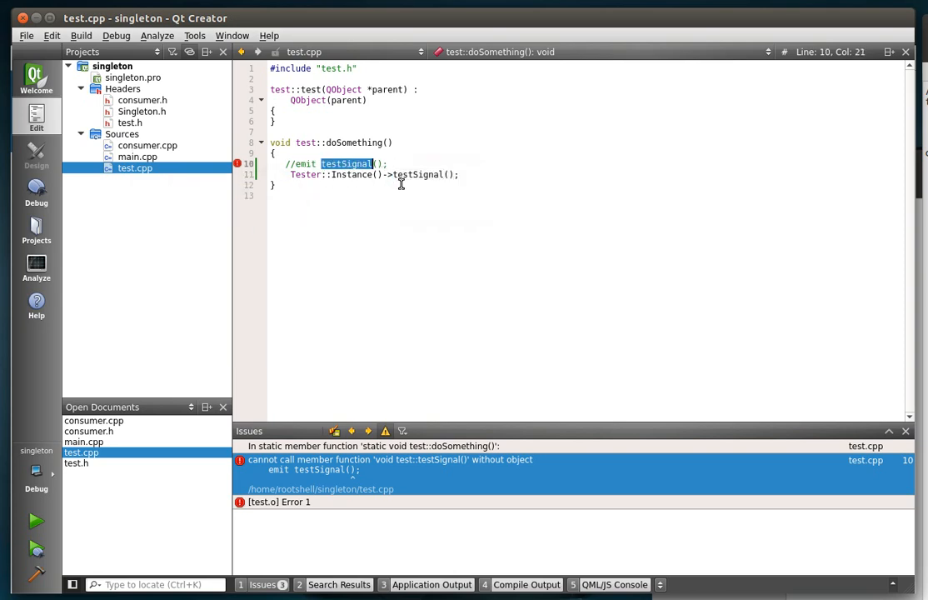
# Step: Keep the emit keyword on the commented line and review the Tester and Instance words in the new call
pyautogui.click(275, 195)
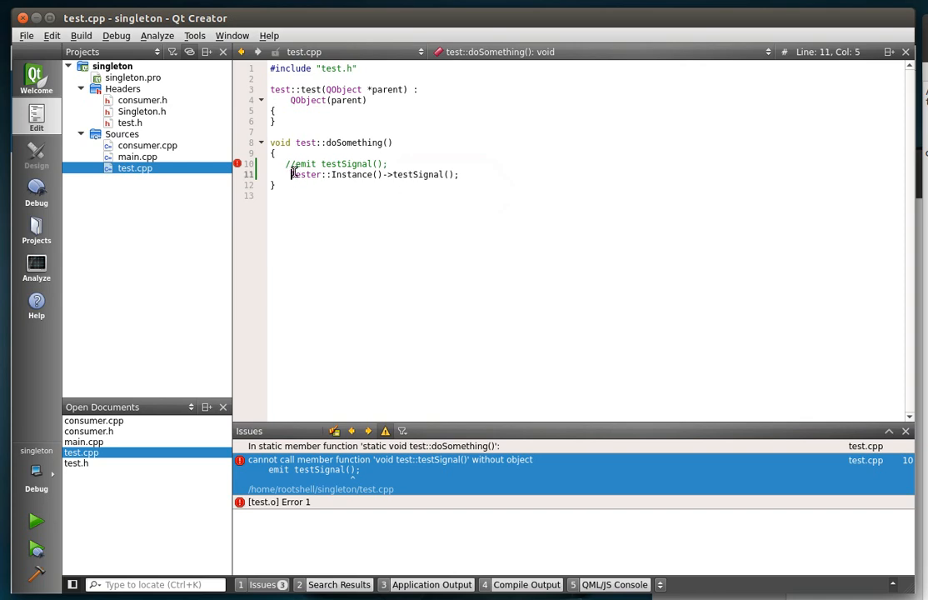
pyautogui.write('emit')
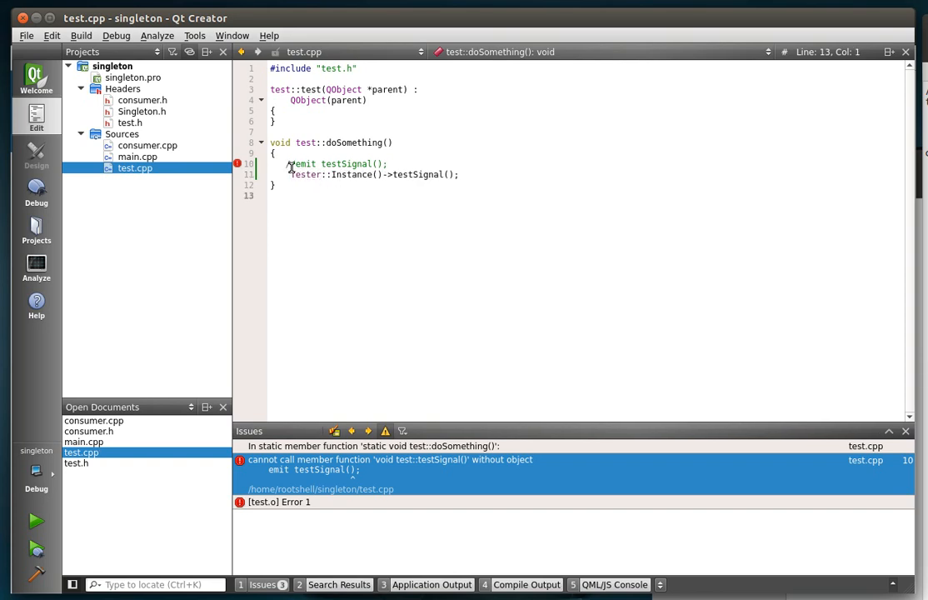
pyautogui.doubleClick(304, 175)
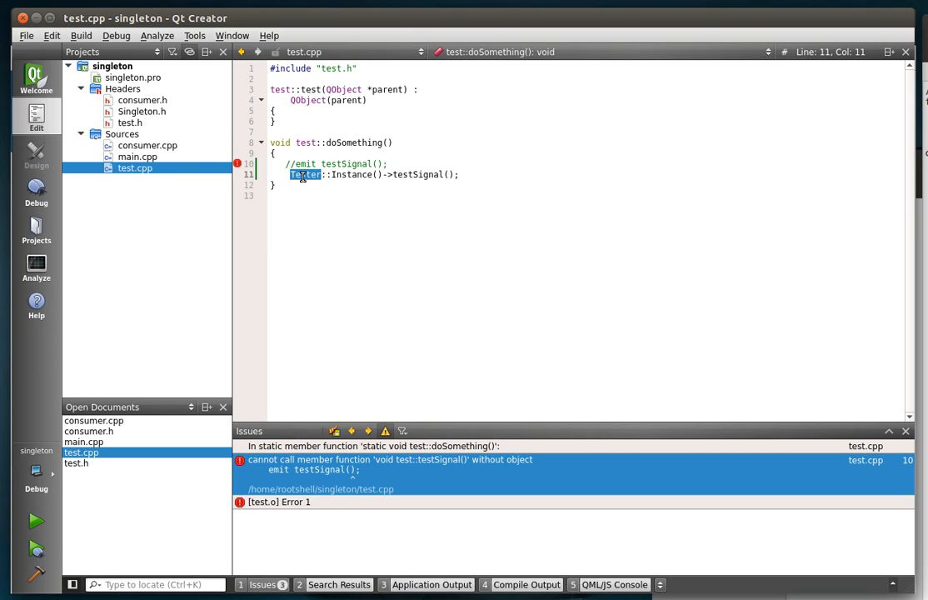
pyautogui.click(357, 175)
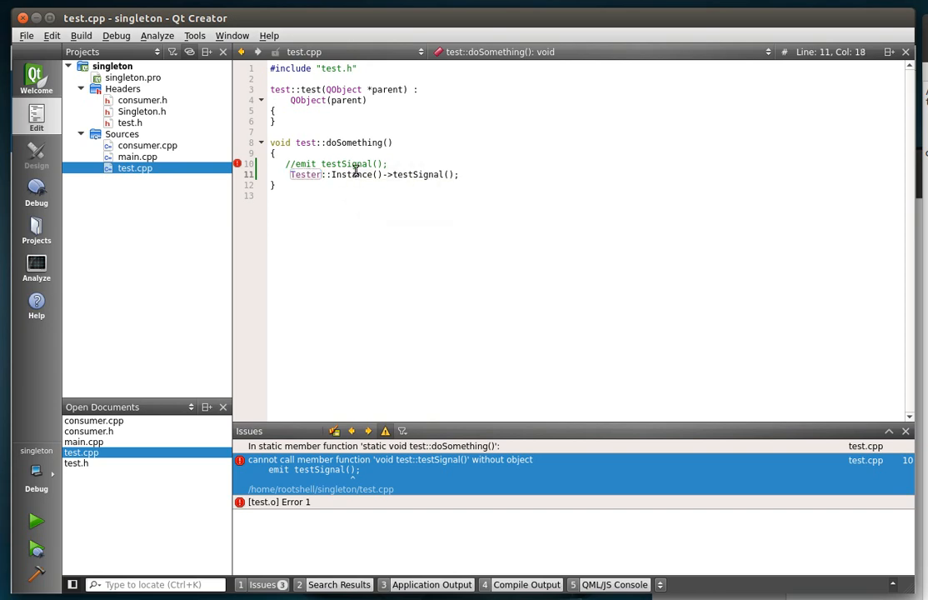
pyautogui.doubleClick(352, 175)
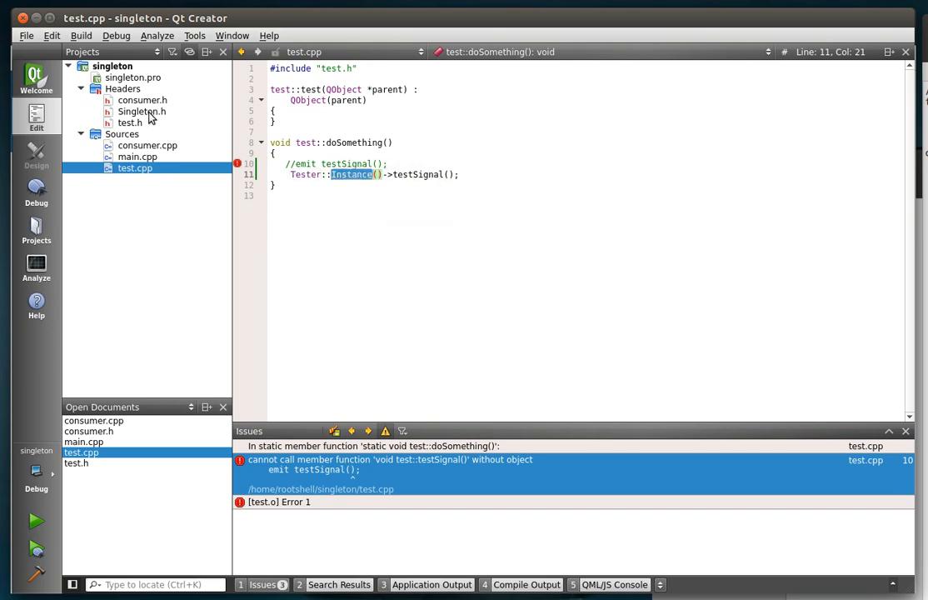
pyautogui.click(141, 110)
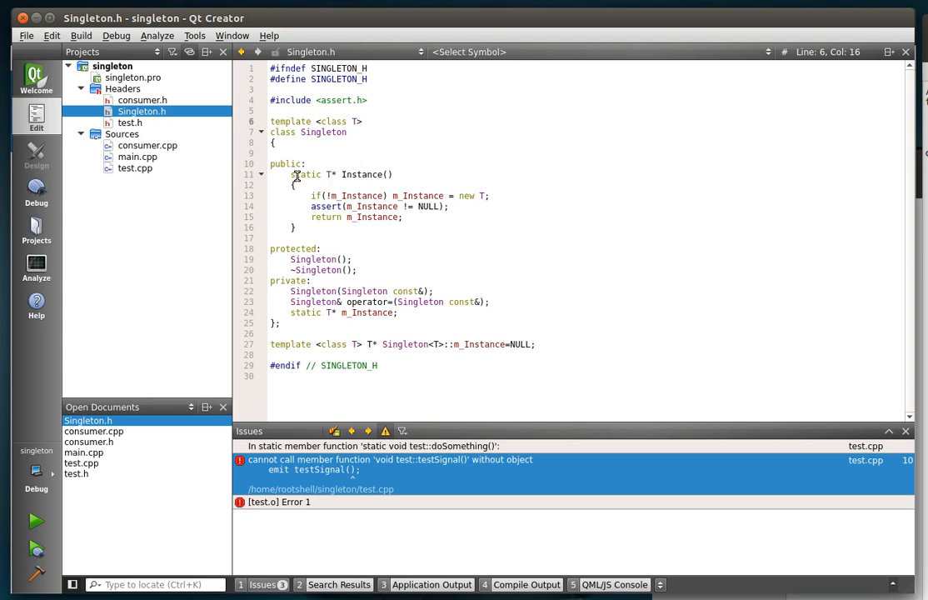
pyautogui.click(358, 270)
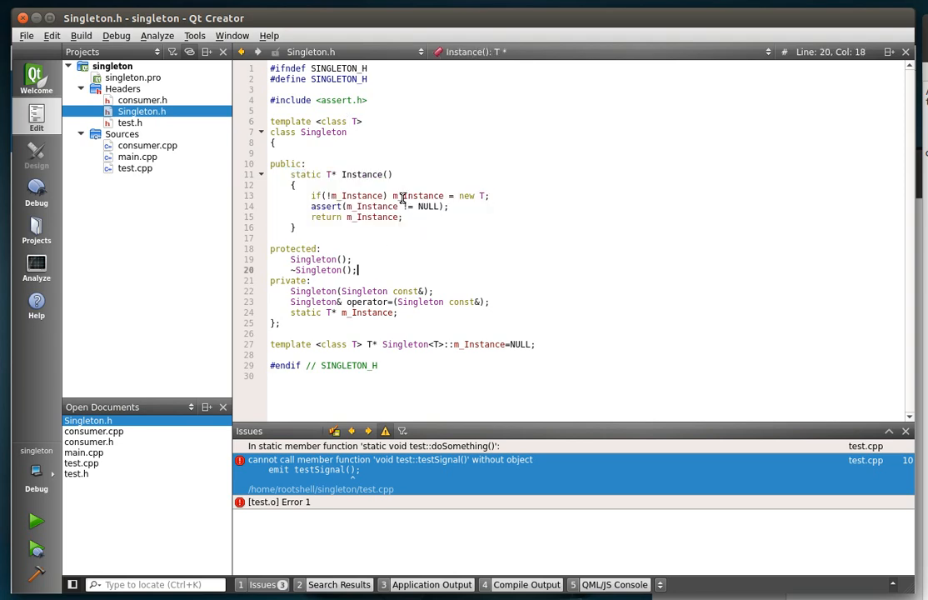
pyautogui.click(360, 270)
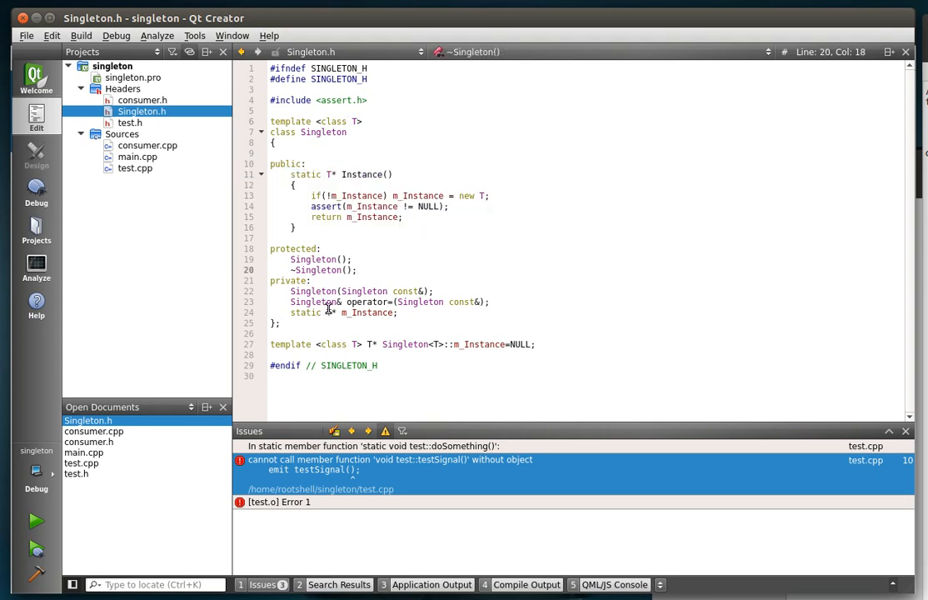
pyautogui.doubleClick(366, 312)
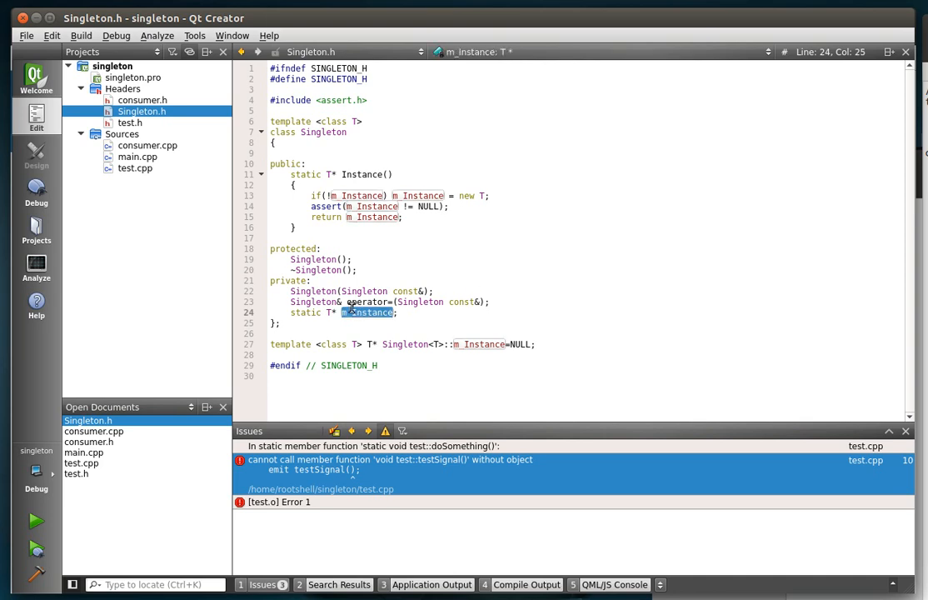
pyautogui.moveTo(367, 314)
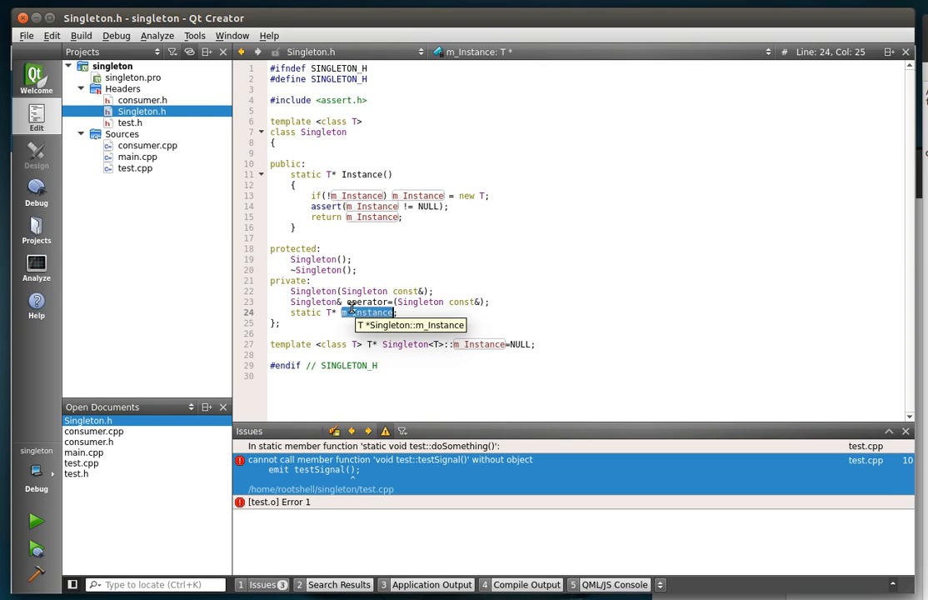
pyautogui.moveTo(894, 45)
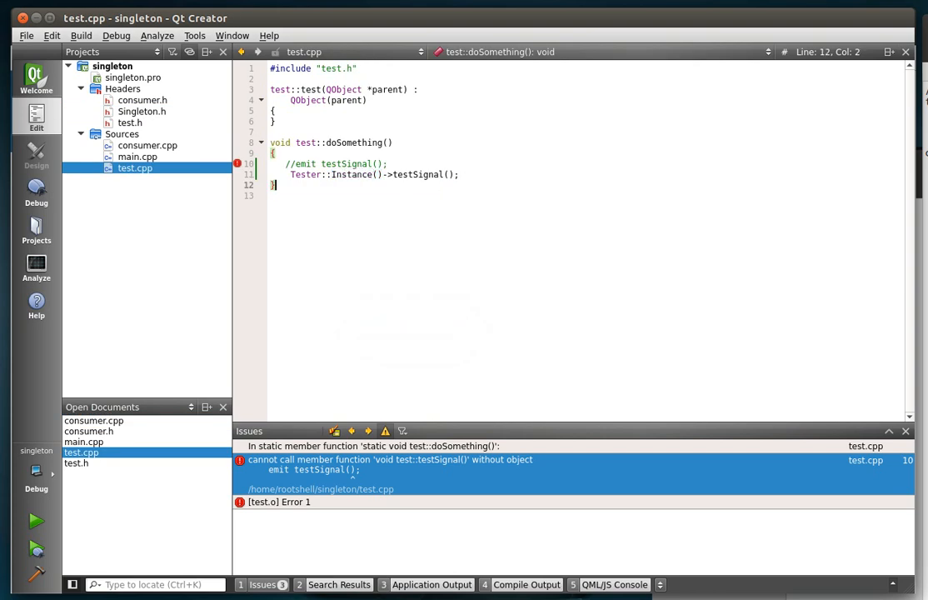
pyautogui.moveTo(520, 160)
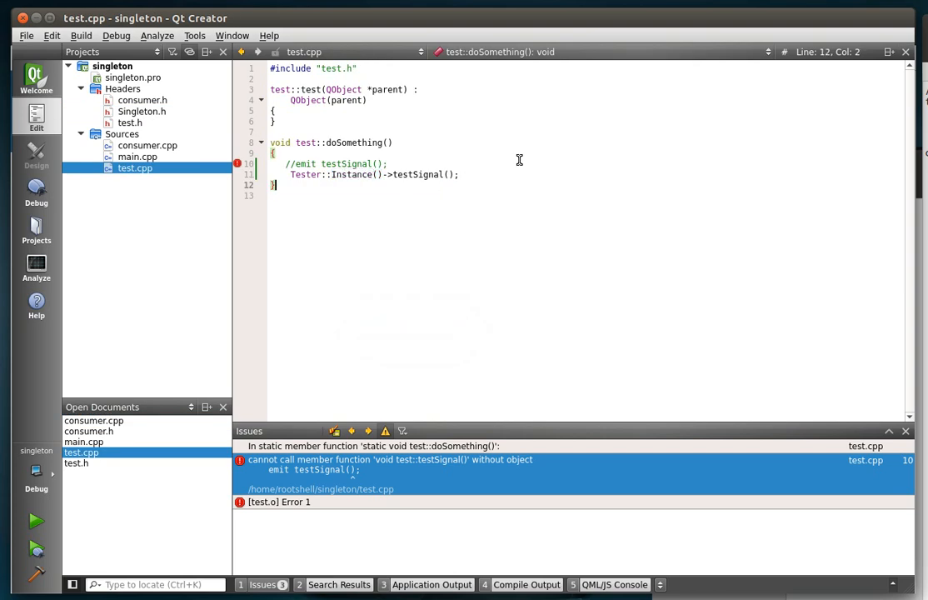
# Step: Build the project so the member-function error clears, glance at consumer.cpp, and return to test.cpp
pyautogui.click(411, 175)
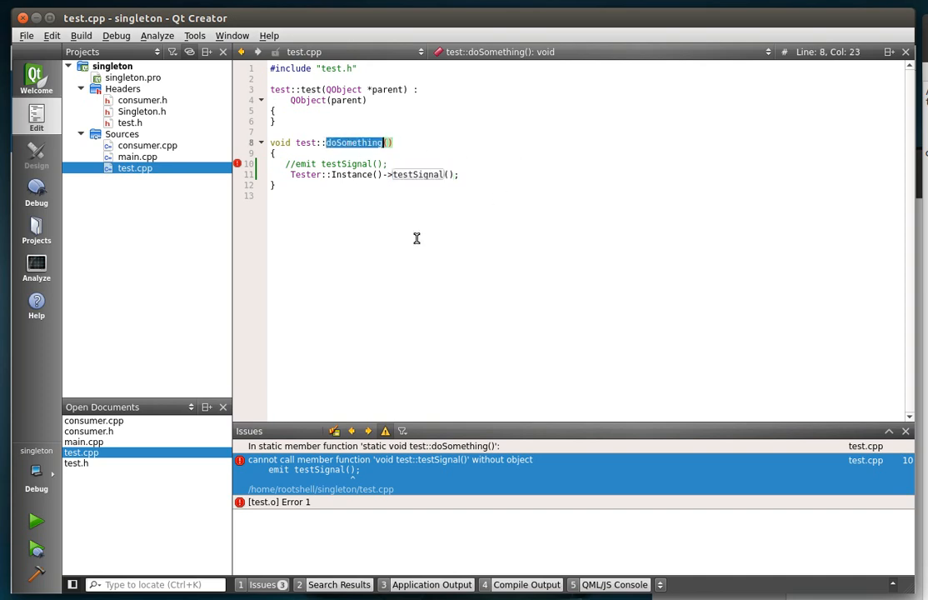
pyautogui.click(37, 520)
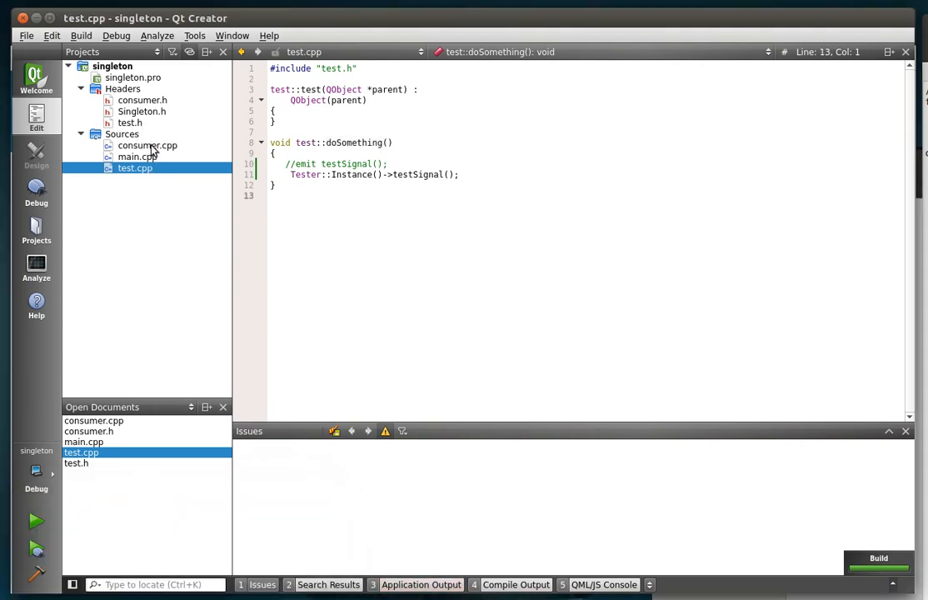
pyautogui.click(147, 145)
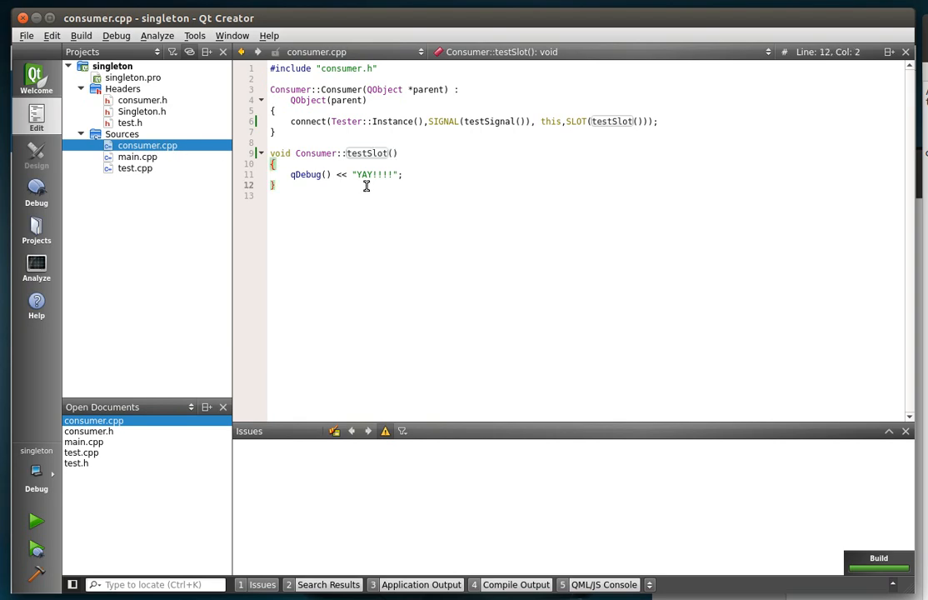
pyautogui.moveTo(327, 122)
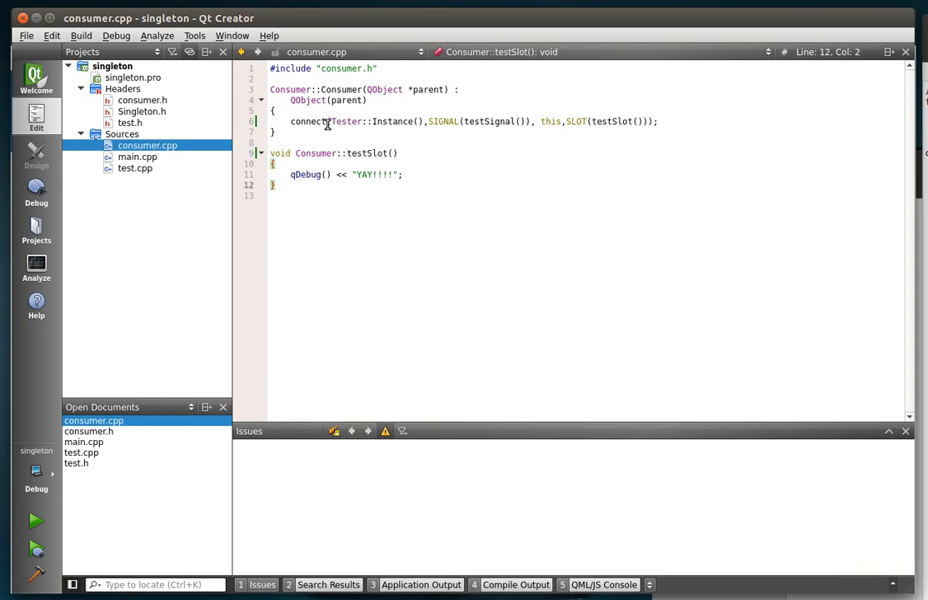
pyautogui.moveTo(225, 155)
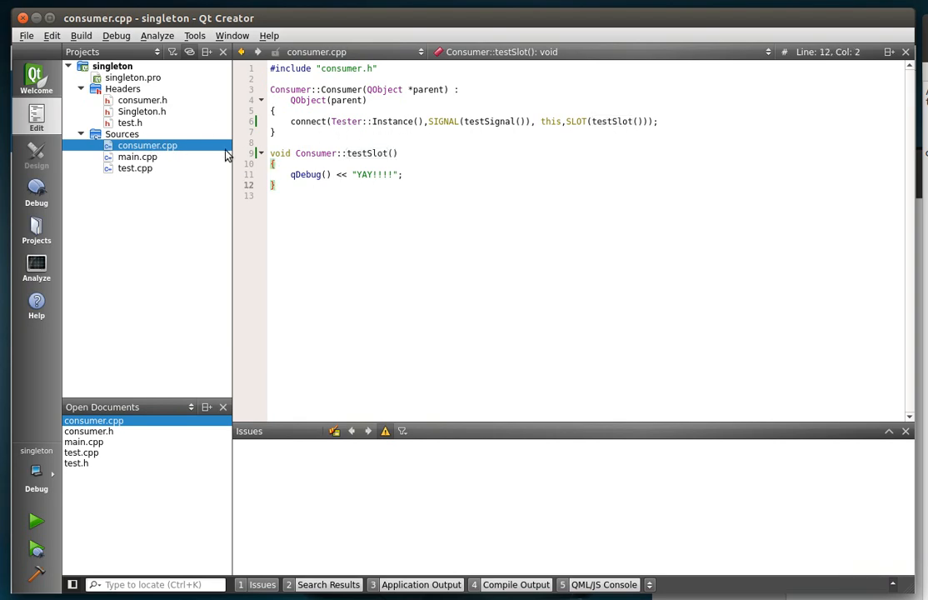
pyautogui.click(133, 167)
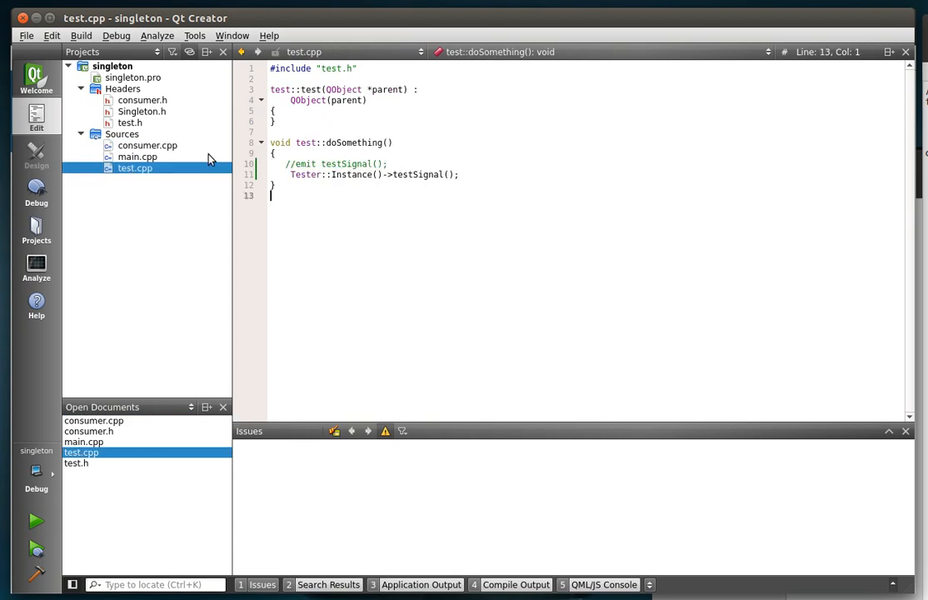
# Step: In main.cpp add Tester::Instance()->doSomething(); under a //From the object comment and run the program
pyautogui.click(137, 157)
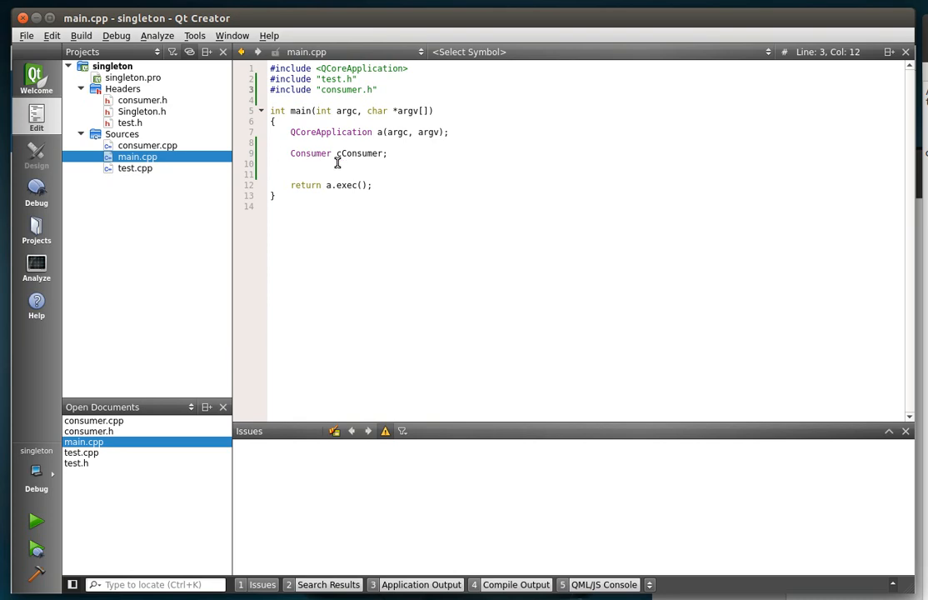
pyautogui.doubleClick(360, 154)
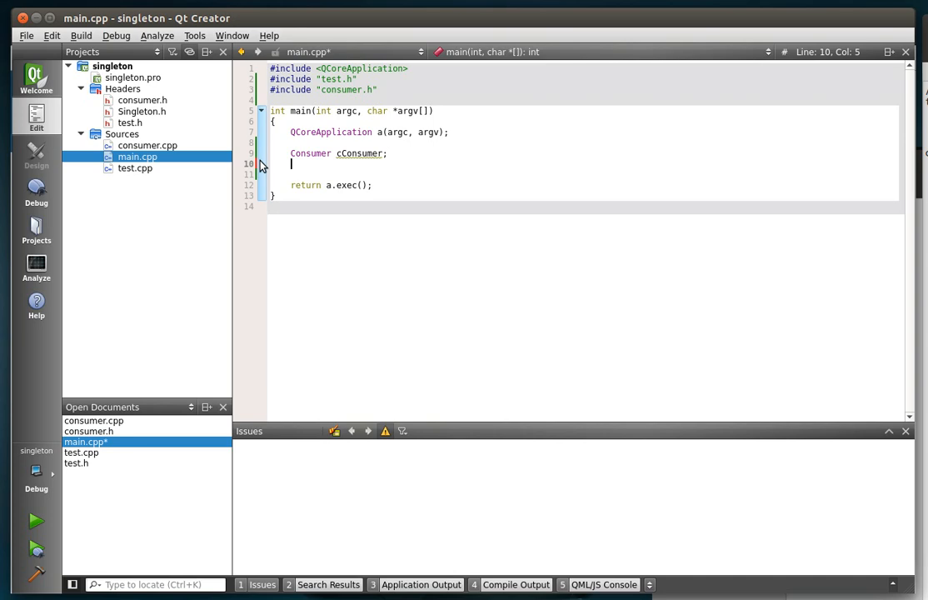
pyautogui.write('Te')
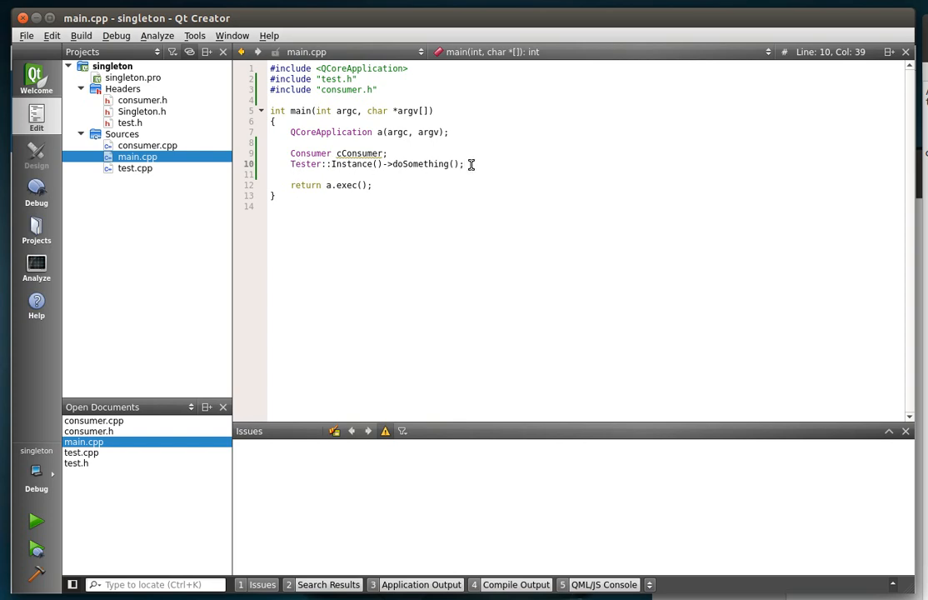
pyautogui.click(305, 163)
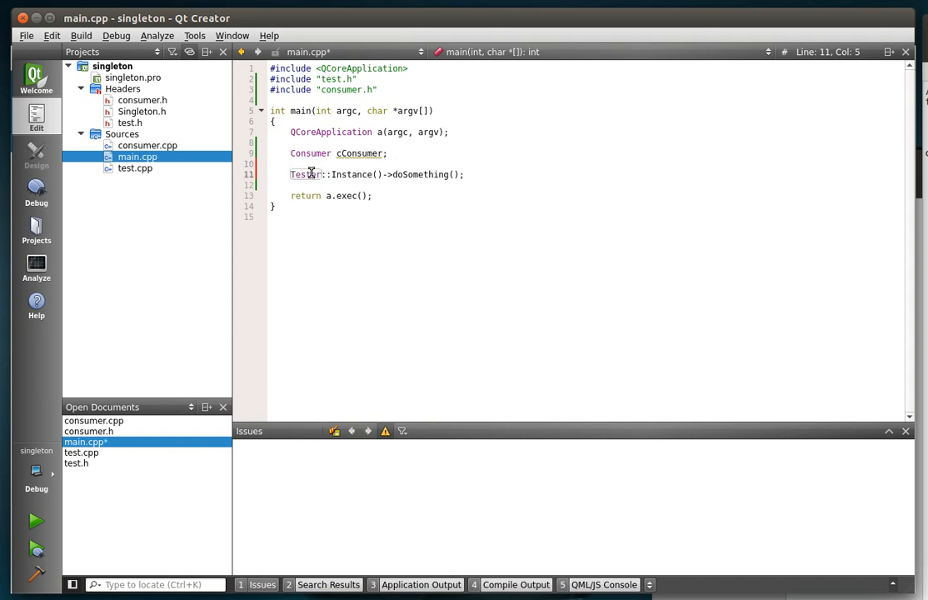
pyautogui.write('//')
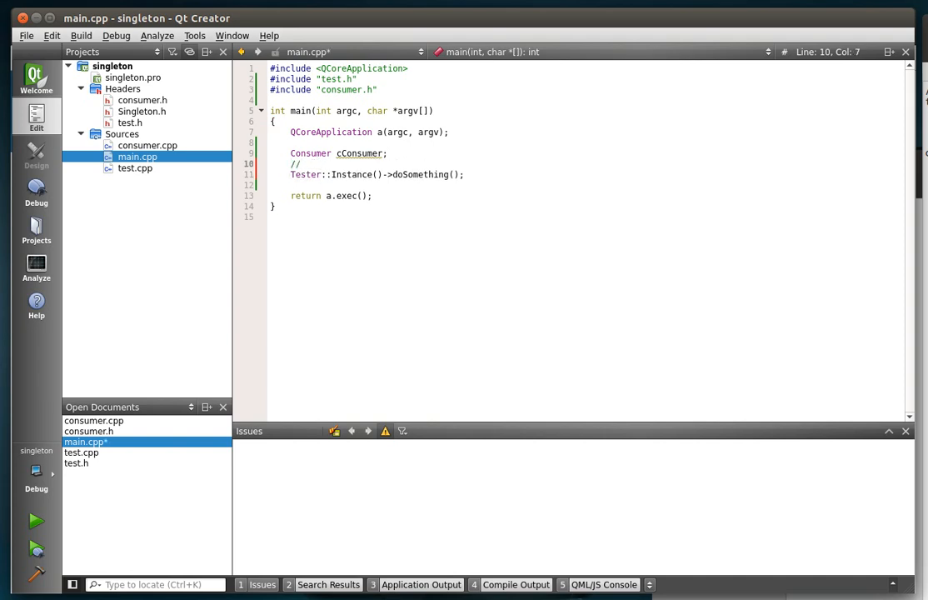
pyautogui.write('From the object')
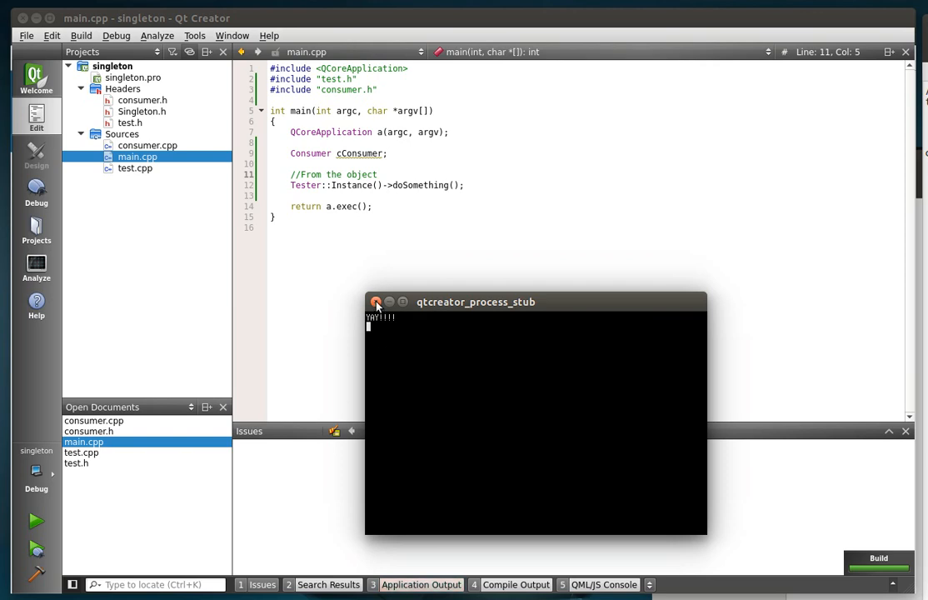
# Step: Comment out the Tester::Instance() call in main.cpp and add test::doSomething(); below it
pyautogui.click(377, 302)
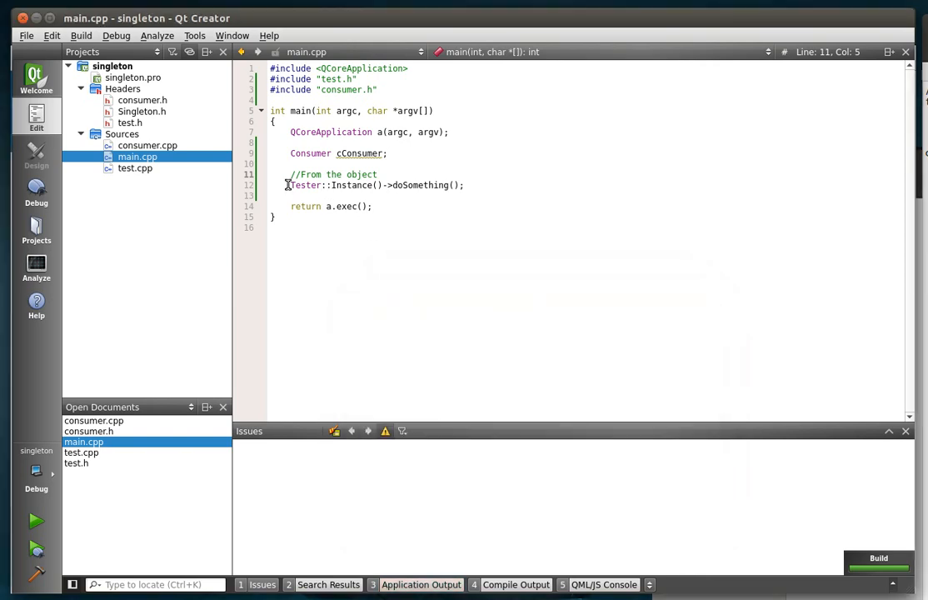
pyautogui.write('//')
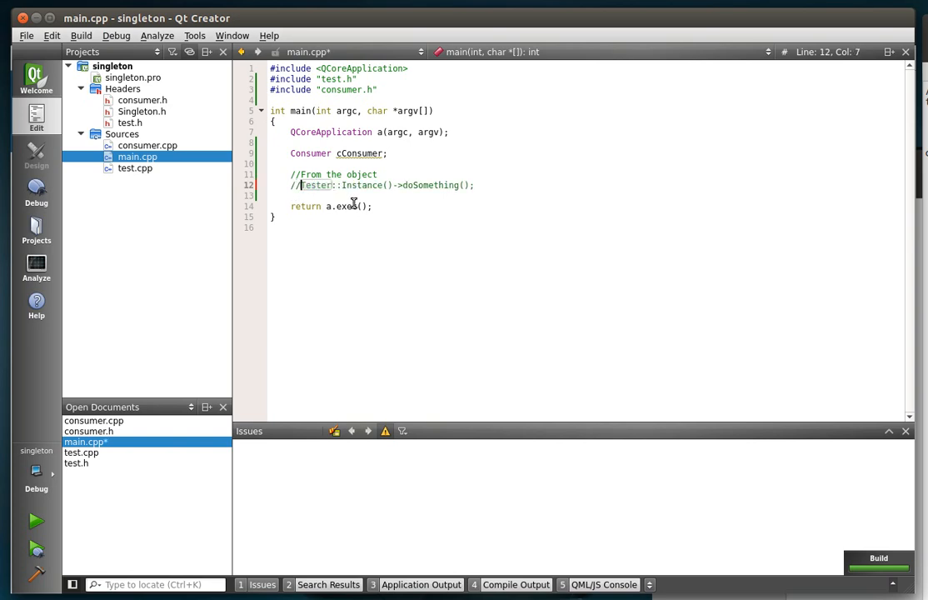
pyautogui.press('Return')
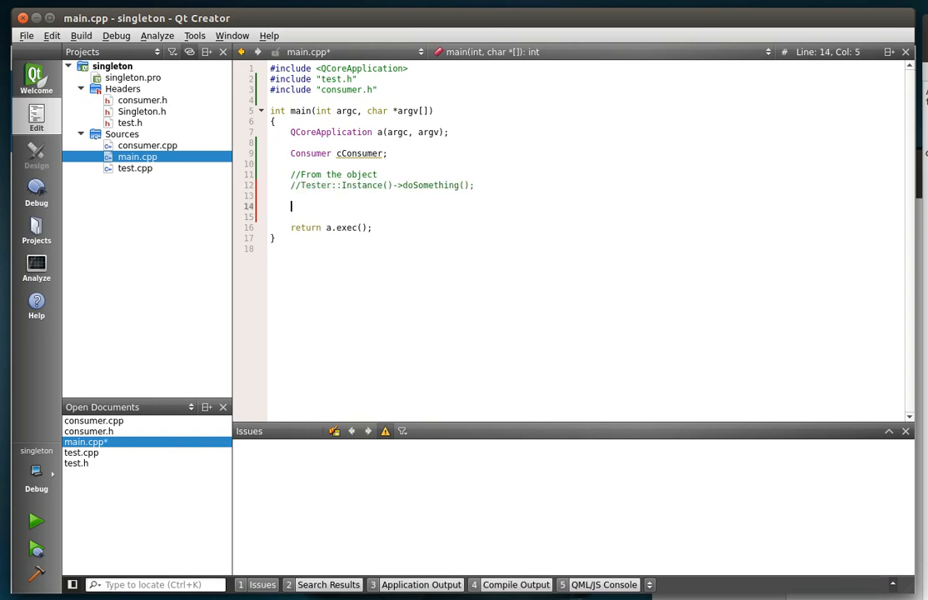
pyautogui.write('test::doSomething();')
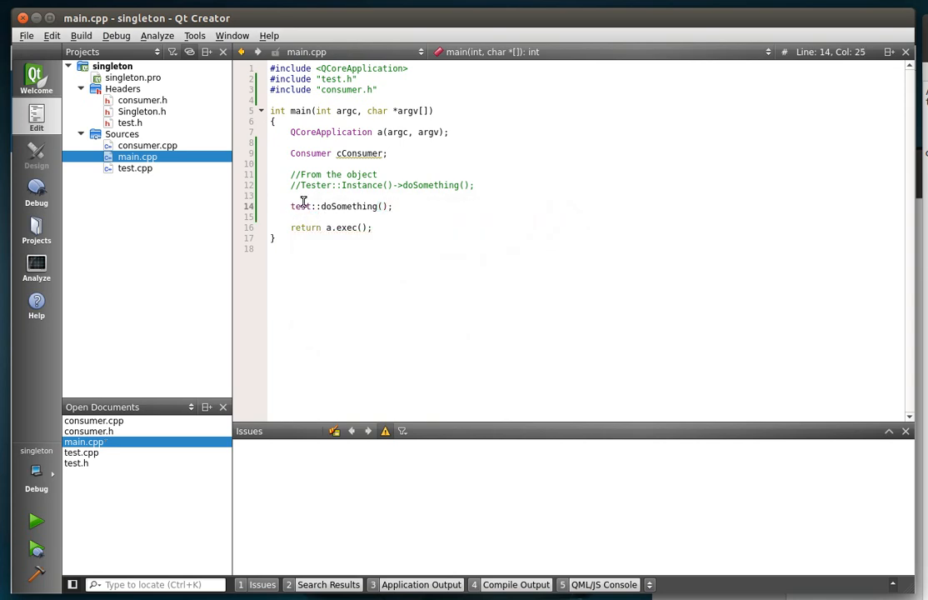
pyautogui.doubleClick(347, 206)
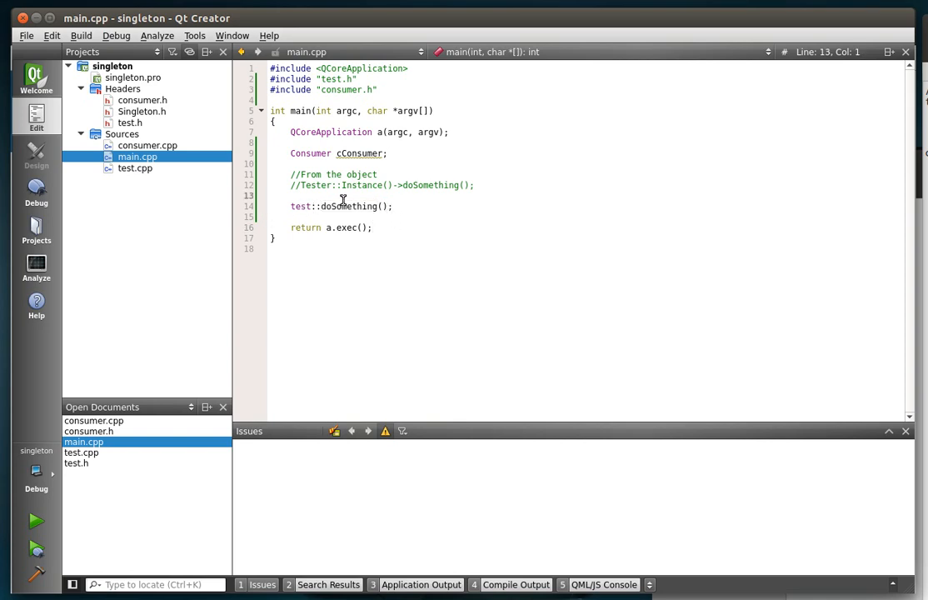
# Step: Add a //No object comment above the static call, save and build the project
pyautogui.write('//No')
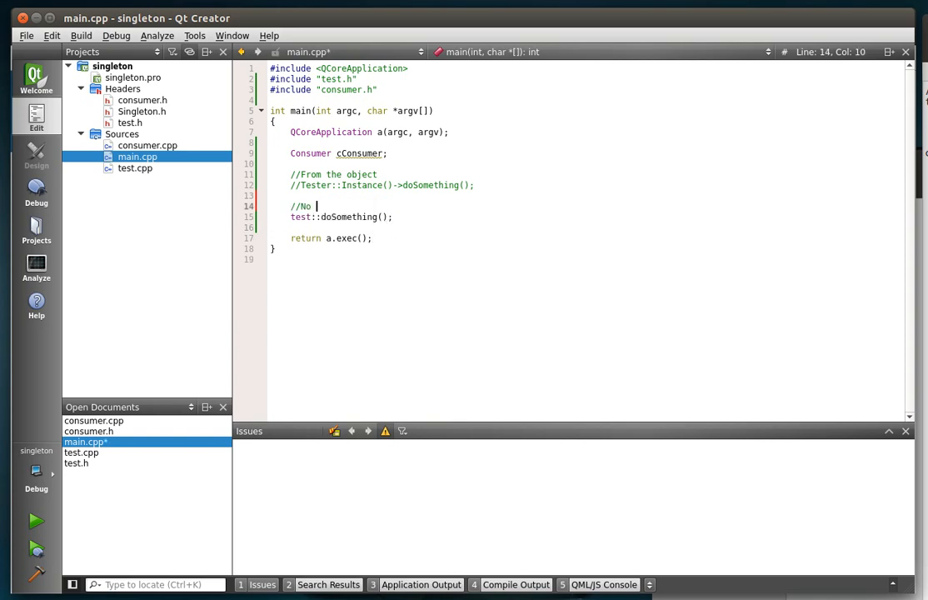
pyautogui.write('object')
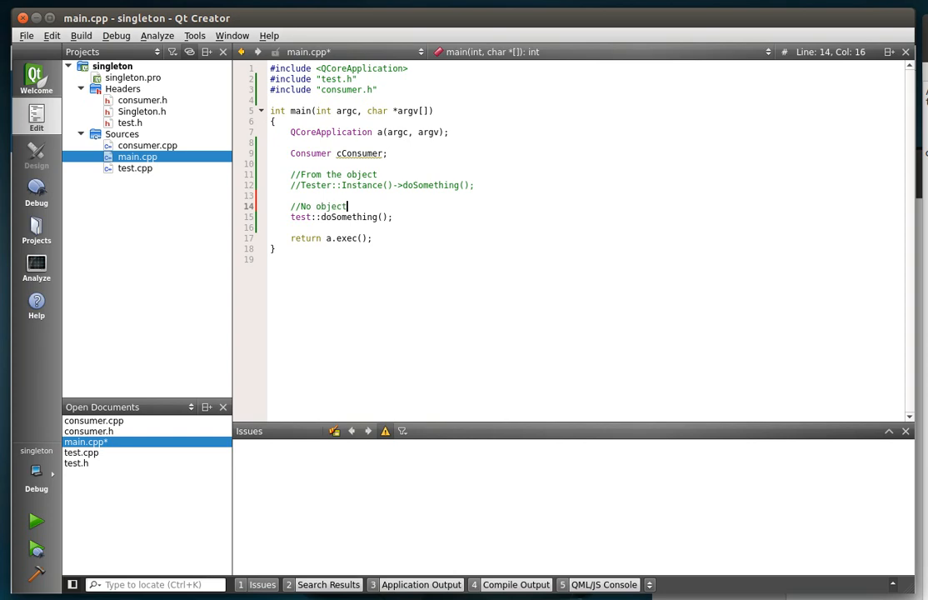
pyautogui.press('ctrl+s')
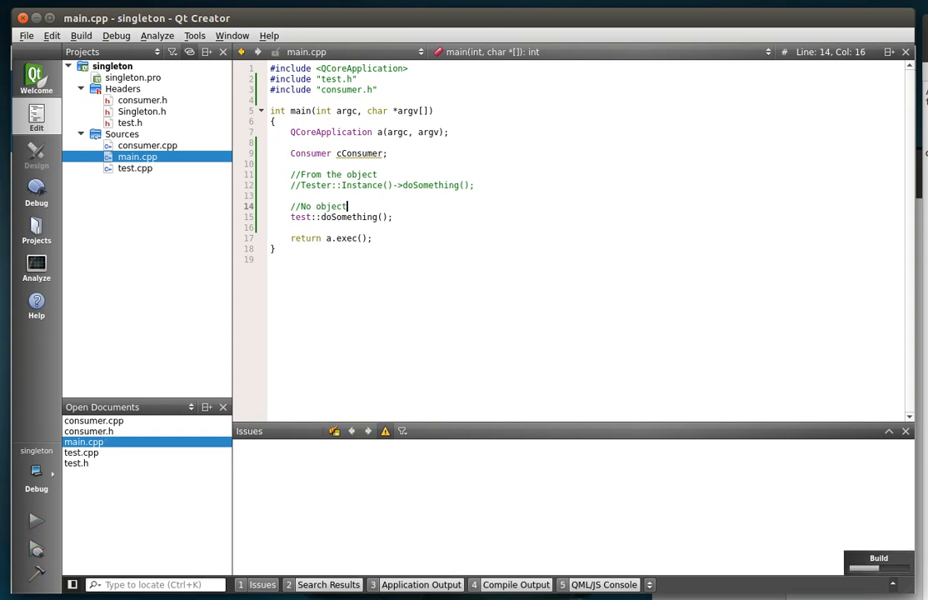
pyautogui.click(37, 520)
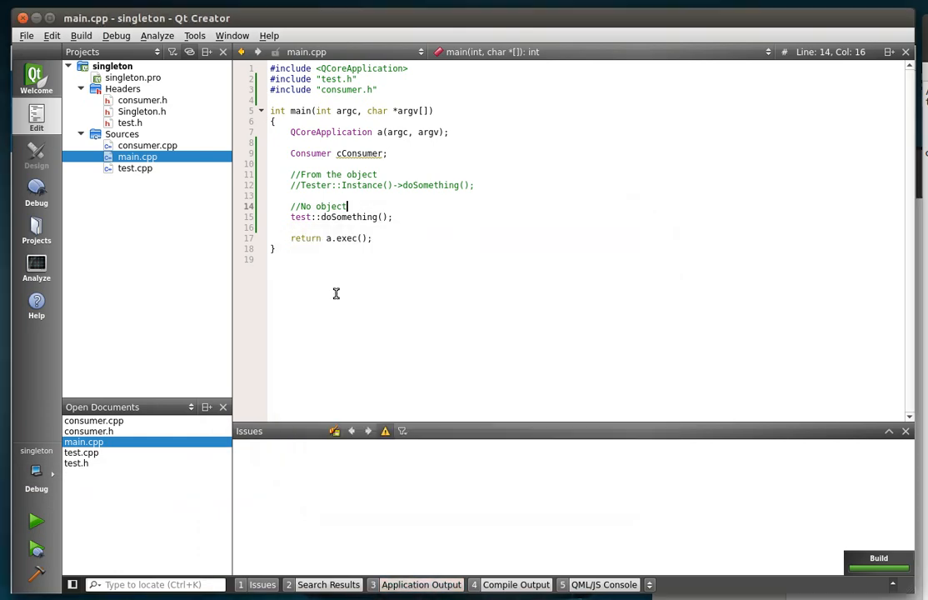
# Step: In consumer.cpp change the slot's qDebug message from YAY!!!! to It's working!!!!
pyautogui.click(133, 166)
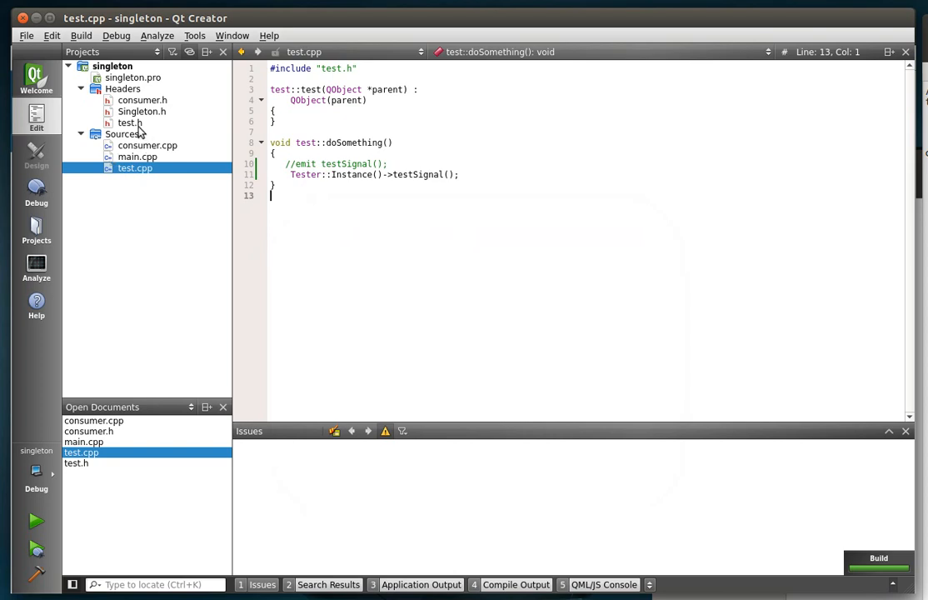
pyautogui.click(147, 145)
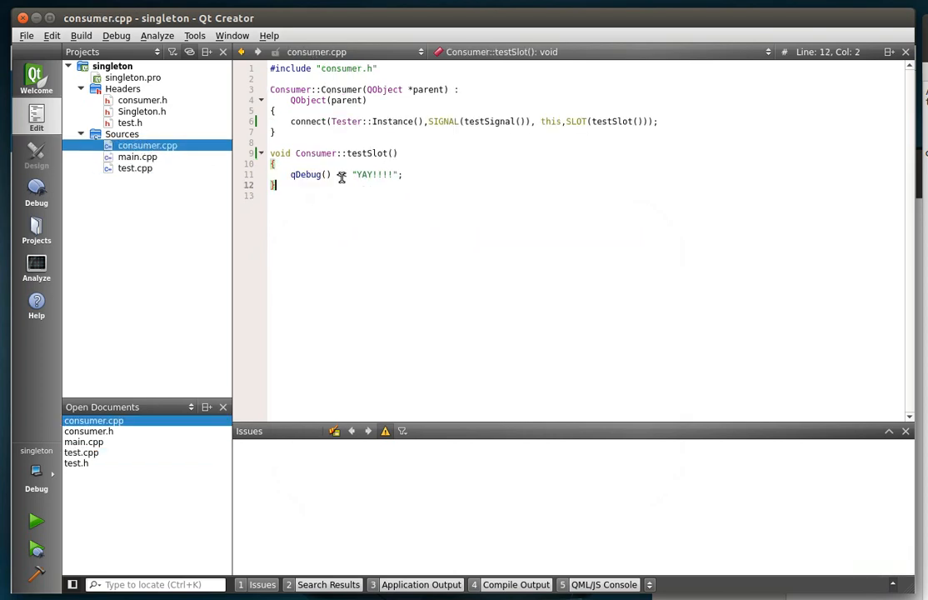
pyautogui.doubleClick(364, 175)
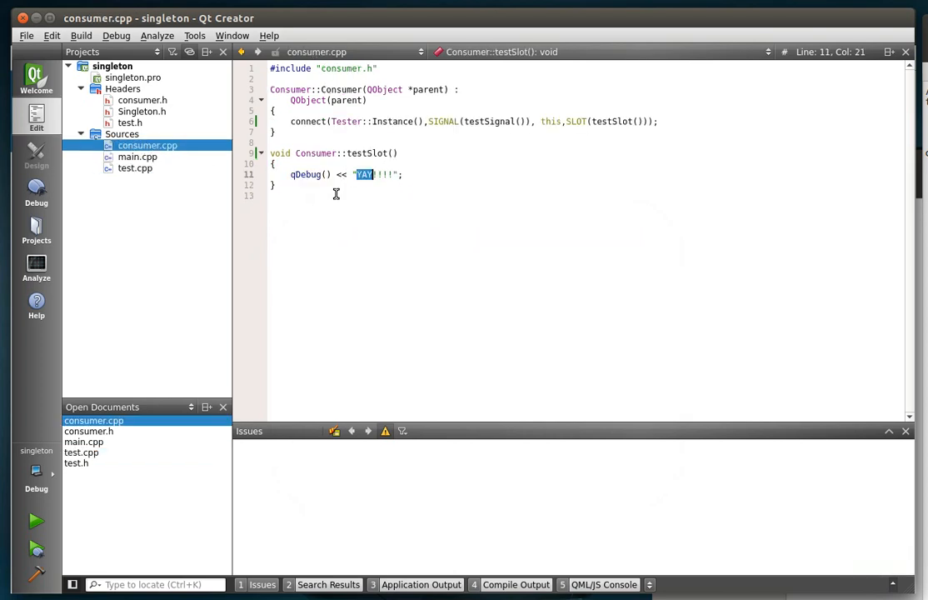
pyautogui.write('It')
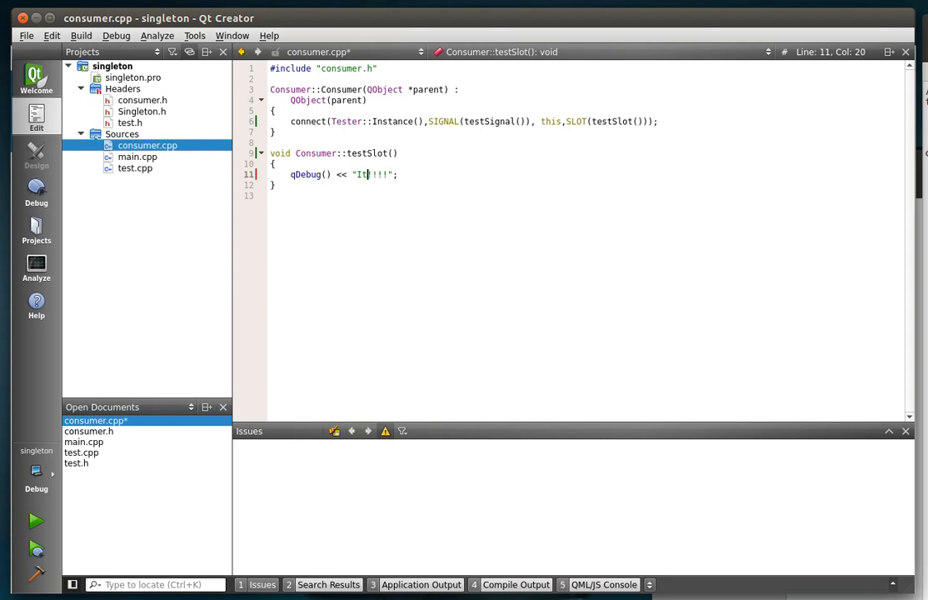
pyautogui.write("'s woirki")
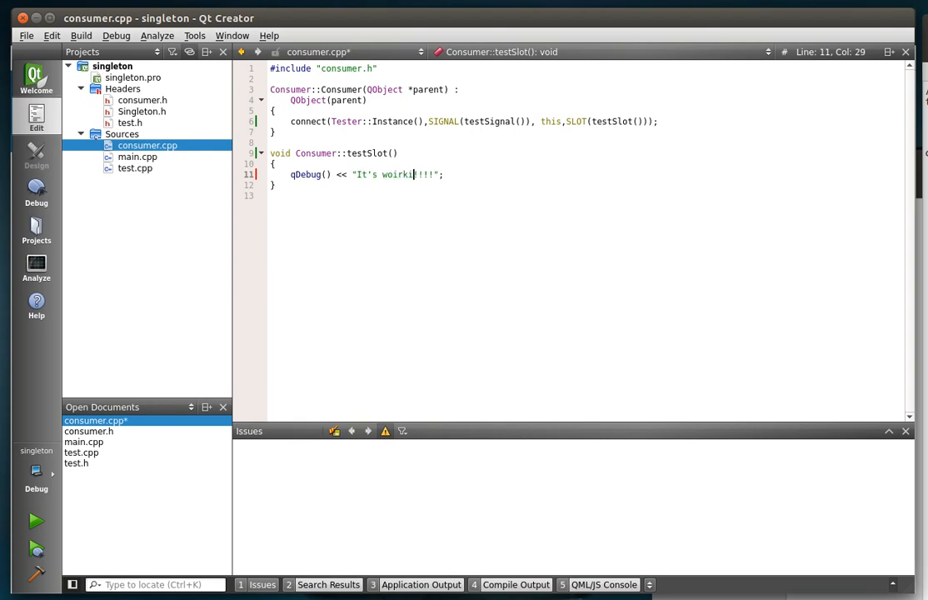
pyautogui.write('ng')
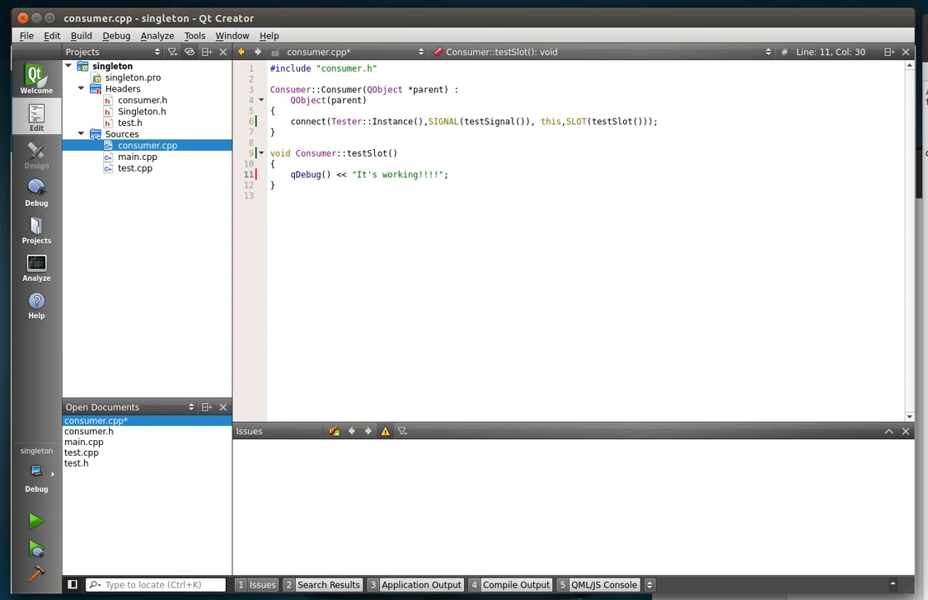
# Step: Save, run the program to see "It's working!!!!" printed, and close the output terminal
pyautogui.press('ctrl+s')
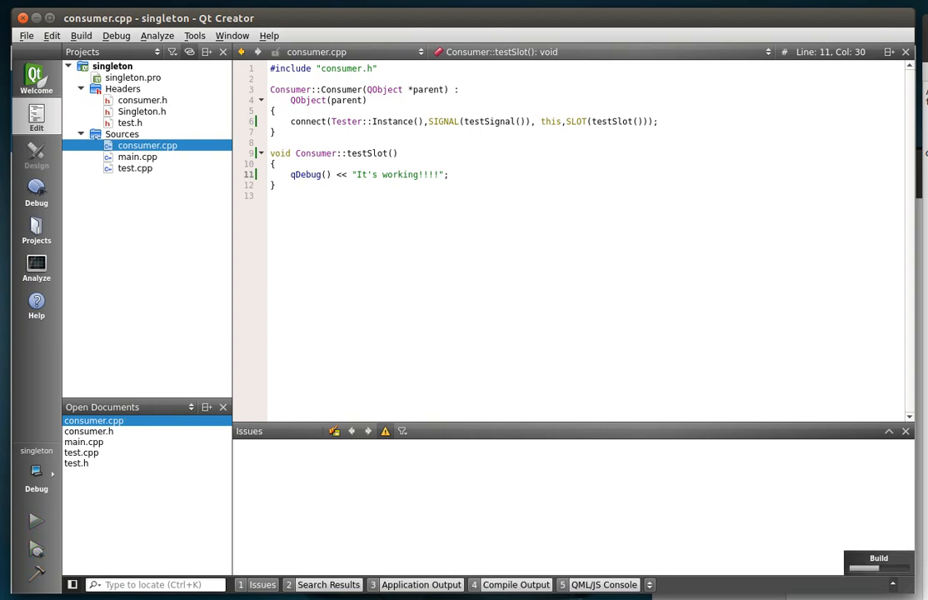
pyautogui.click(37, 520)
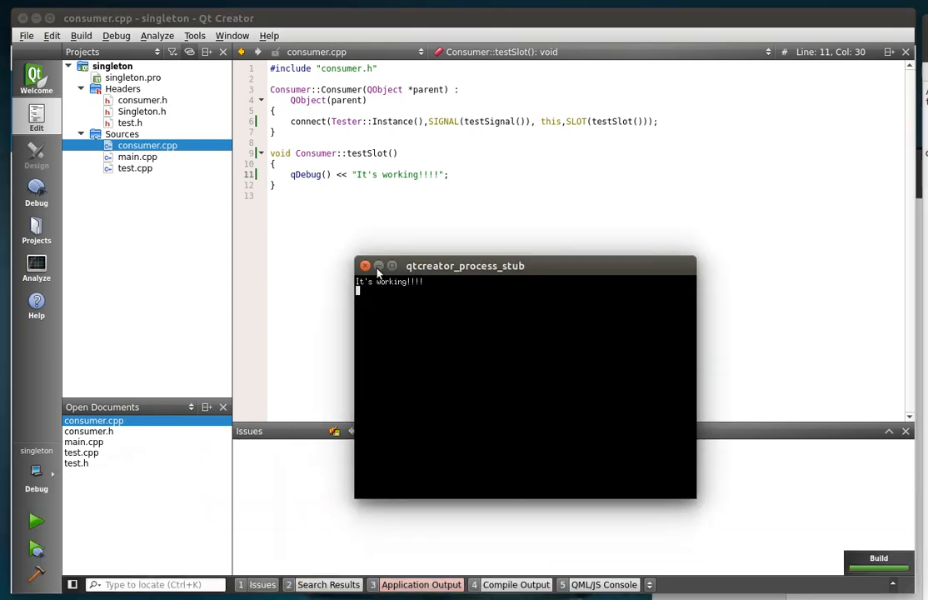
pyautogui.click(365, 267)
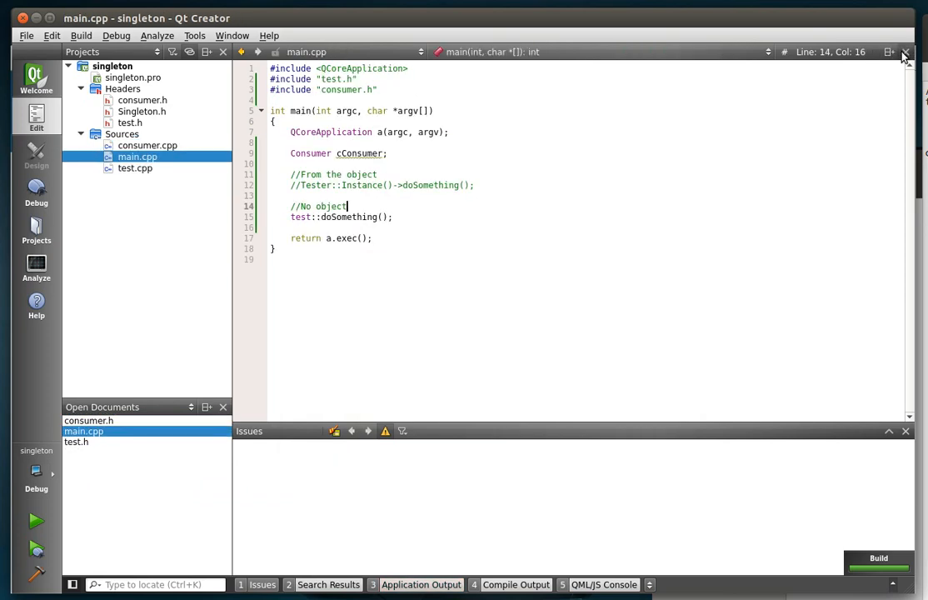
pyautogui.click(903, 52)
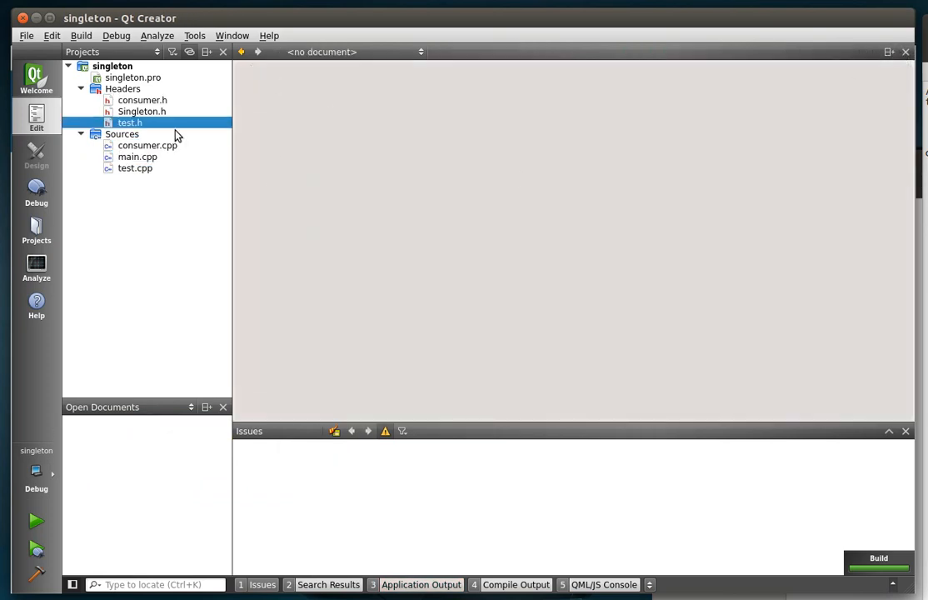
pyautogui.doubleClick(130, 123)
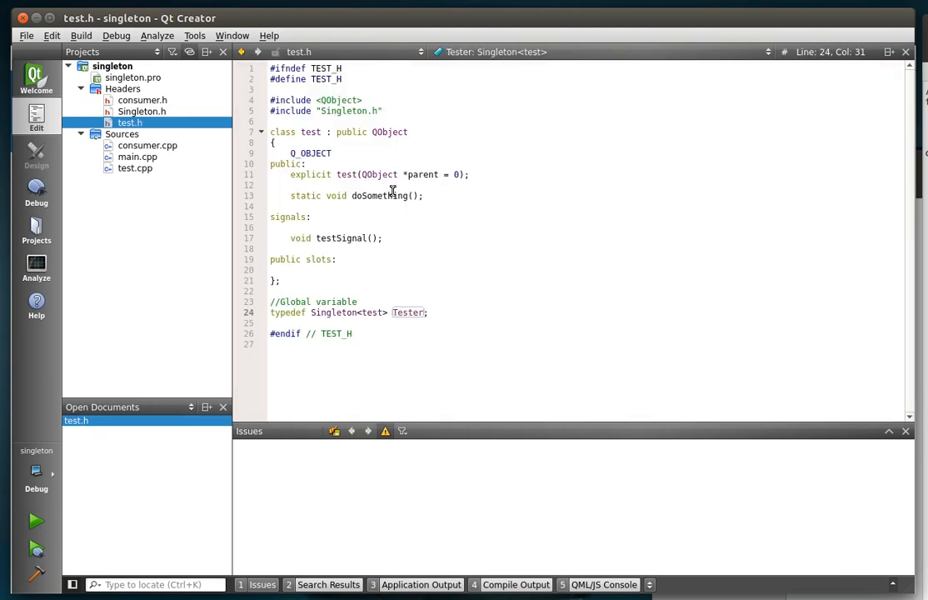
pyautogui.doubleClick(303, 195)
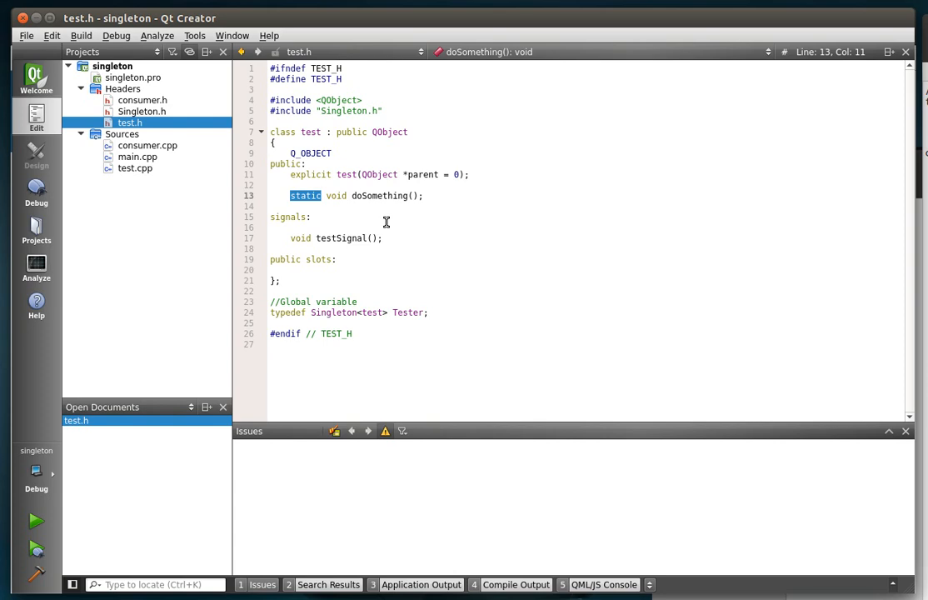
pyautogui.moveTo(358, 195)
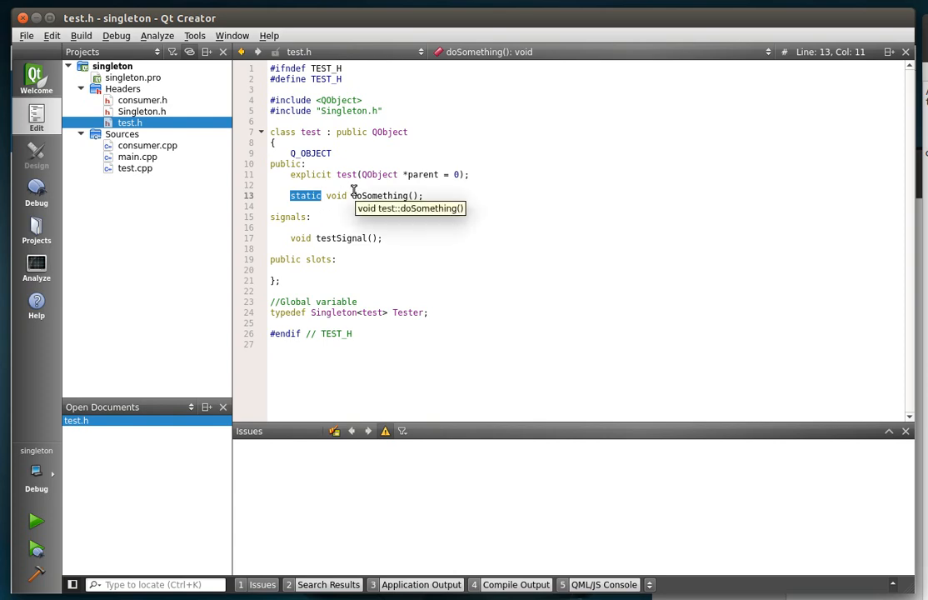
pyautogui.click(436, 195)
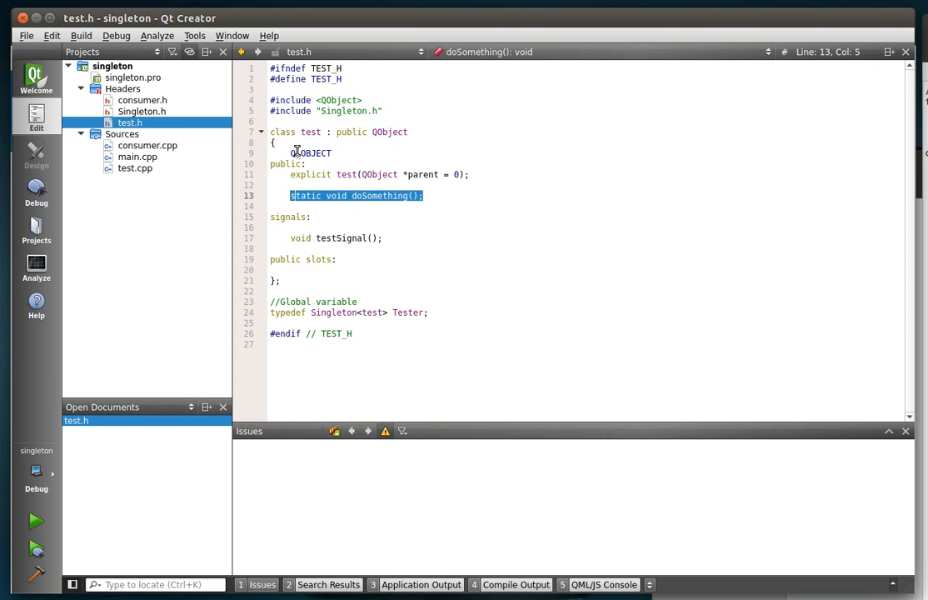
pyautogui.doubleClick(312, 132)
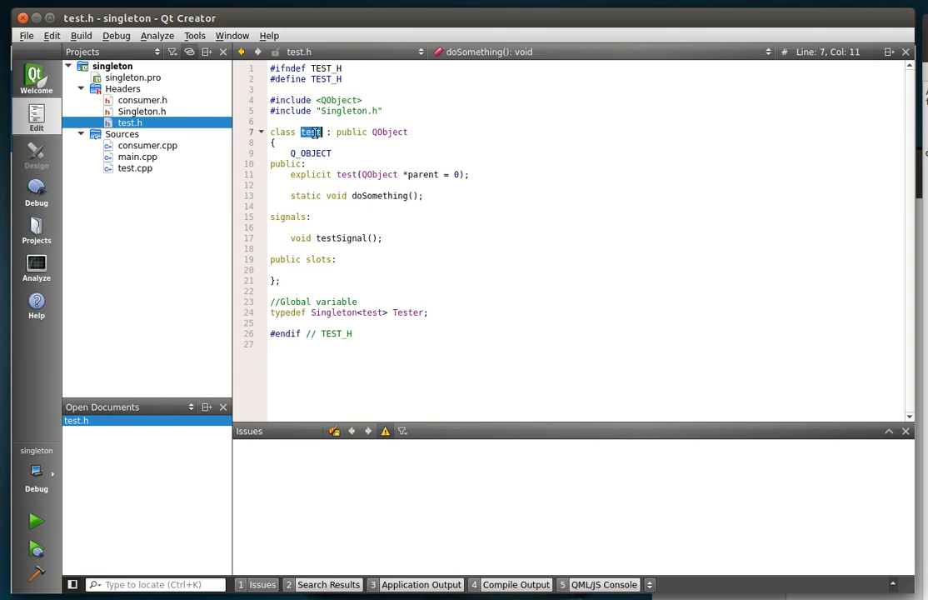
pyautogui.moveTo(313, 154)
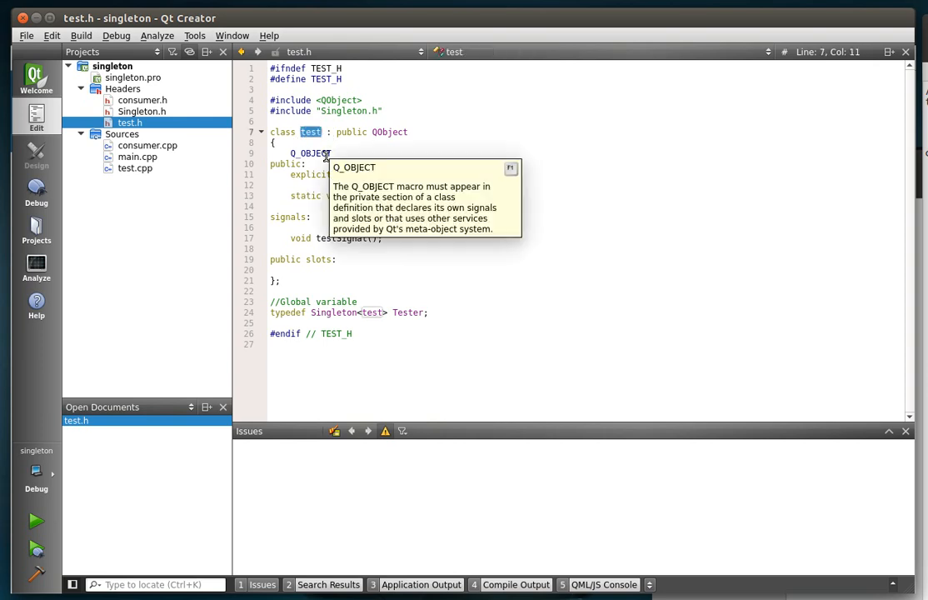
pyautogui.moveTo(393, 132)
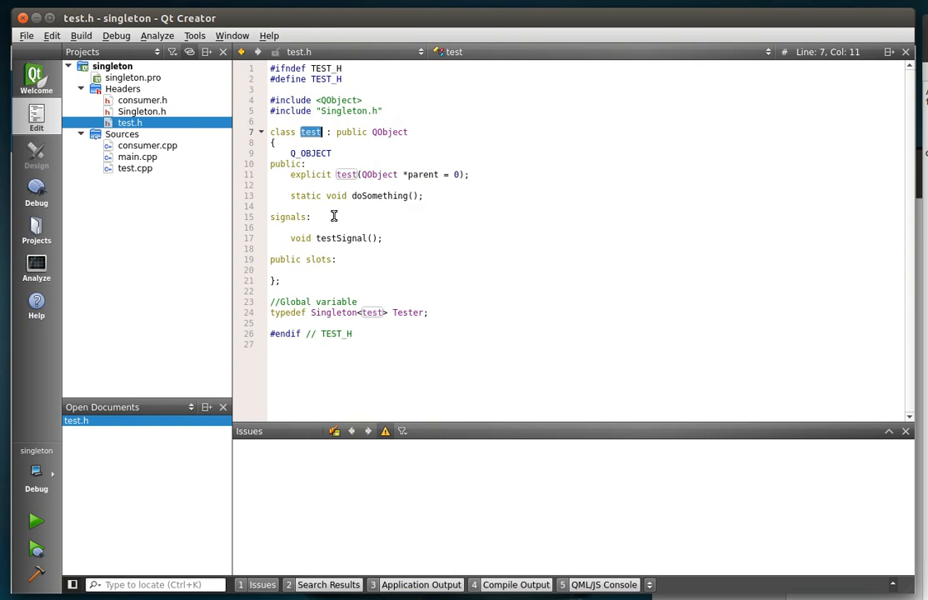
pyautogui.moveTo(320, 226)
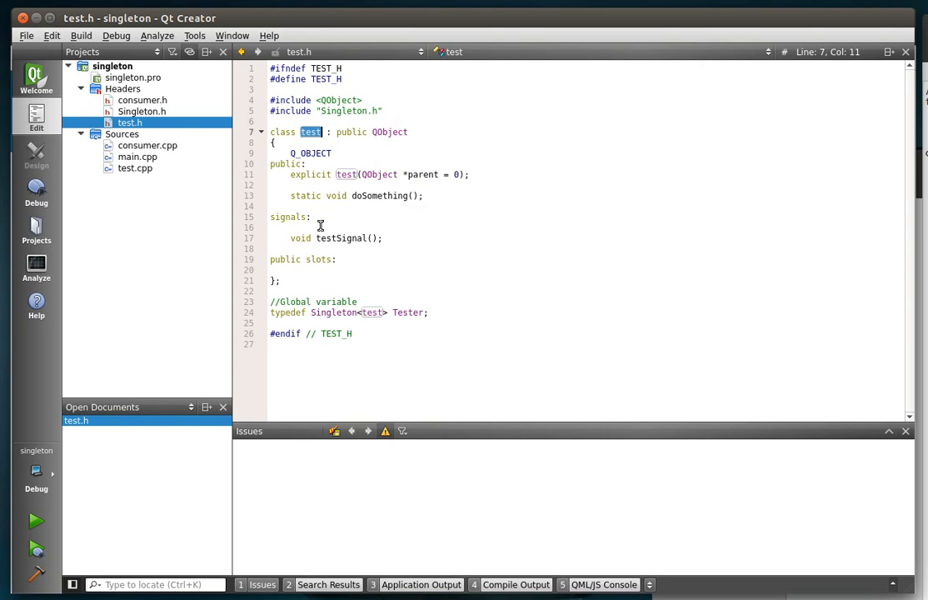
pyautogui.tripleClick(334, 237)
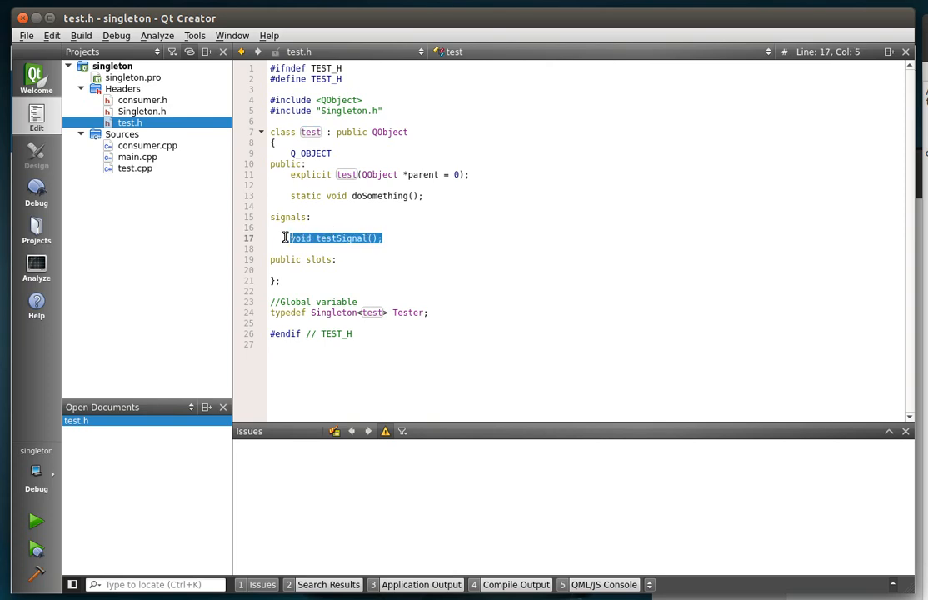
pyautogui.click(360, 195)
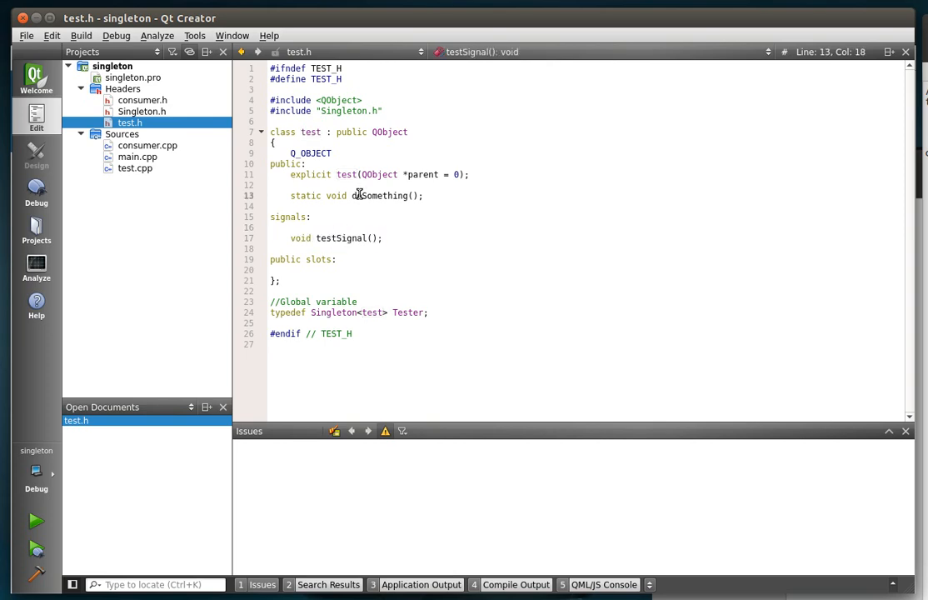
pyautogui.doubleClick(380, 195)
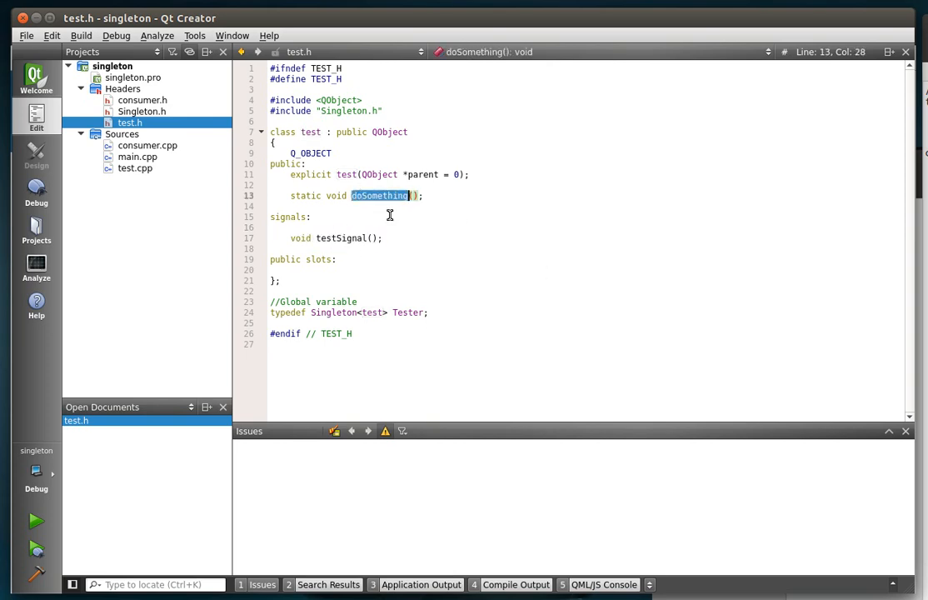
pyautogui.doubleClick(334, 314)
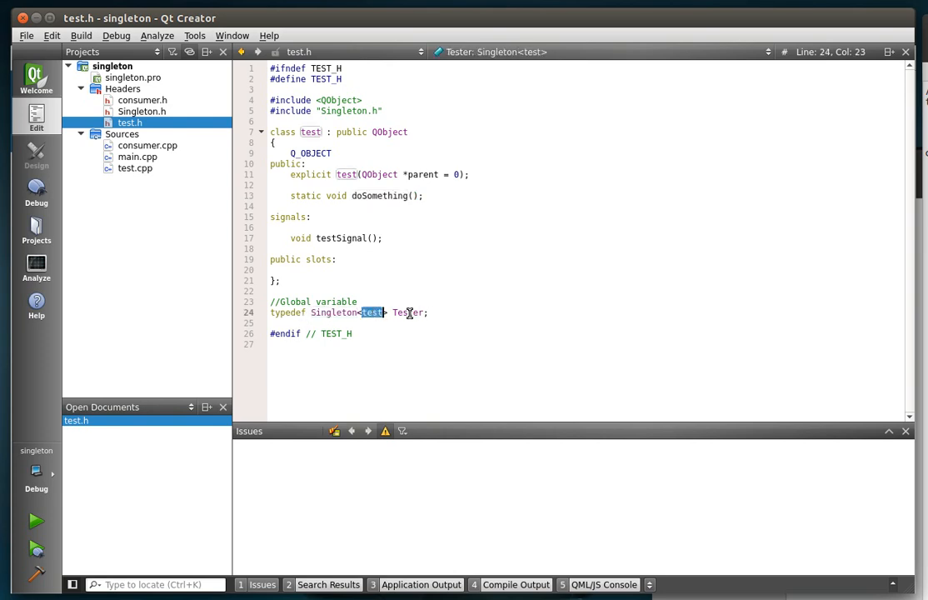
pyautogui.doubleClick(407, 313)
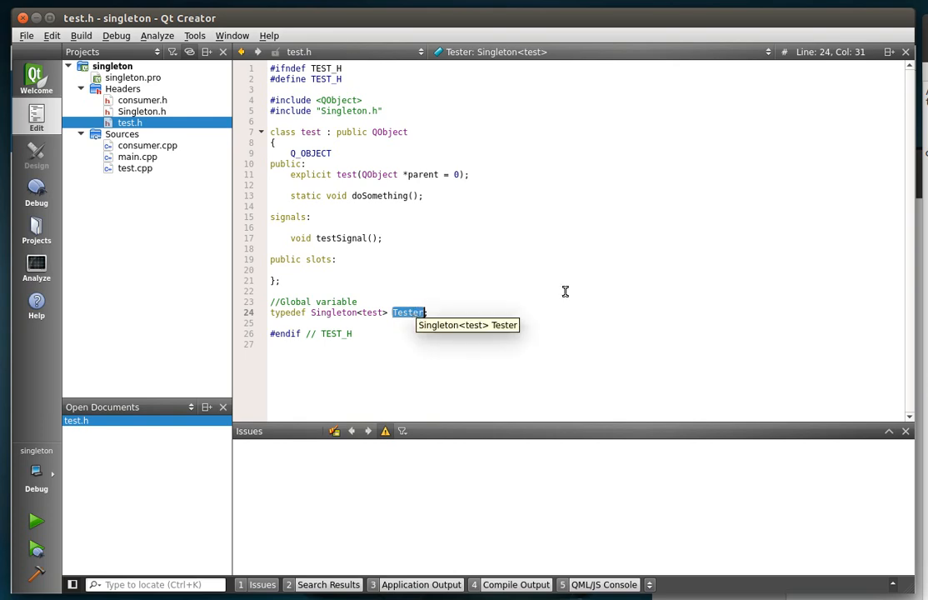
pyautogui.moveTo(136, 156)
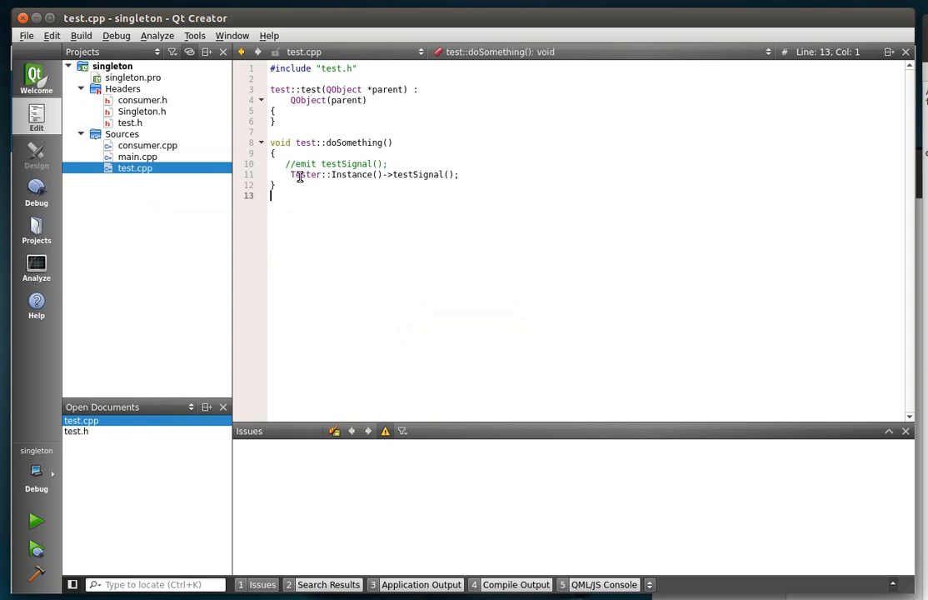
# Step: Review the Instance call in test.cpp, then read through test.h's Q_OBJECT macro and testSignal declaration
pyautogui.doubleClick(350, 175)
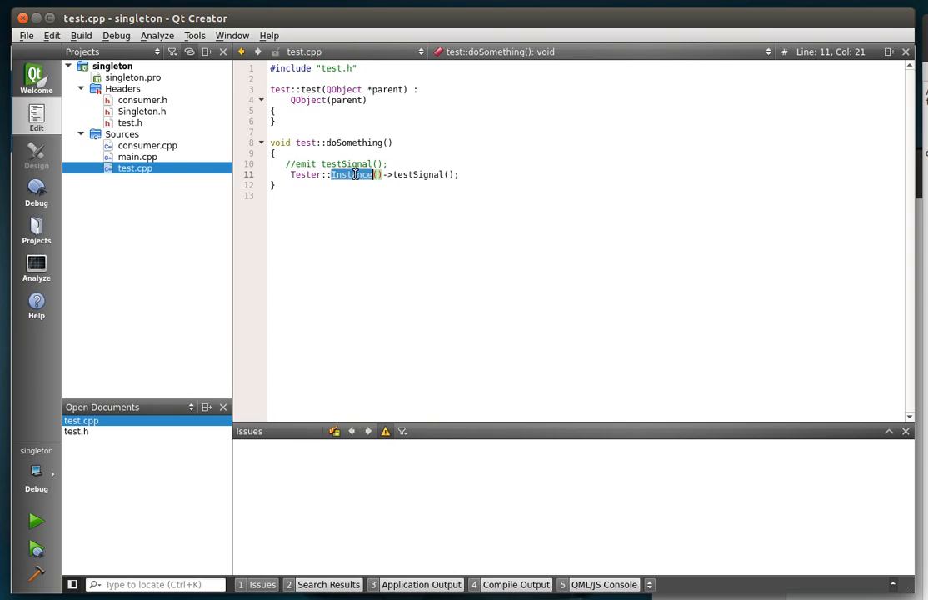
pyautogui.moveTo(354, 175)
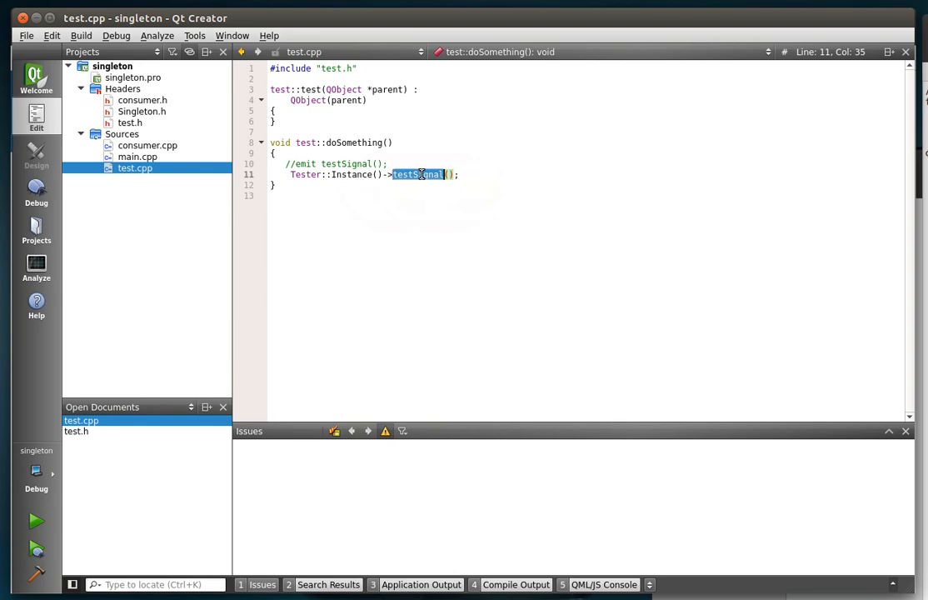
pyautogui.moveTo(423, 184)
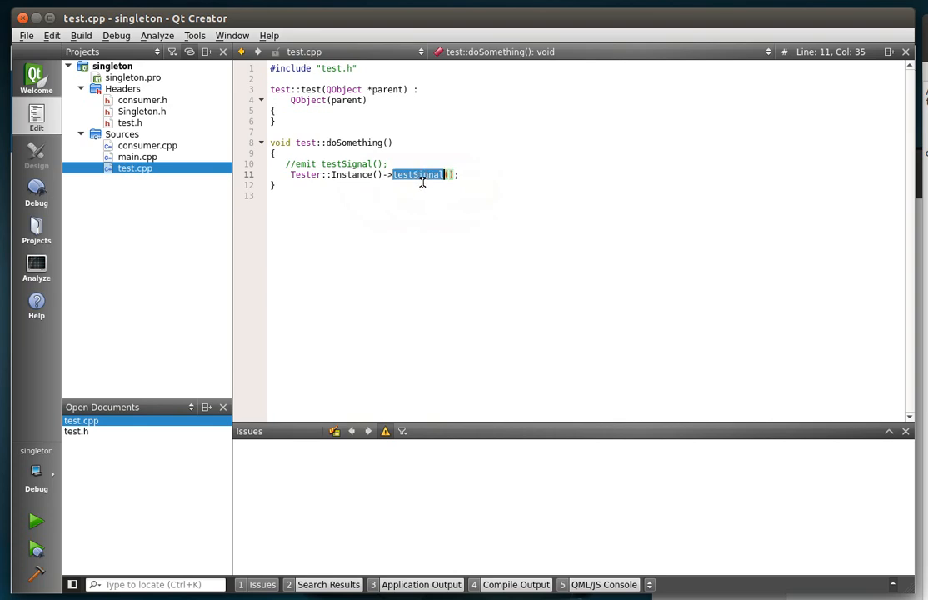
pyautogui.click(130, 124)
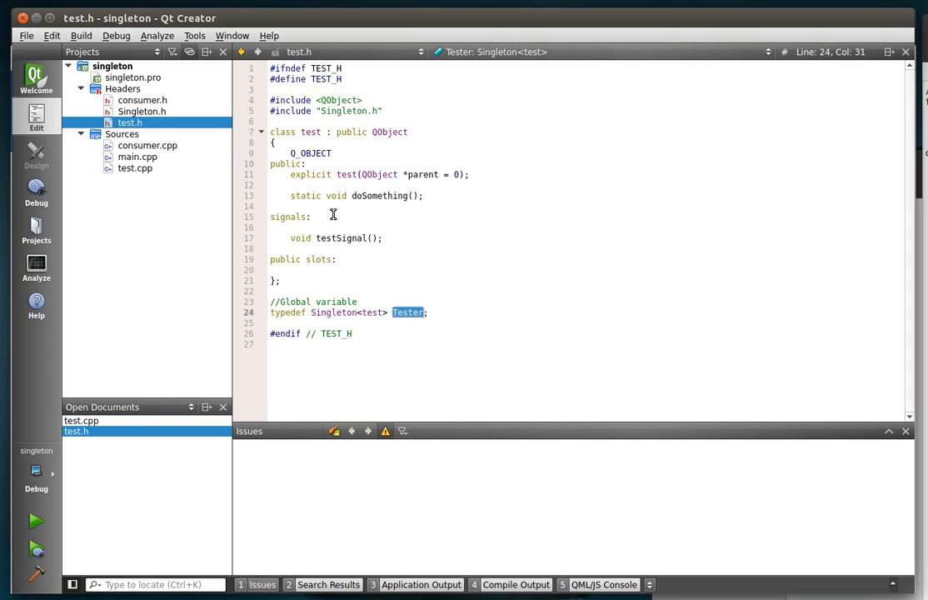
pyautogui.doubleClick(290, 216)
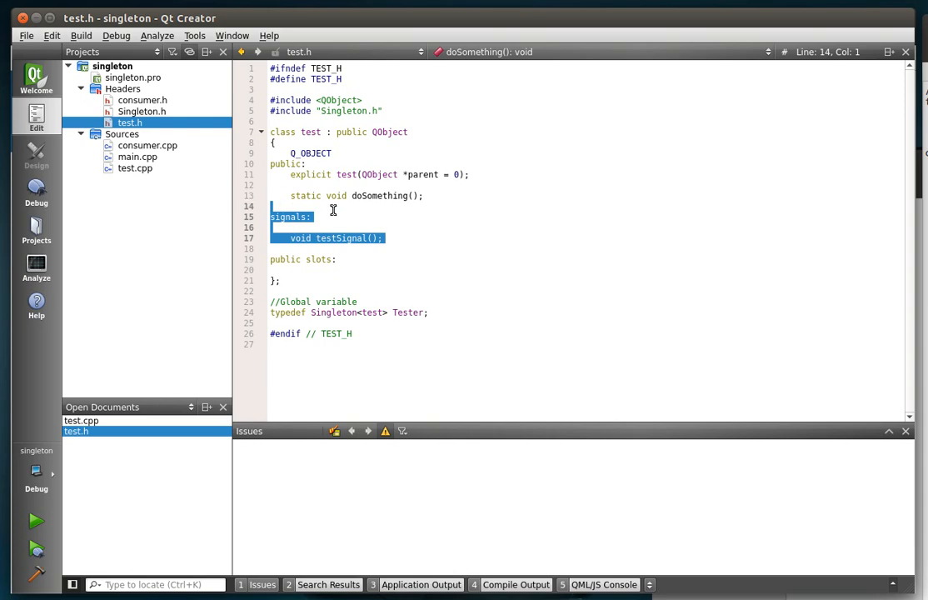
pyautogui.doubleClick(307, 153)
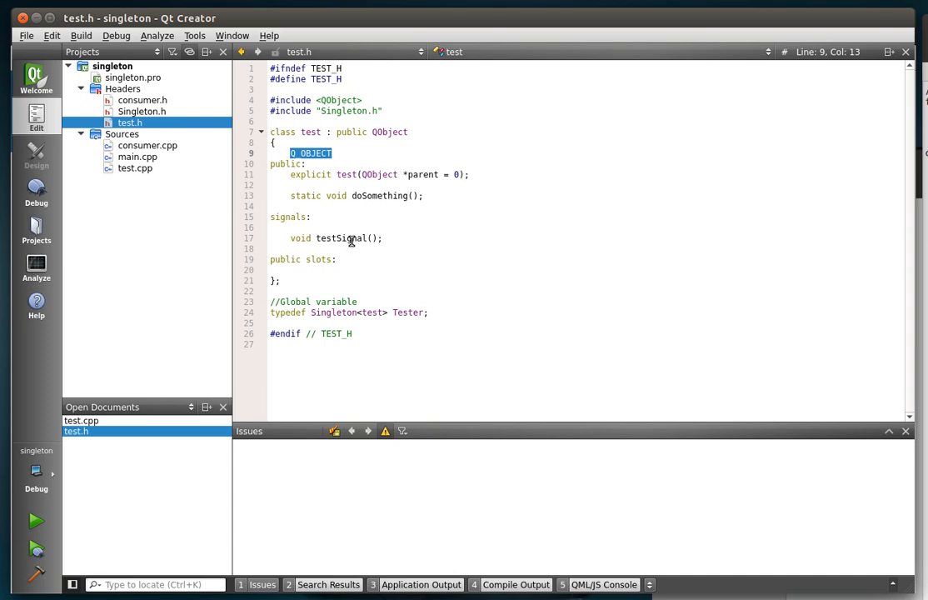
pyautogui.moveTo(303, 213)
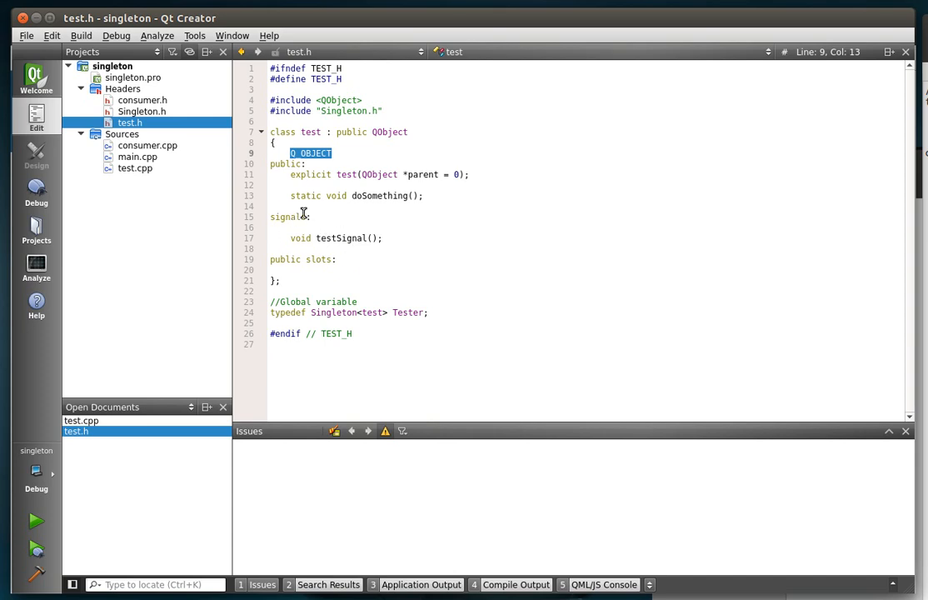
pyautogui.moveTo(150, 170)
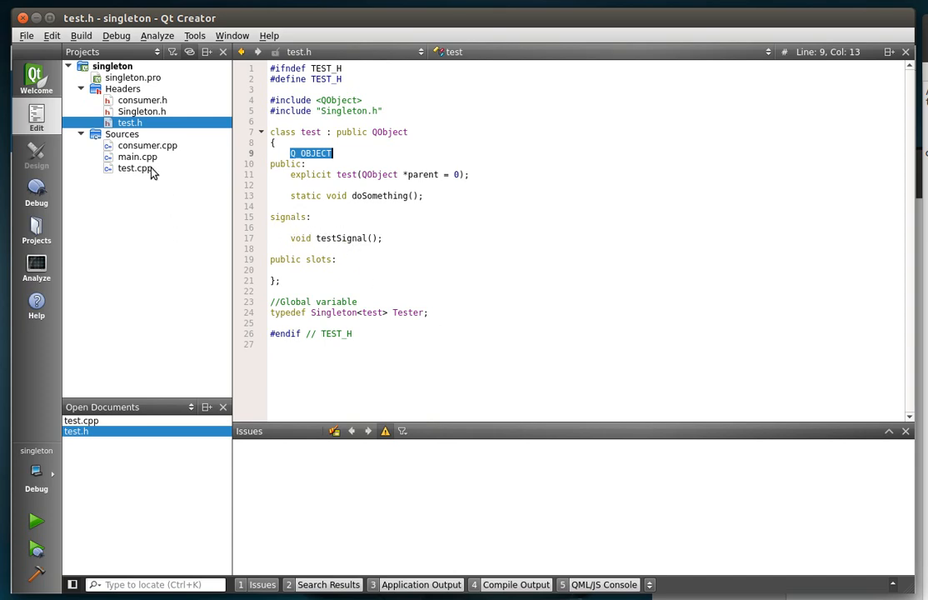
pyautogui.click(383, 236)
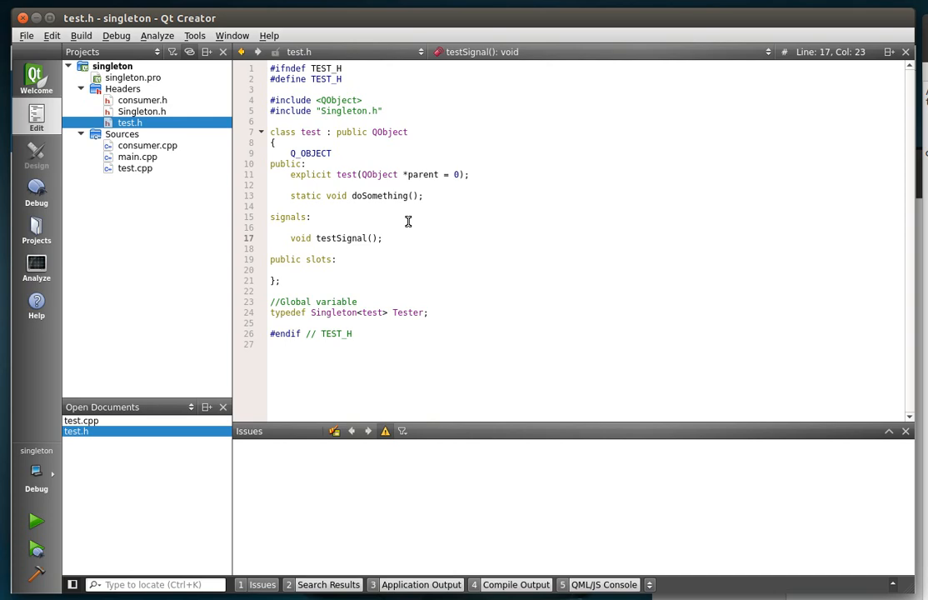
pyautogui.click(382, 236)
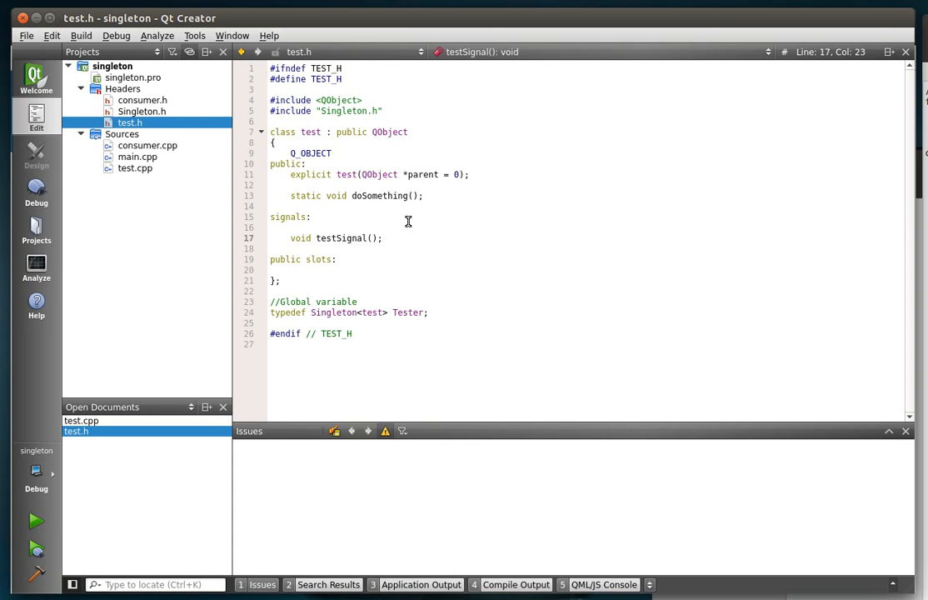
pyautogui.click(383, 237)
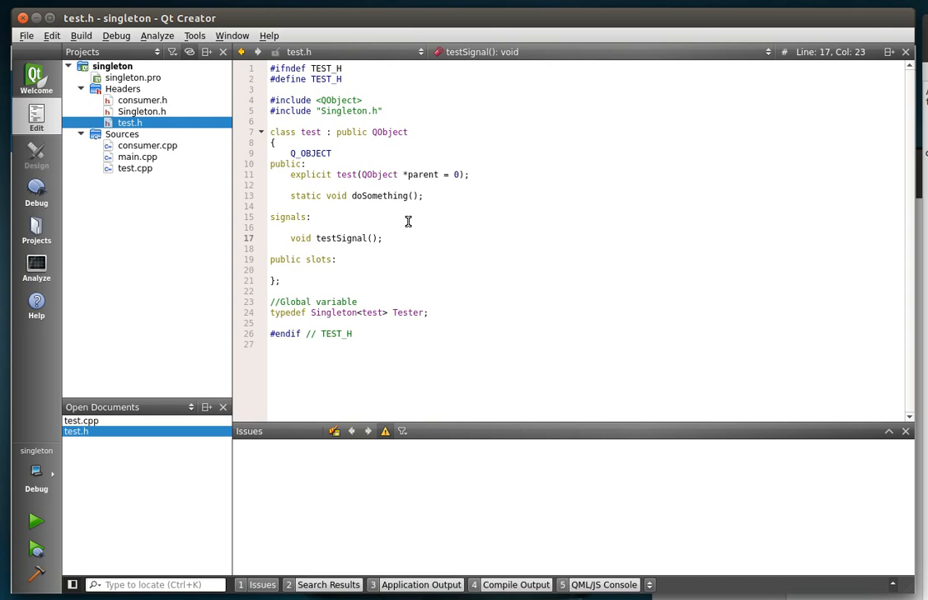
pyautogui.moveTo(472, 128)
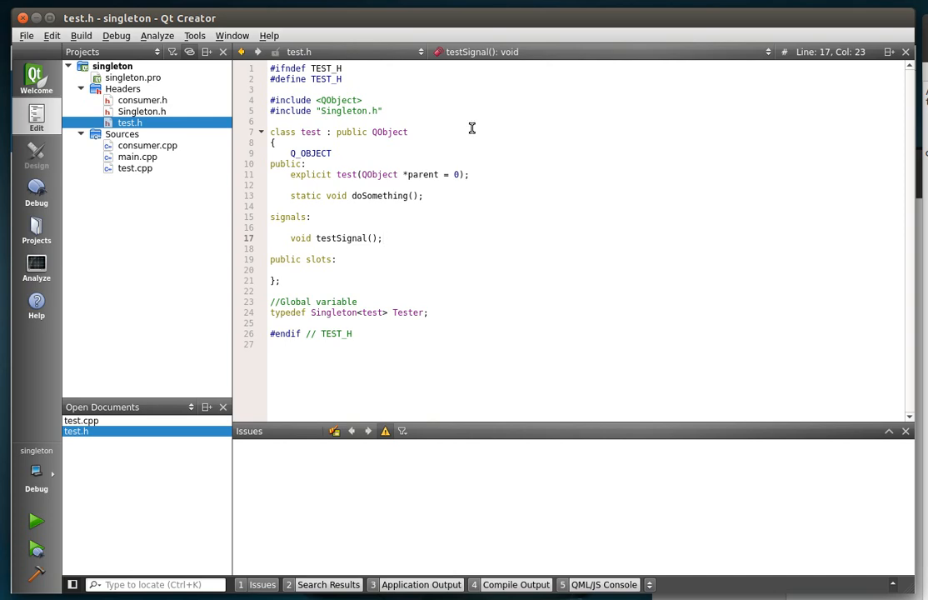
# Step: Show Singleton.h and examine m_Instance inside the static Instance() function
pyautogui.click(142, 110)
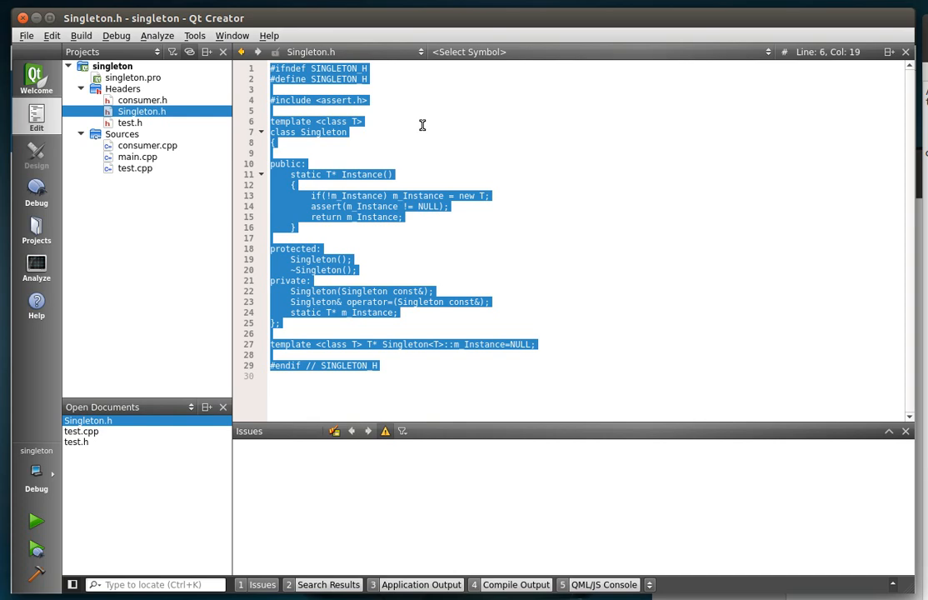
pyautogui.click(403, 195)
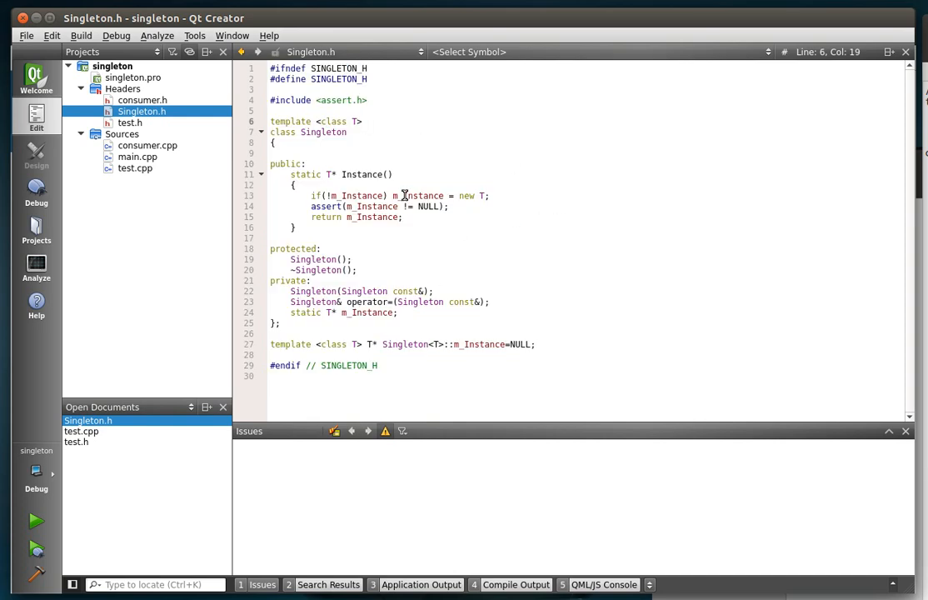
pyautogui.doubleClick(420, 195)
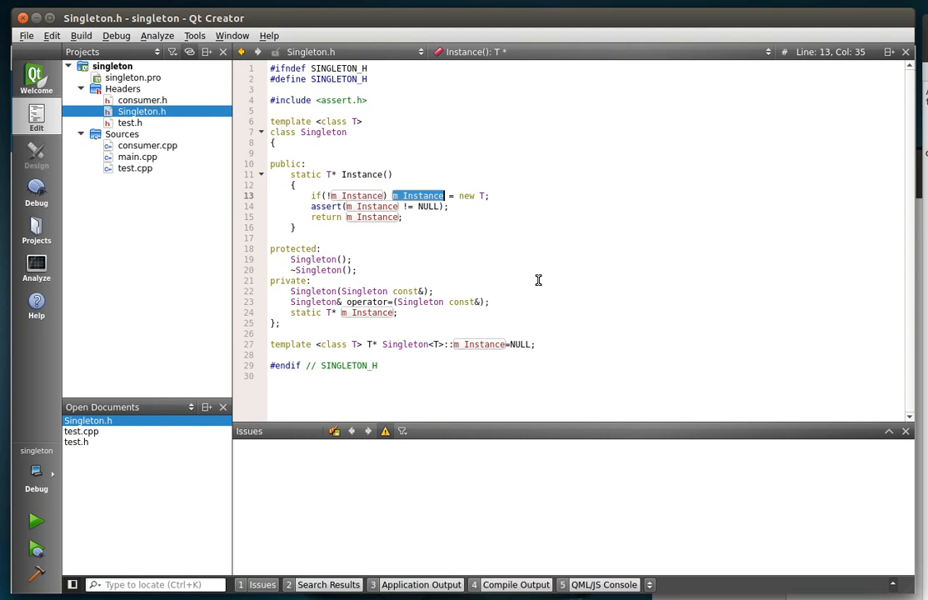
pyautogui.moveTo(13, 136)
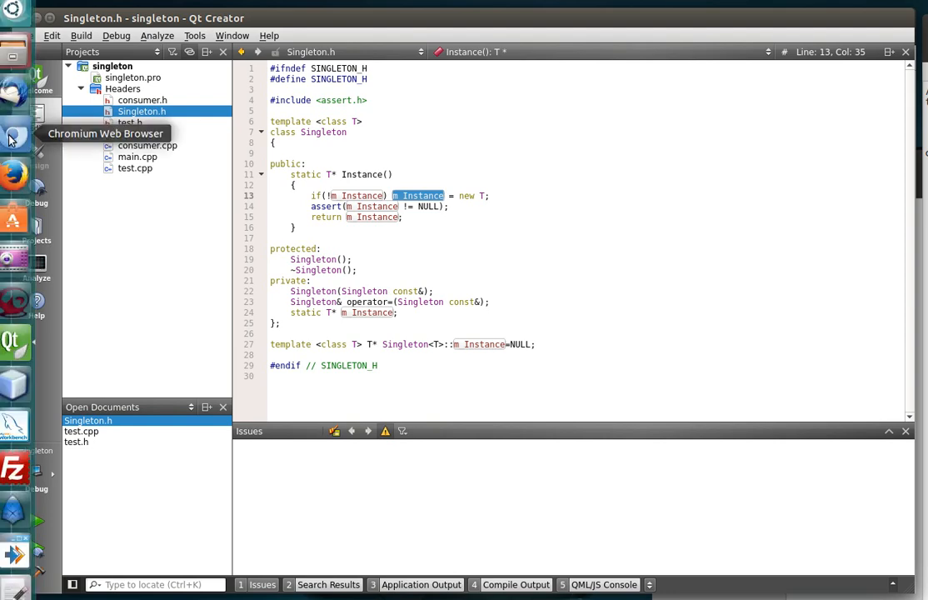
# Step: Switch to Chromium, return to the PluginBot tab and show its Source Code page with the GitHub link
pyautogui.click(13, 136)
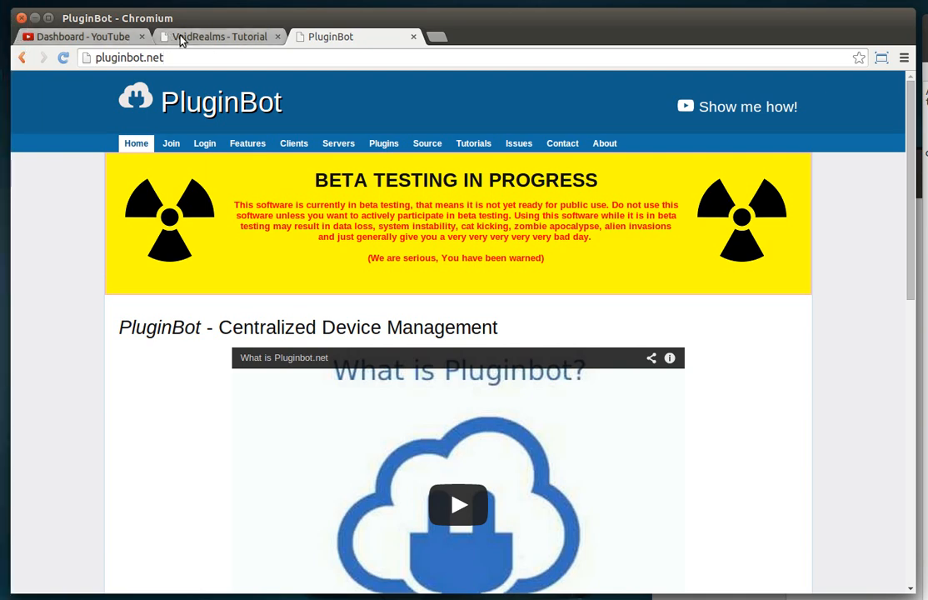
pyautogui.click(217, 36)
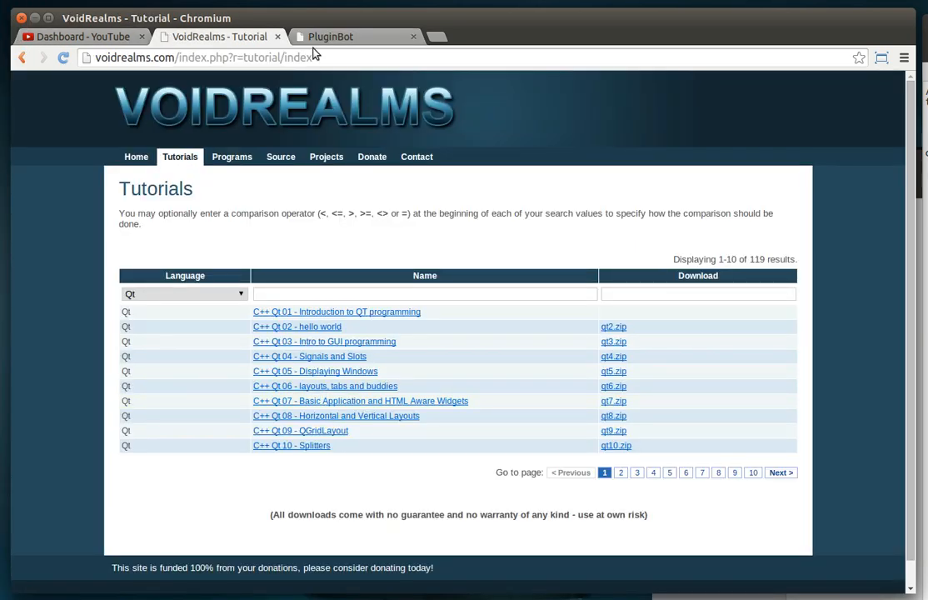
pyautogui.click(354, 37)
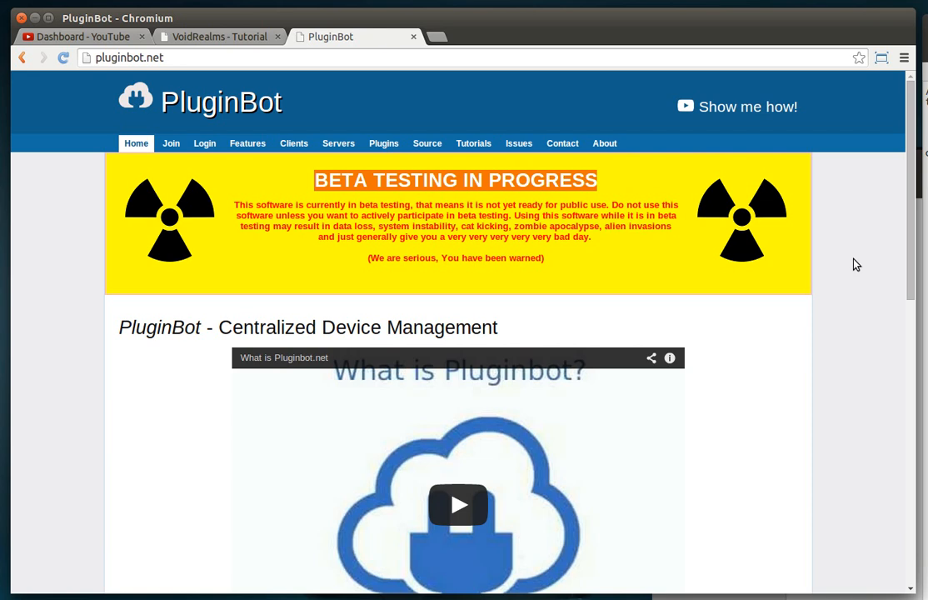
pyautogui.scroll(-3)
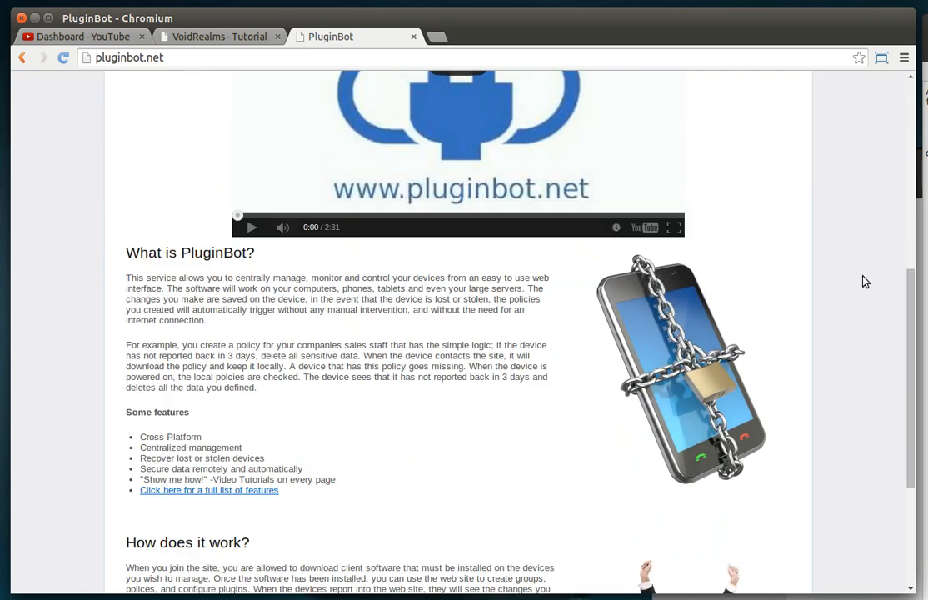
pyautogui.scroll(3)
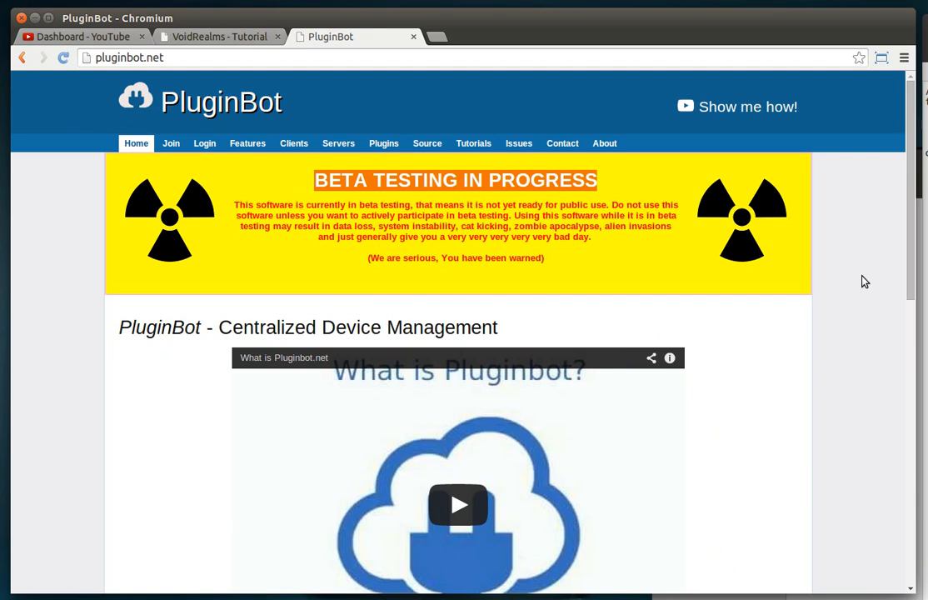
pyautogui.moveTo(519, 143)
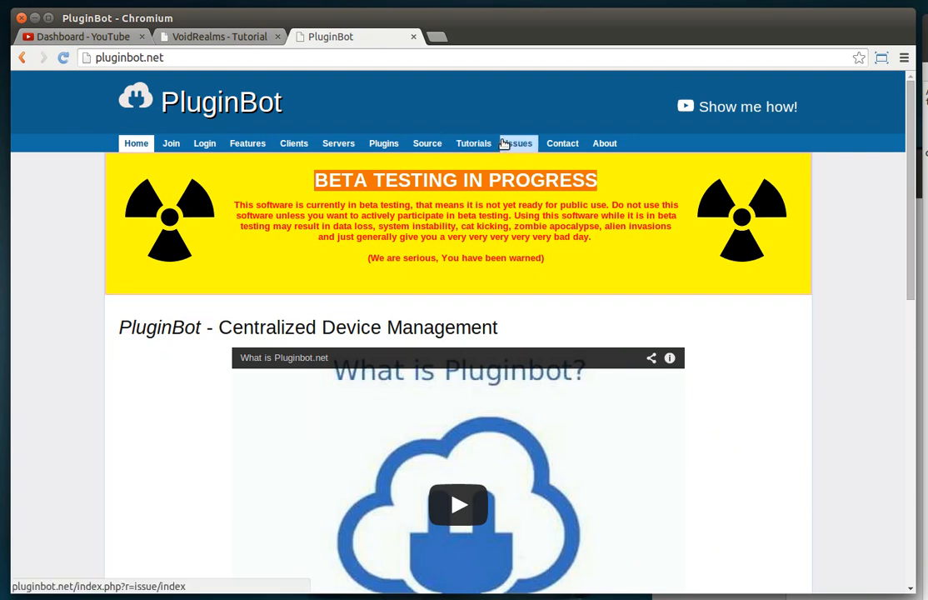
pyautogui.click(427, 143)
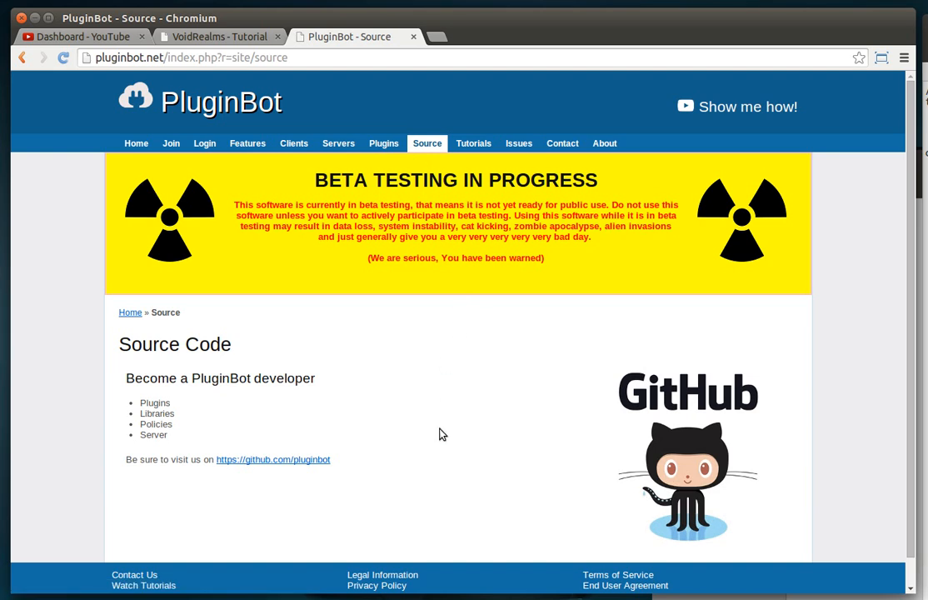
pyautogui.moveTo(438, 433)
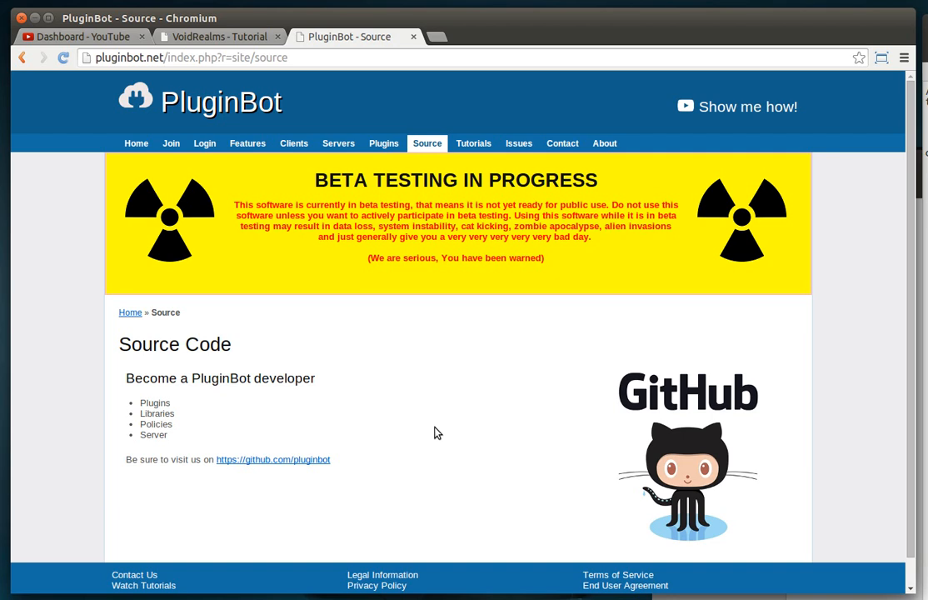
pyautogui.moveTo(536, 429)
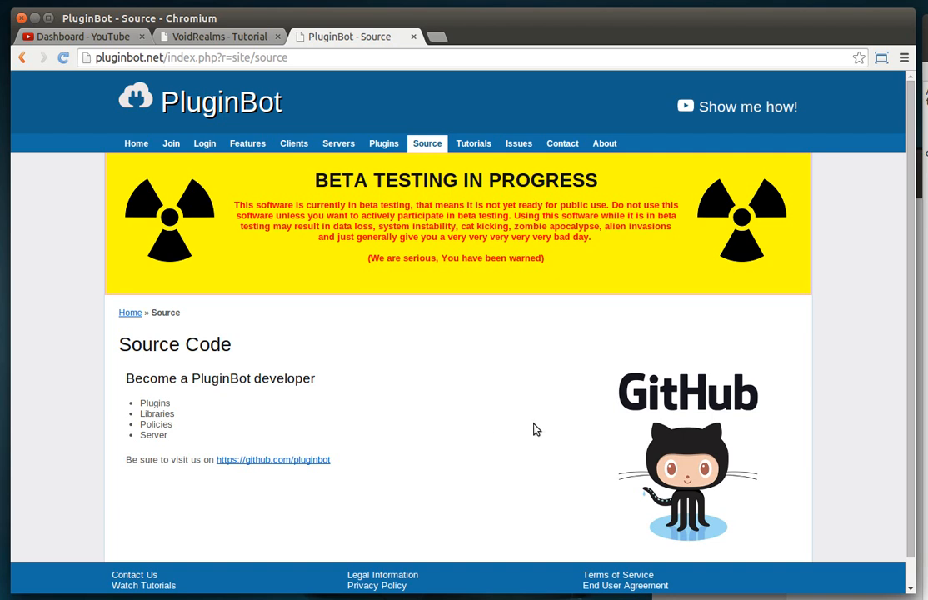